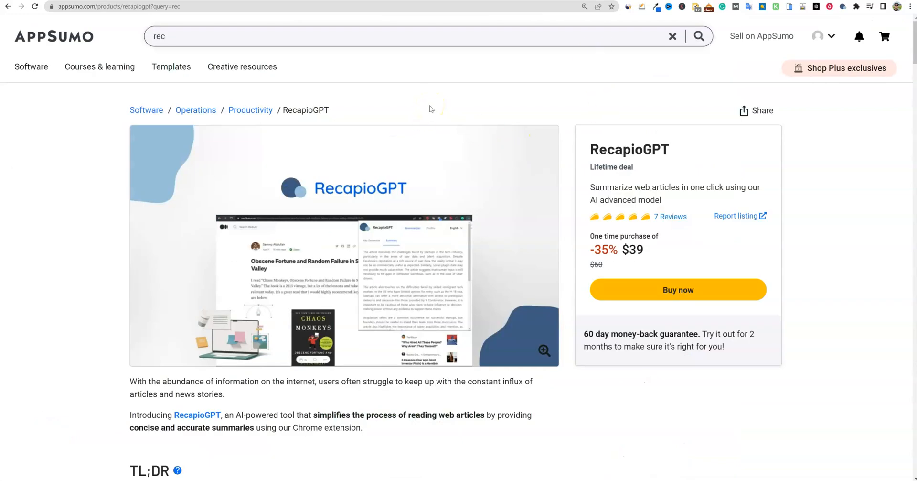
mouse_move(500, 76)
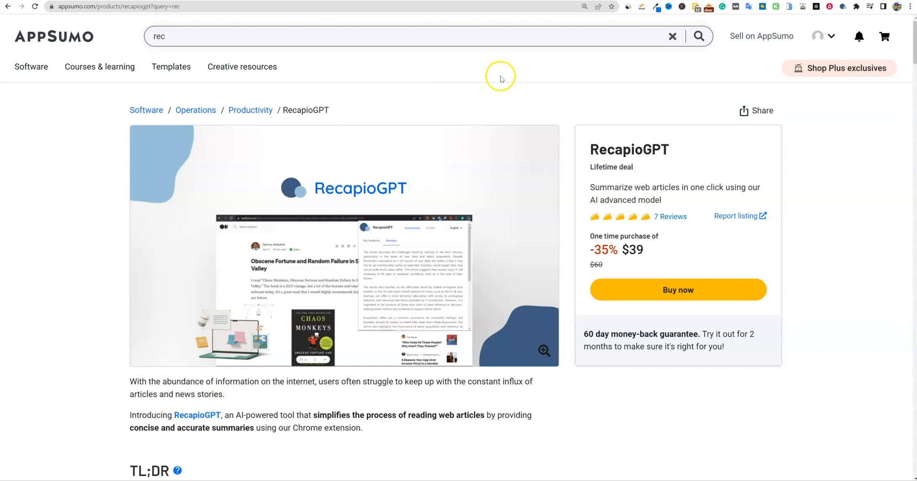
mouse_move(504, 72)
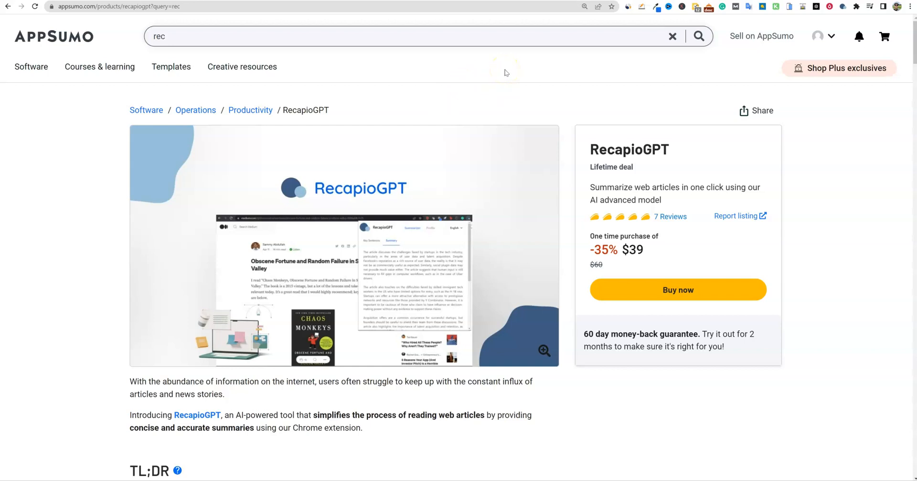
mouse_move(557, 37)
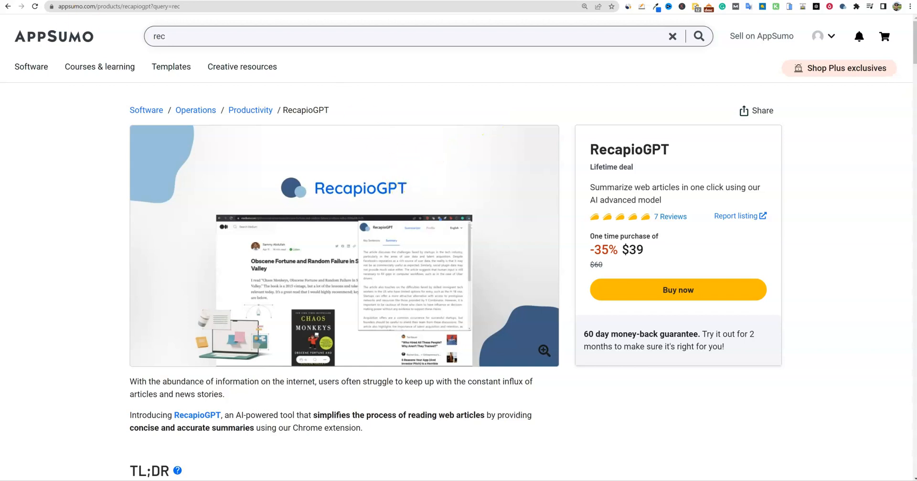
Step: Browse the YouTube channel's Videos page of AI review thumbnails
click(122, 6)
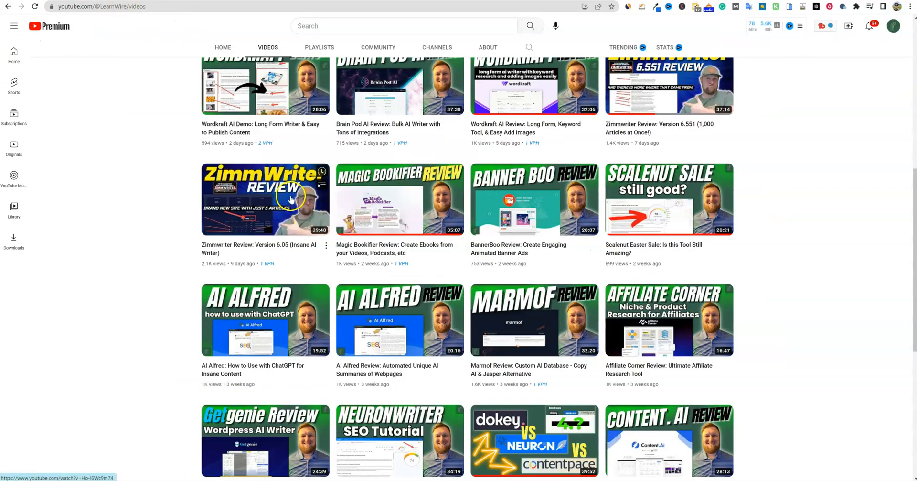
mouse_move(300, 317)
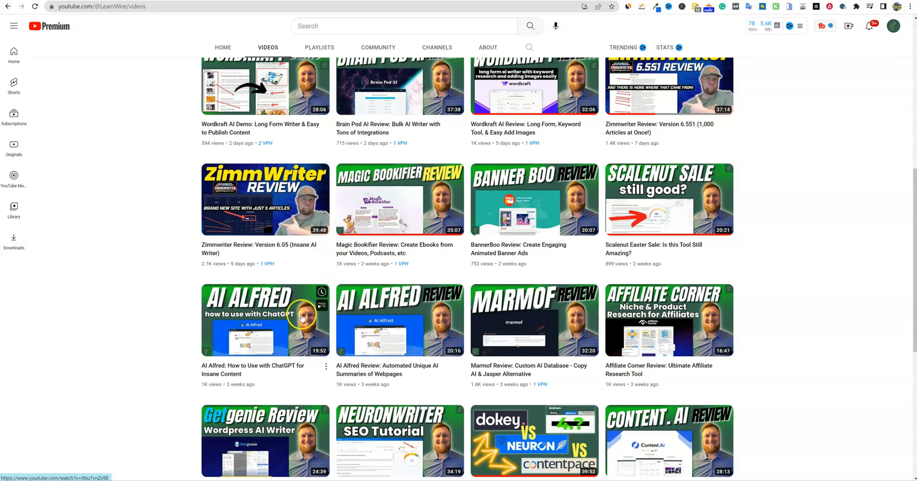
mouse_move(424, 355)
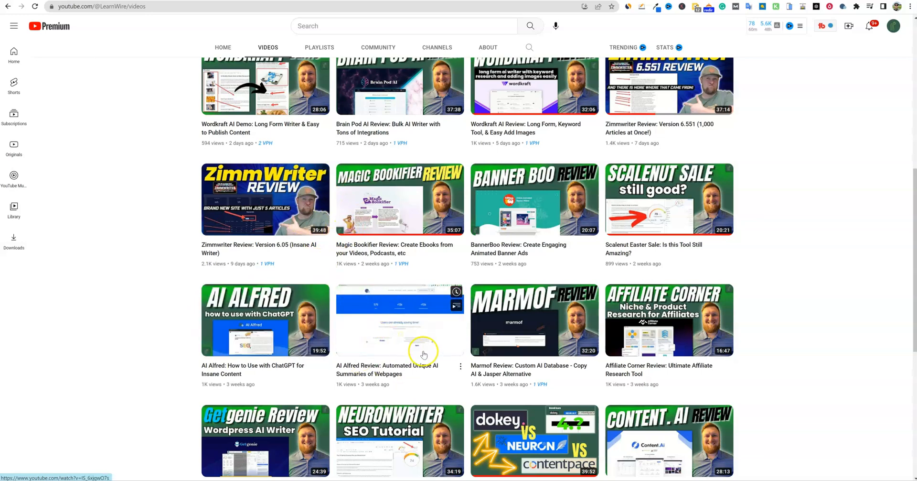
mouse_move(743, 383)
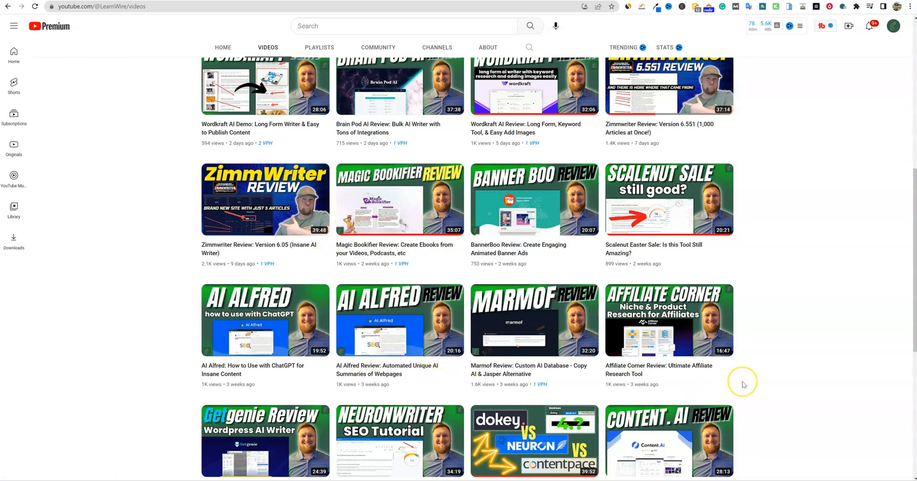
mouse_move(794, 342)
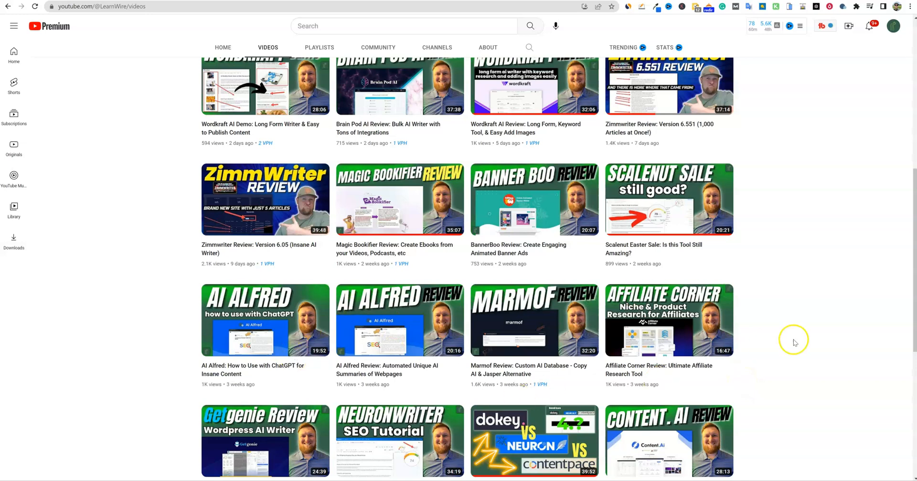
mouse_move(807, 323)
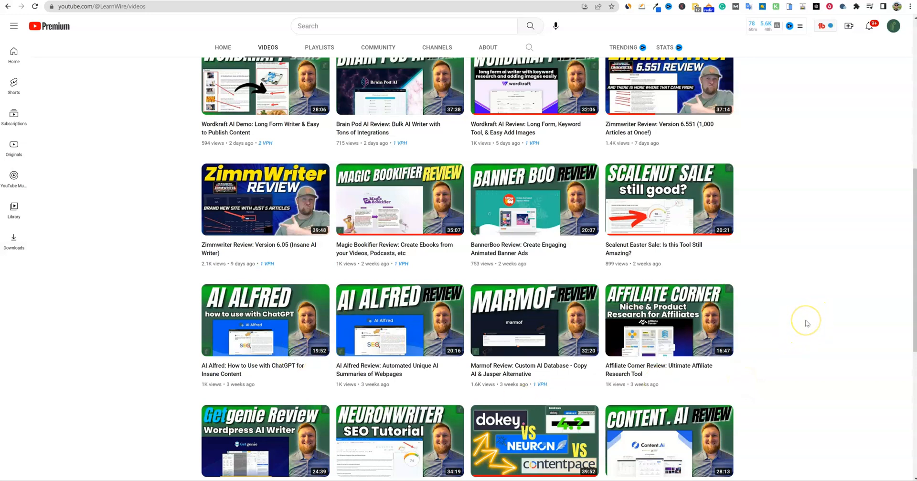
mouse_move(806, 324)
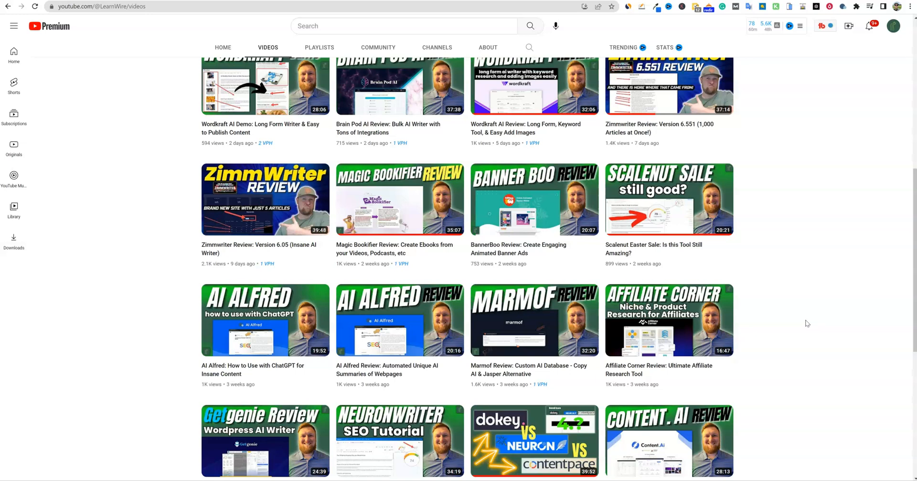
scroll(up, 3)
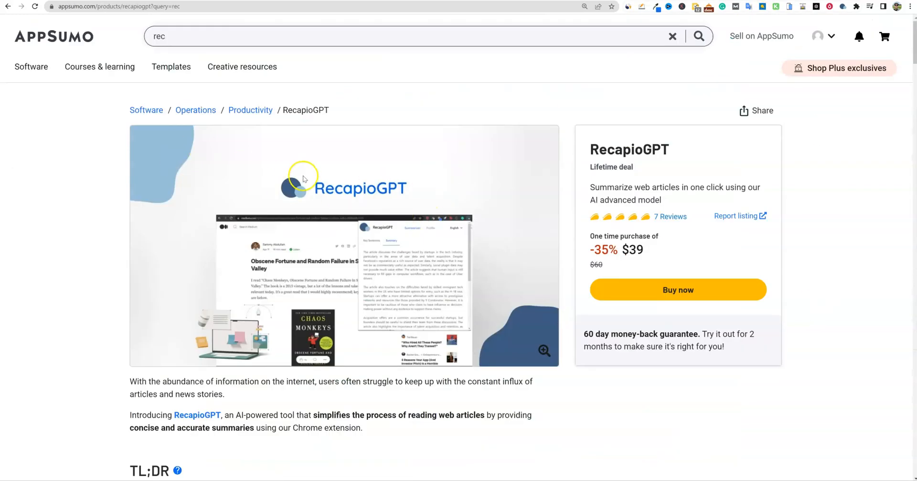
mouse_move(312, 182)
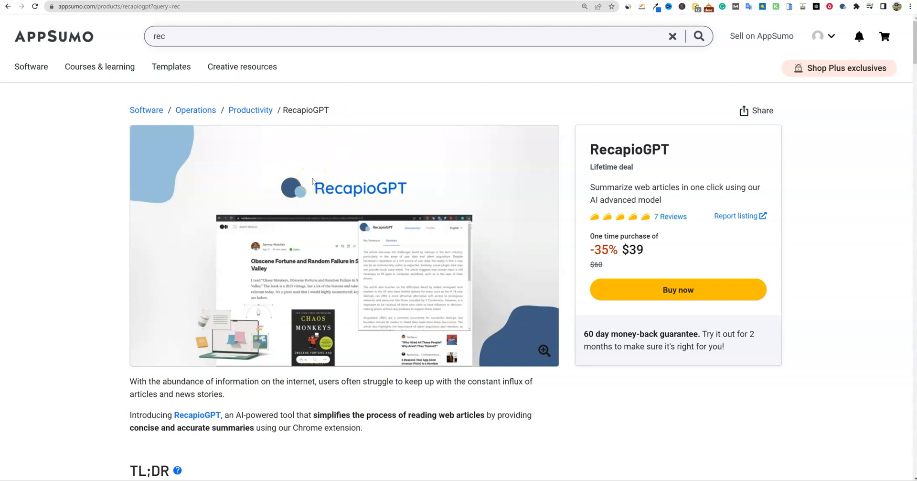
Step: Scroll the AppSumo listing and view the From the founders and Questions sections
scroll(down, 3)
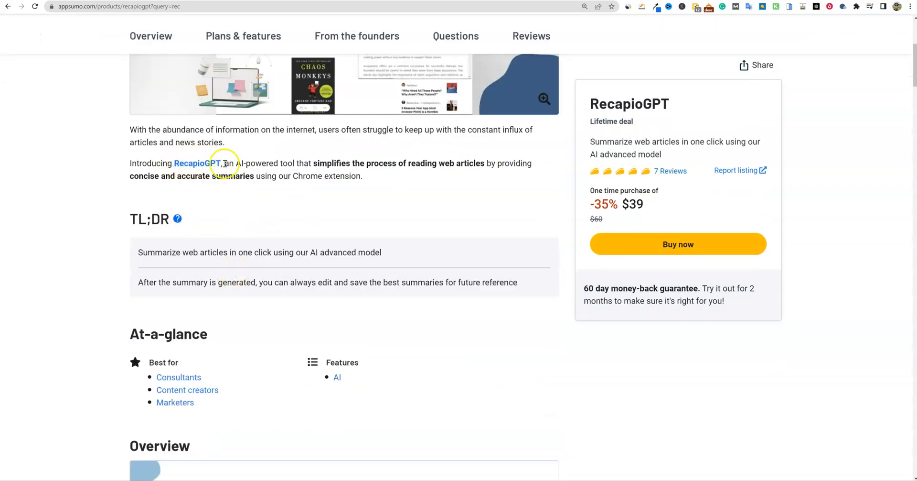
scroll(down, 3)
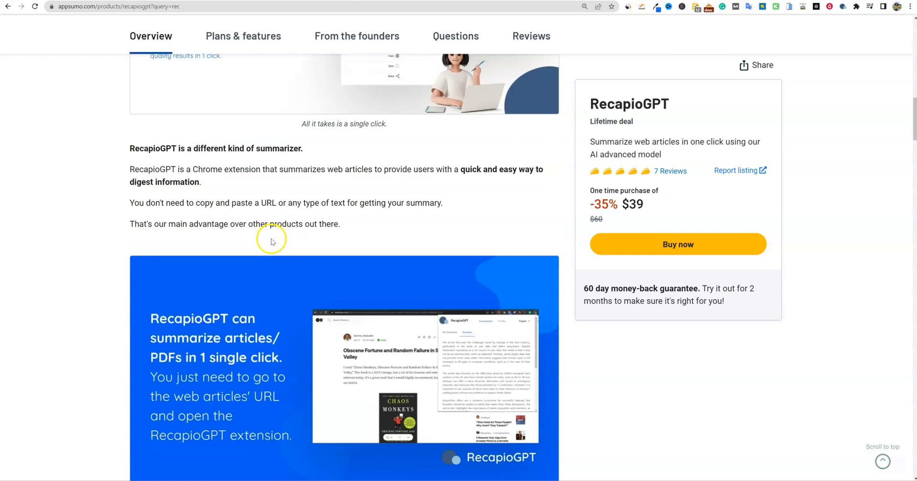
click(357, 36)
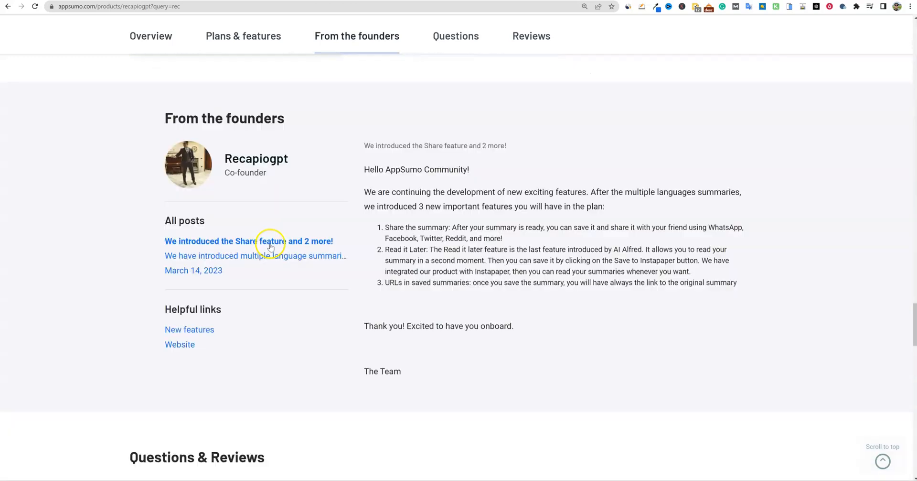
click(456, 36)
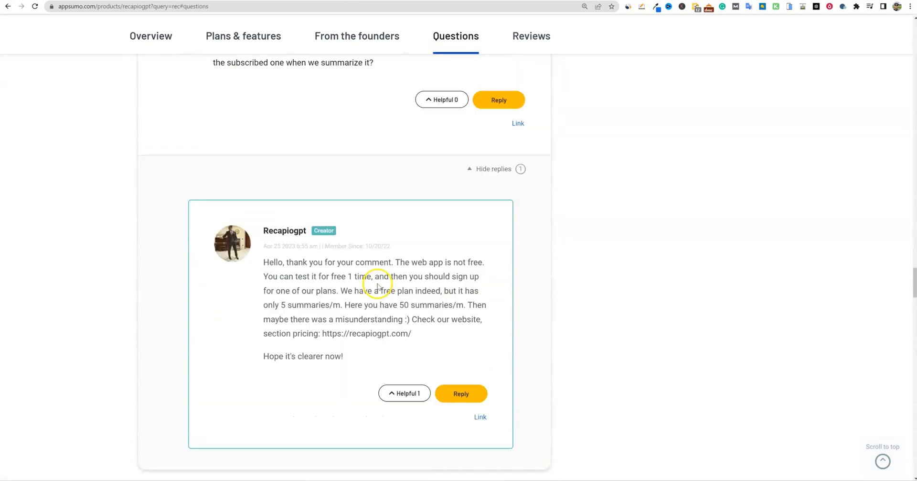
Step: Highlight the buyer's question asking why the tool has GPT in its name
scroll(up, 3)
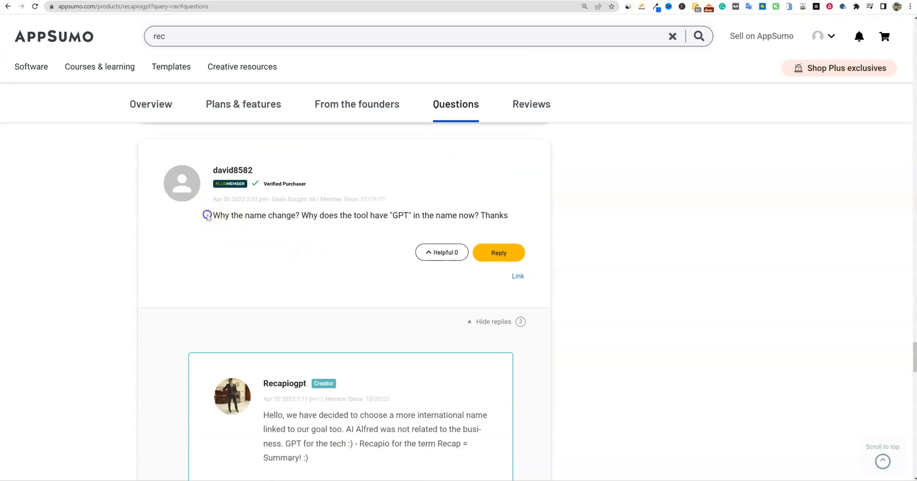
drag(212, 215, 316, 215)
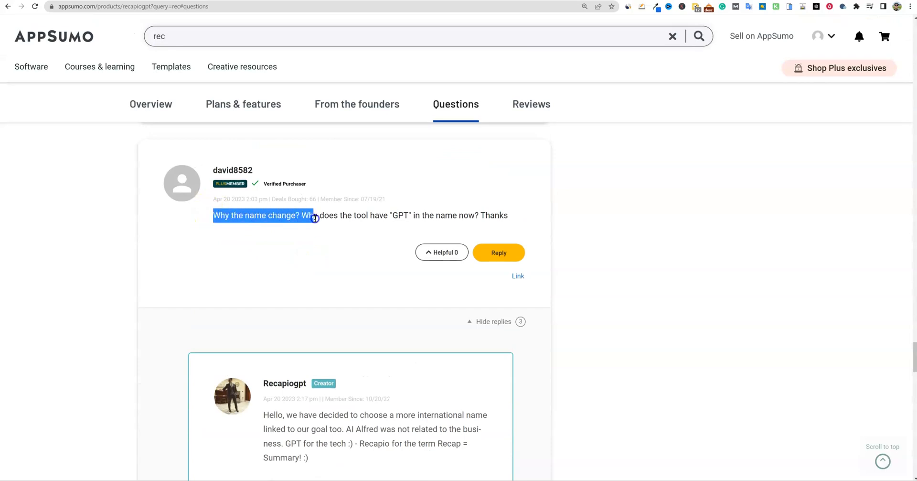
drag(314, 217, 415, 217)
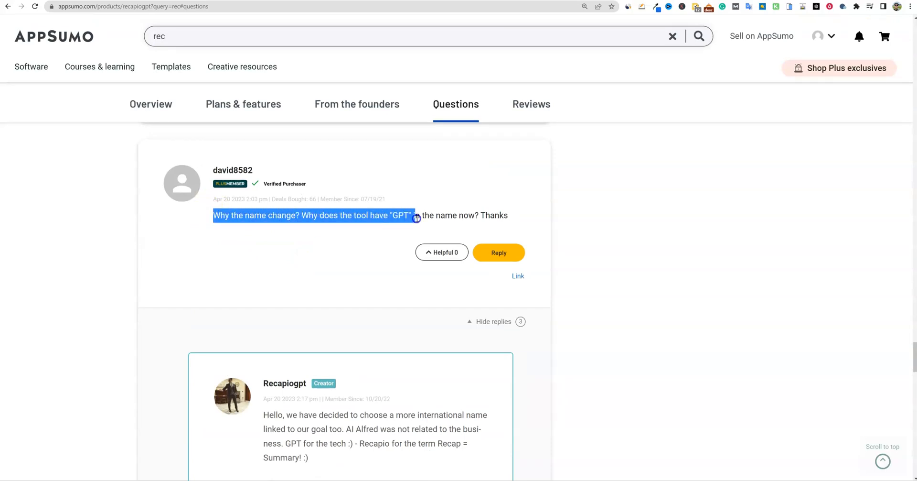
Step: Read the Questions replies and select the recapiogpt.com pricing link in the creator's reply
scroll(down, 3)
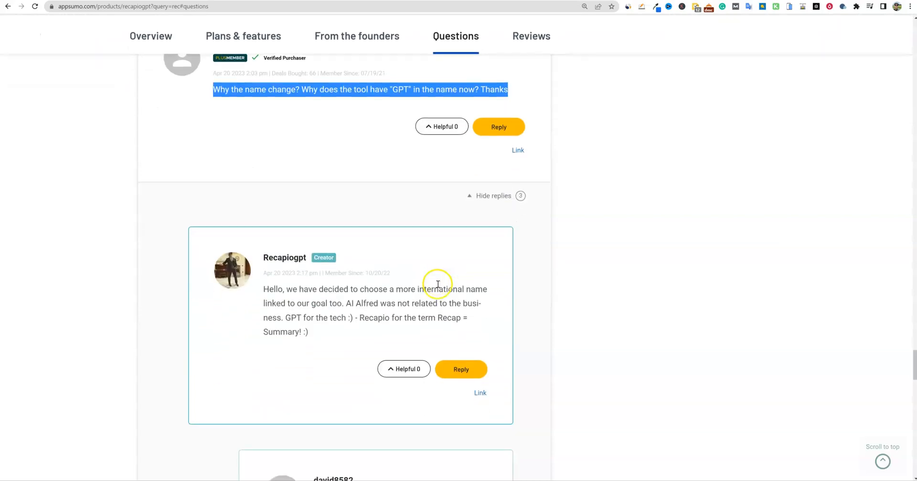
mouse_move(300, 274)
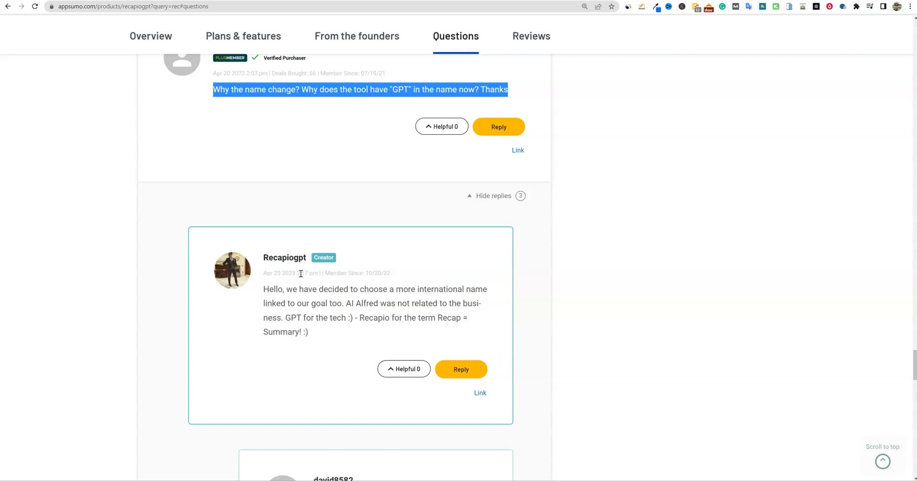
mouse_move(319, 257)
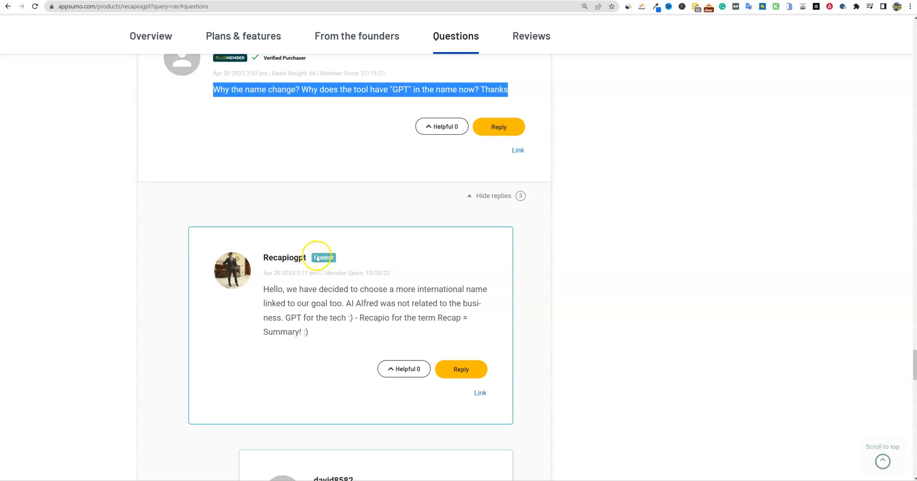
mouse_move(332, 230)
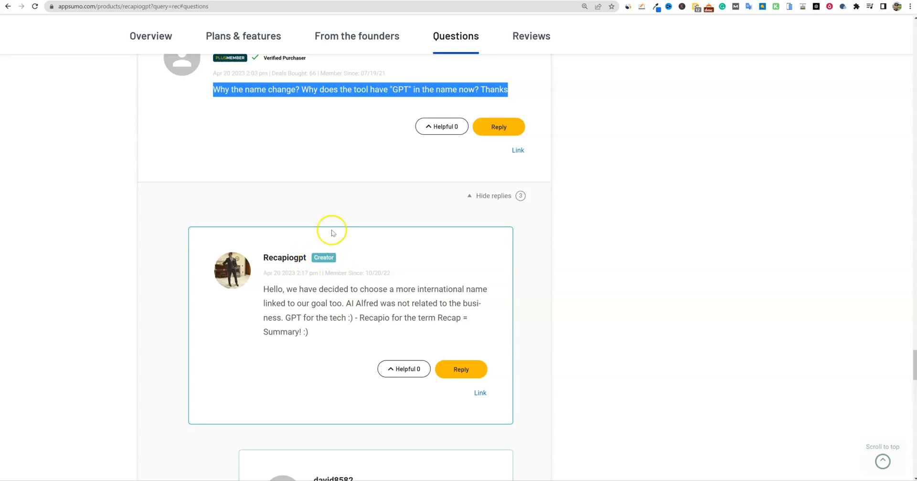
mouse_move(326, 226)
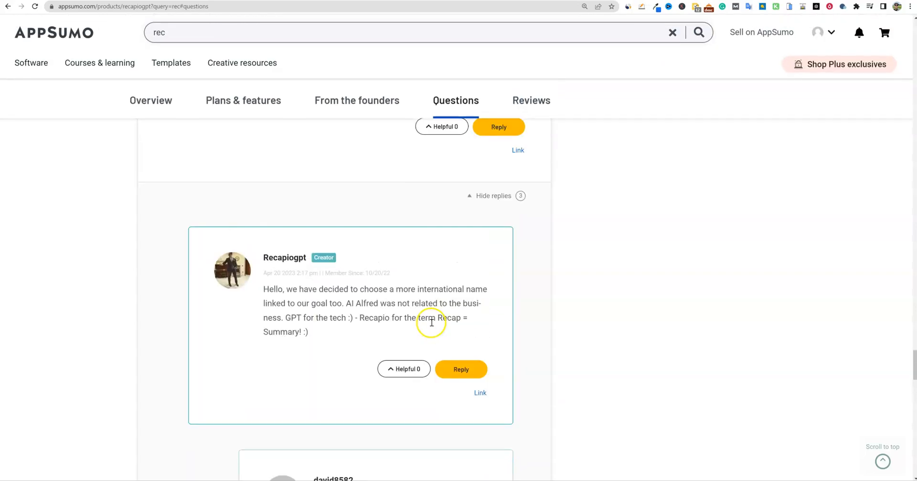
scroll(up, 3)
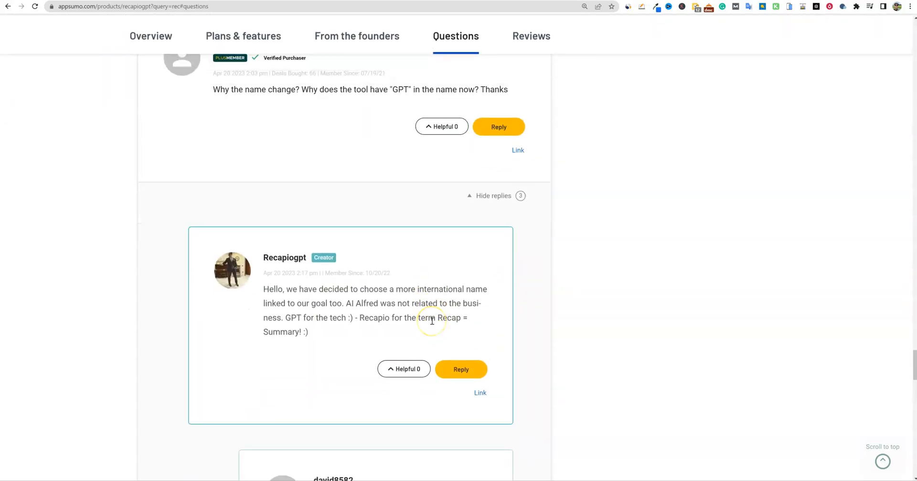
mouse_move(456, 295)
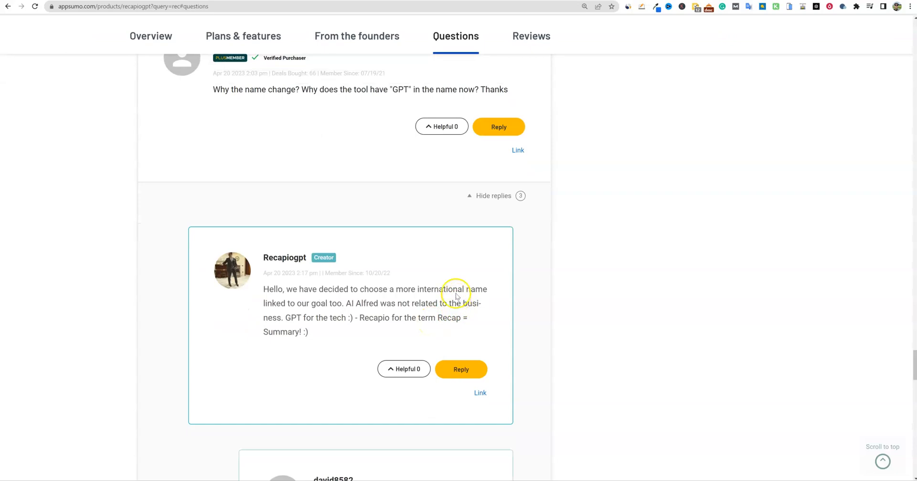
mouse_move(456, 295)
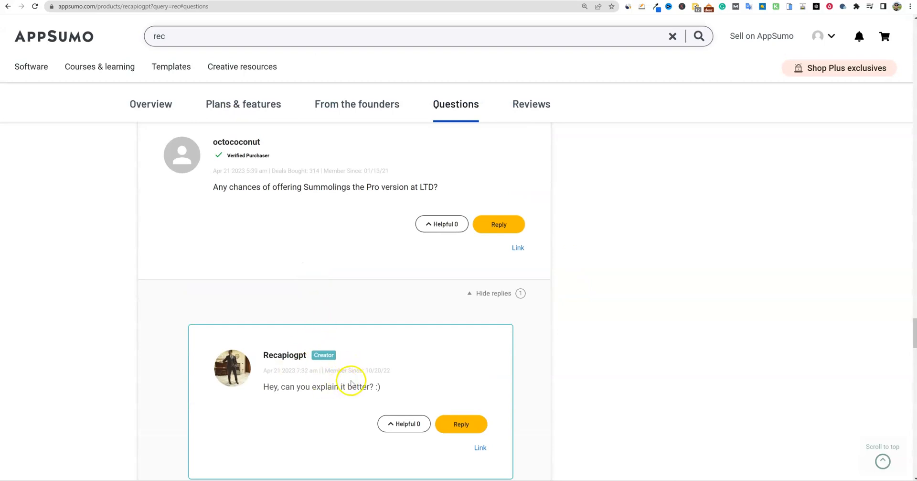
mouse_move(313, 367)
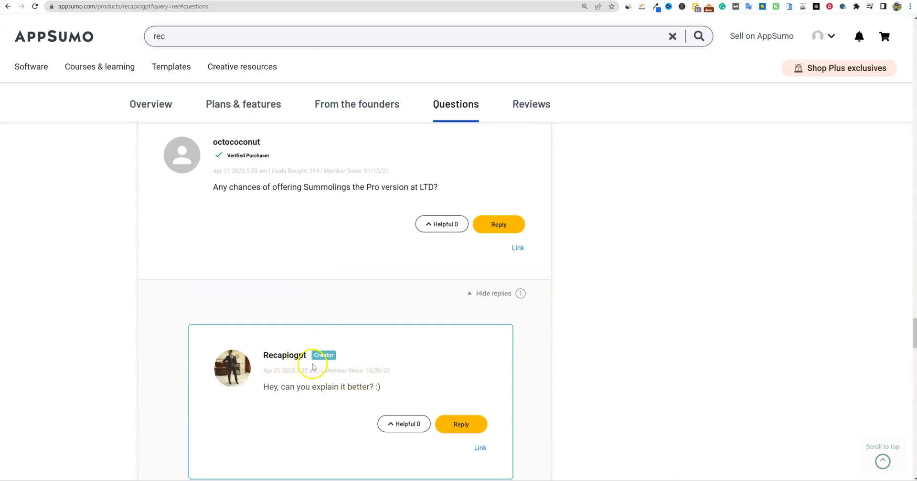
scroll(down, 3)
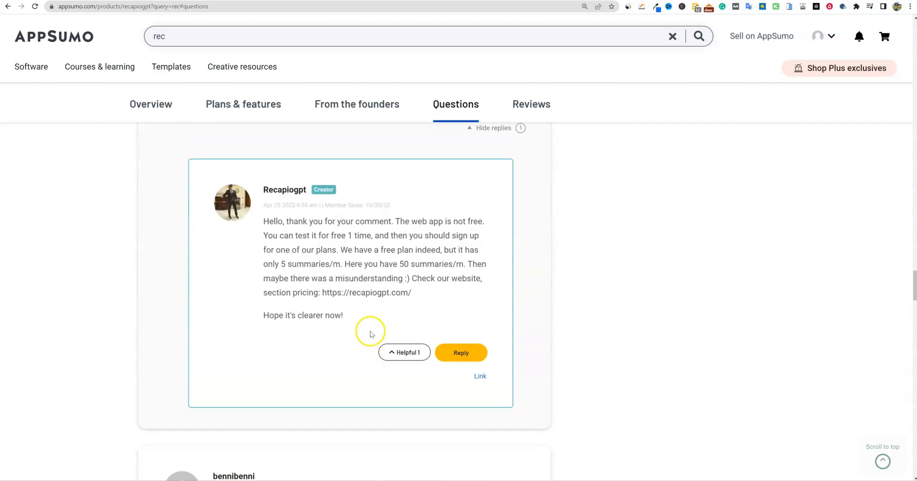
mouse_move(401, 296)
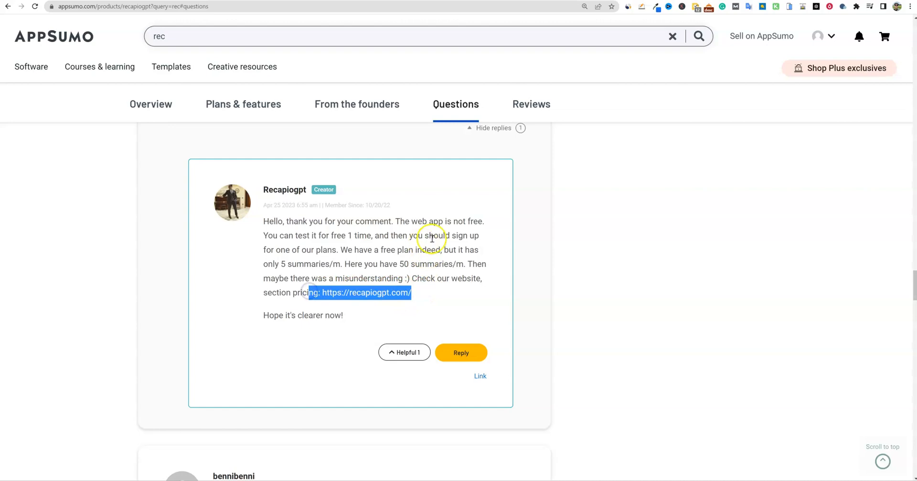
click(365, 292)
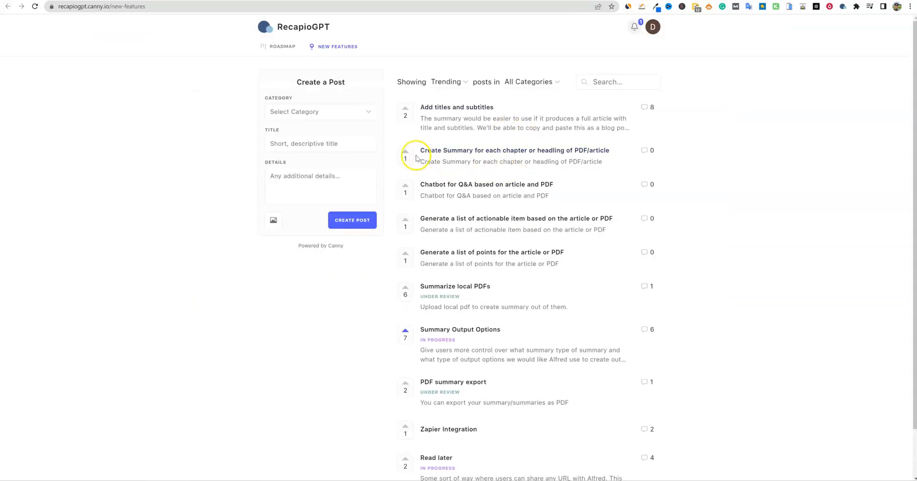
mouse_move(391, 65)
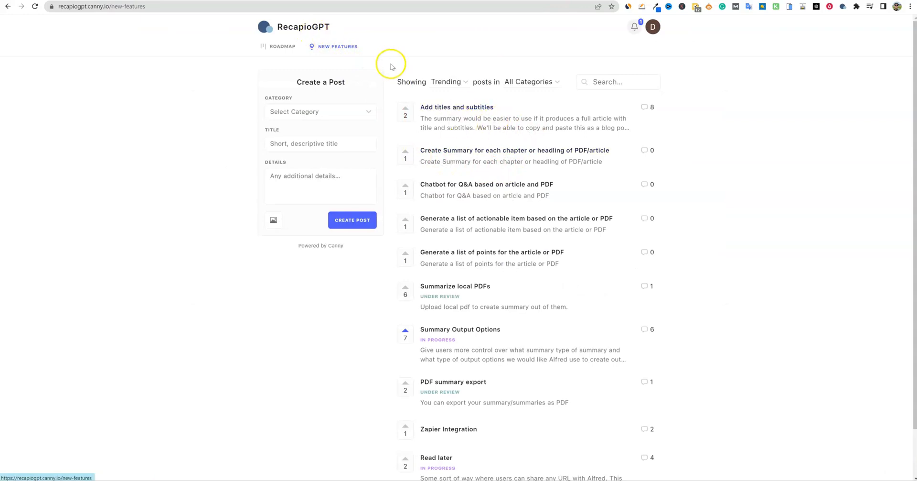
mouse_move(512, 93)
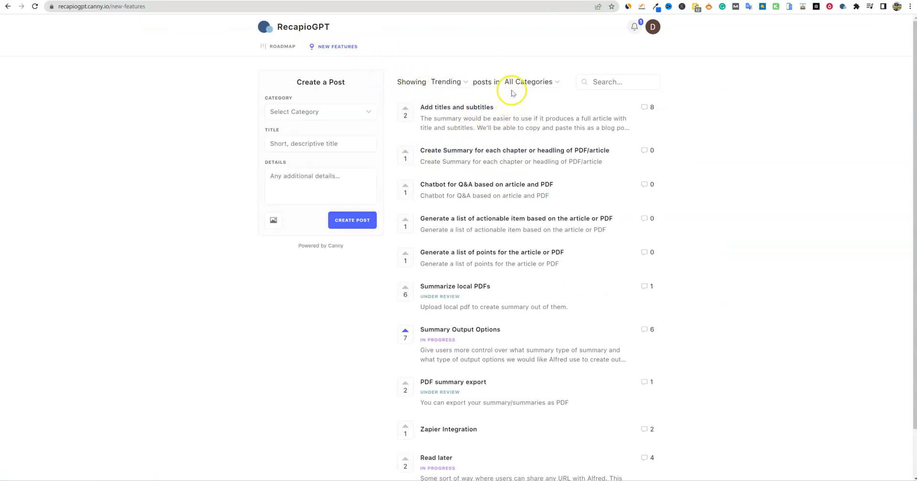
mouse_move(471, 336)
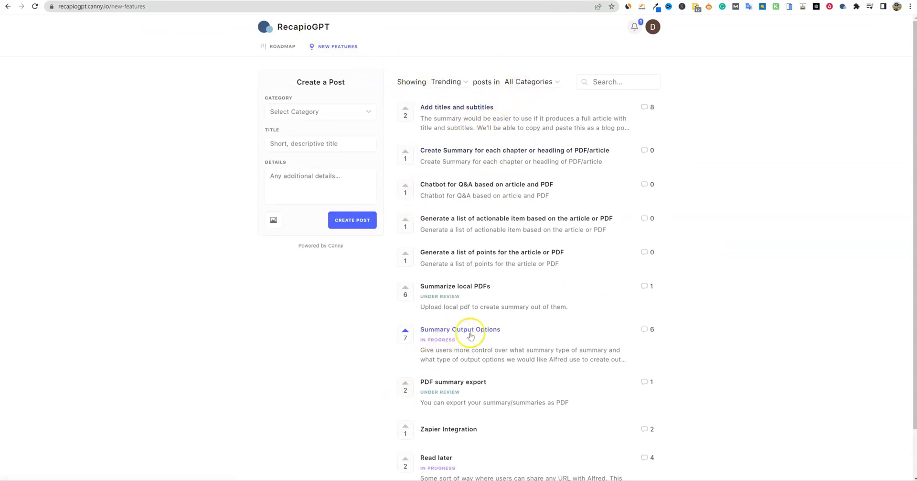
mouse_move(439, 357)
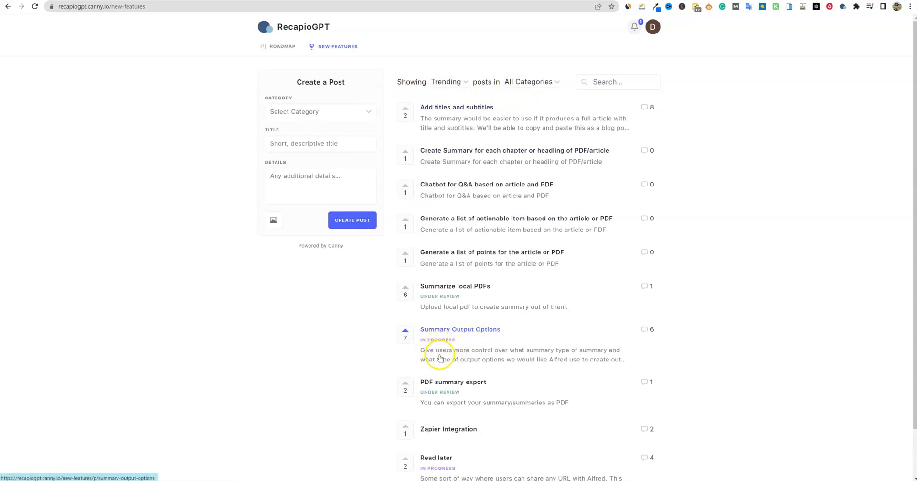
mouse_move(540, 357)
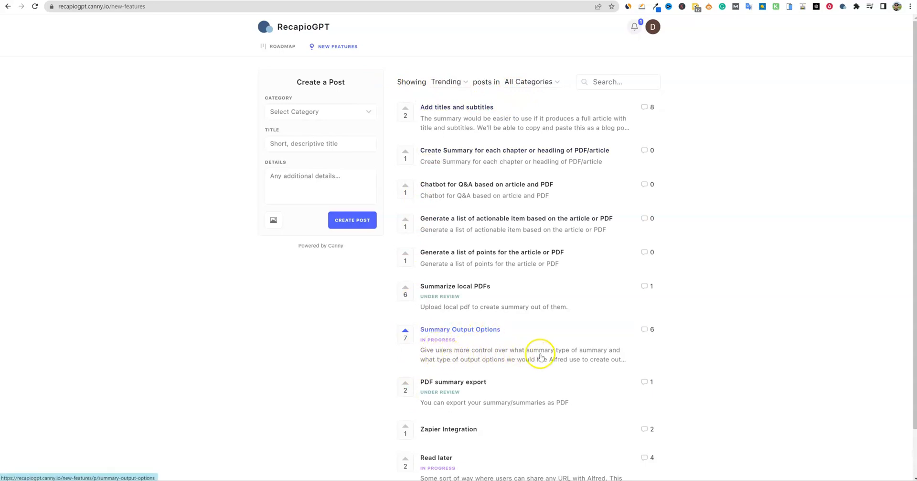
mouse_move(604, 358)
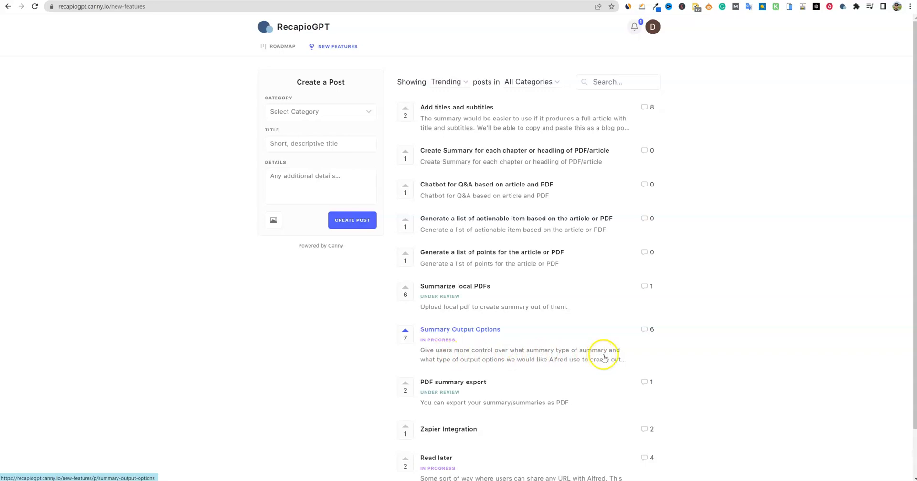
mouse_move(549, 373)
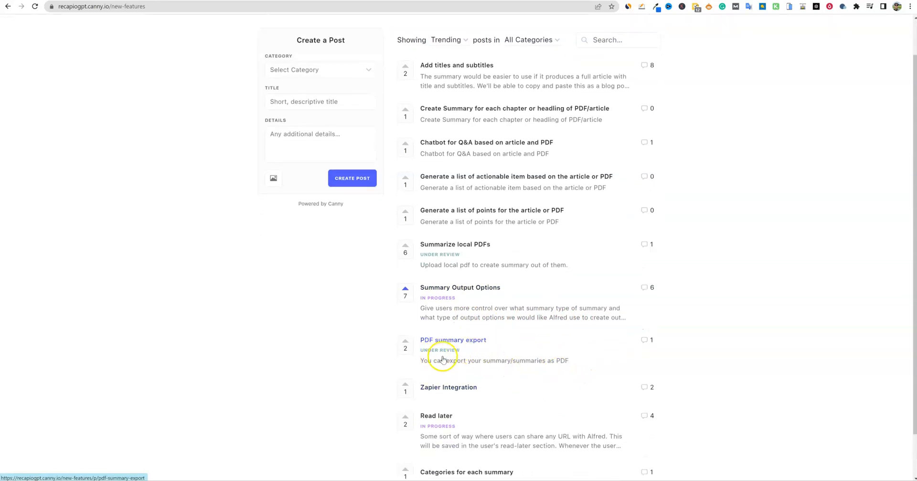
scroll(down, 3)
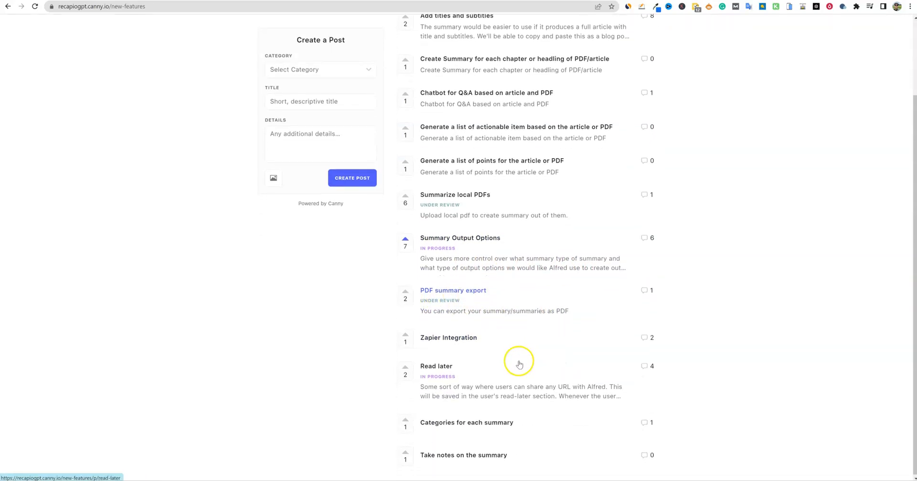
mouse_move(500, 306)
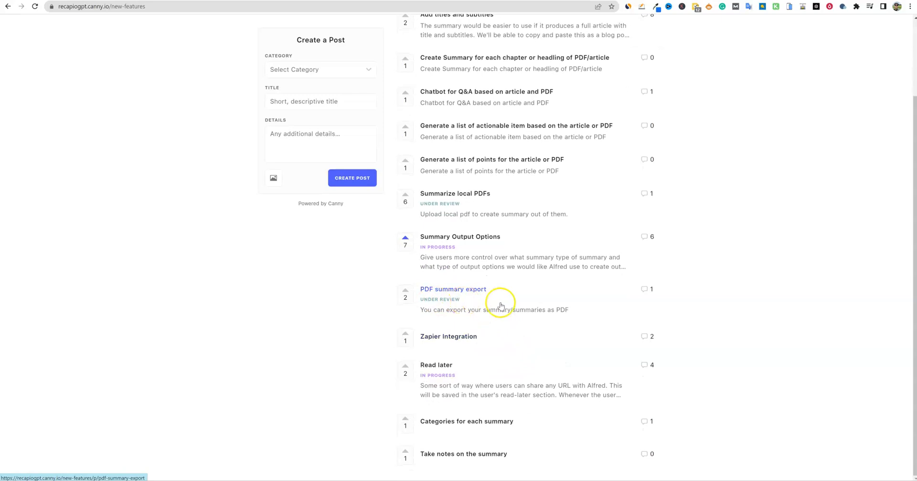
mouse_move(527, 310)
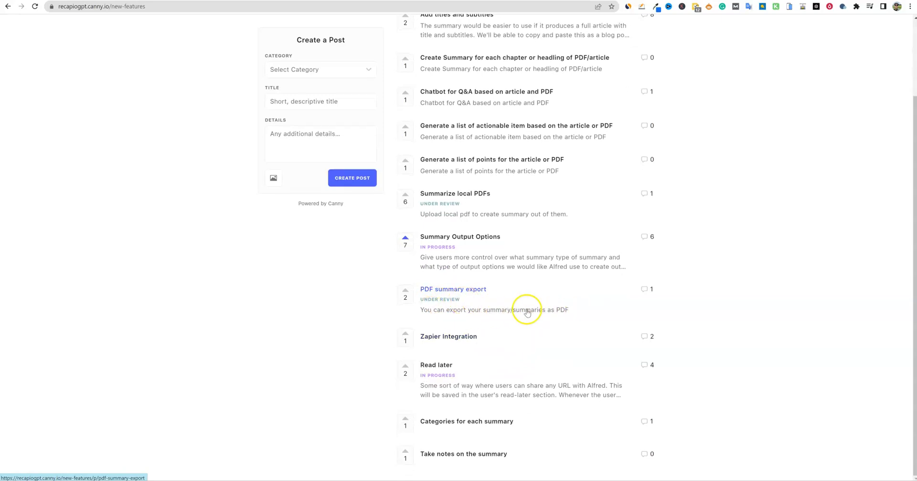
mouse_move(550, 313)
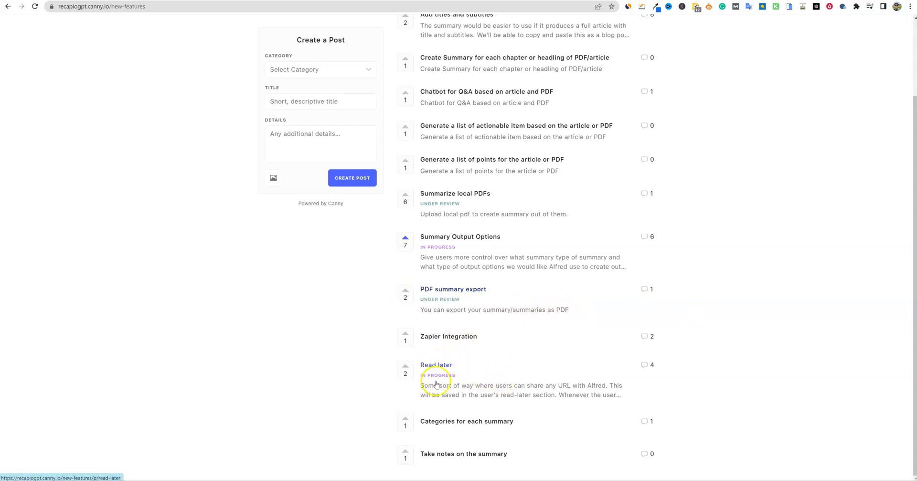
scroll(up, 3)
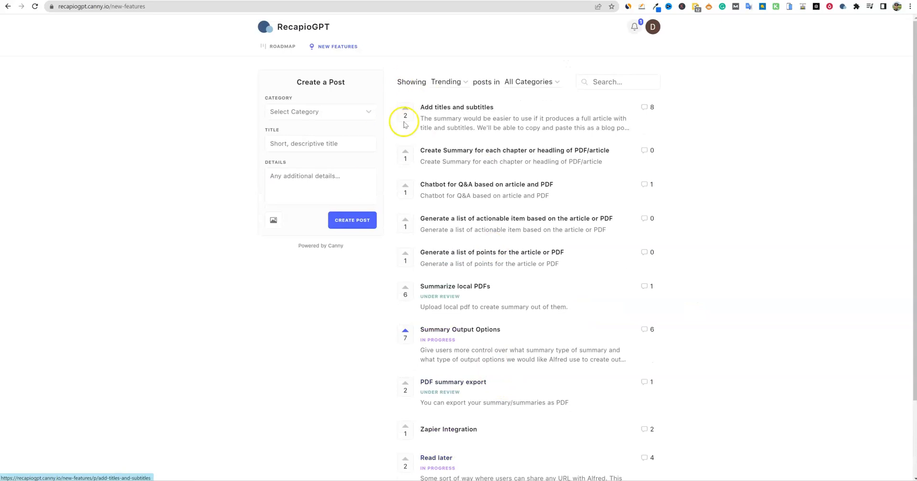
mouse_move(449, 175)
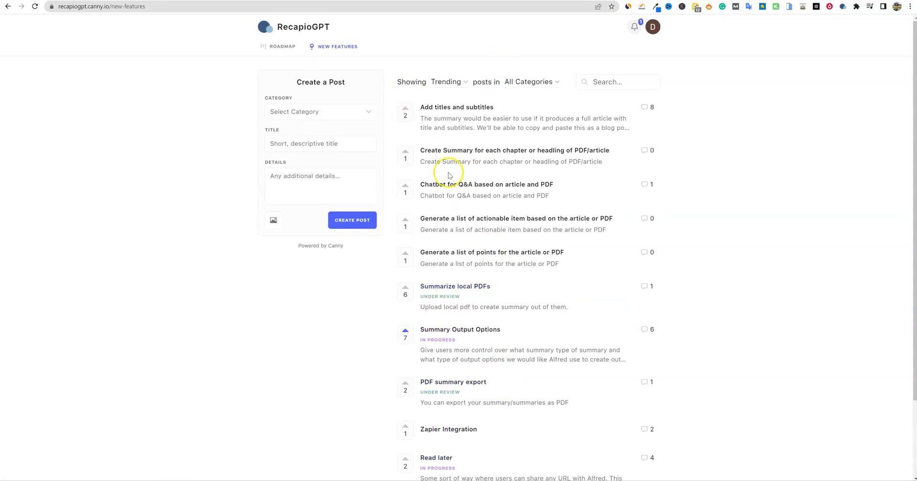
Step: View the Canny roadmap's Planned, In Progress and Complete columns
click(283, 46)
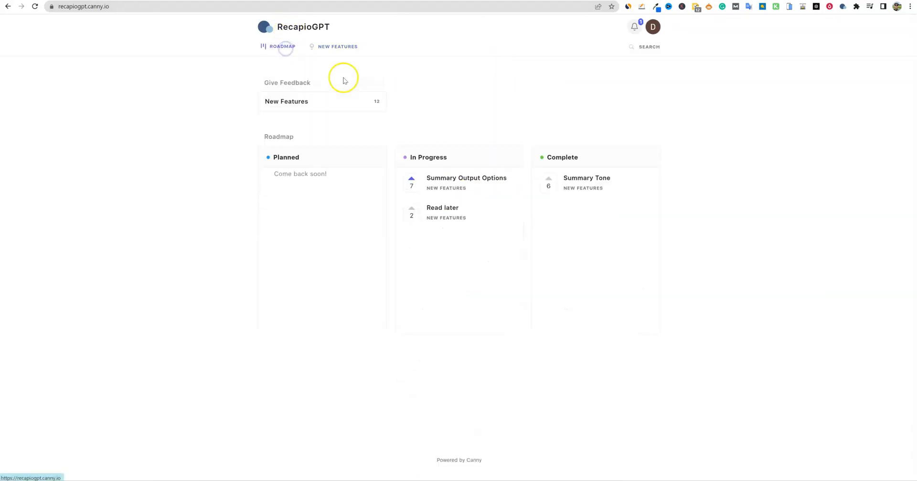
mouse_move(466, 178)
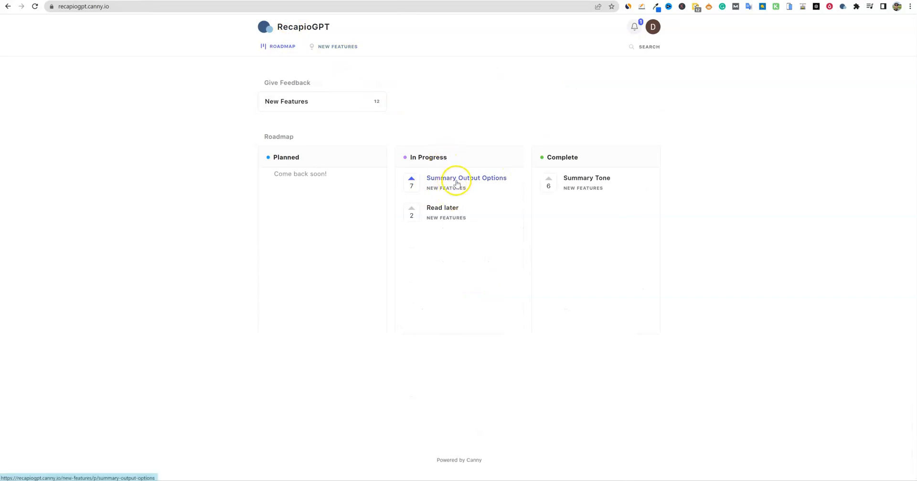
mouse_move(582, 178)
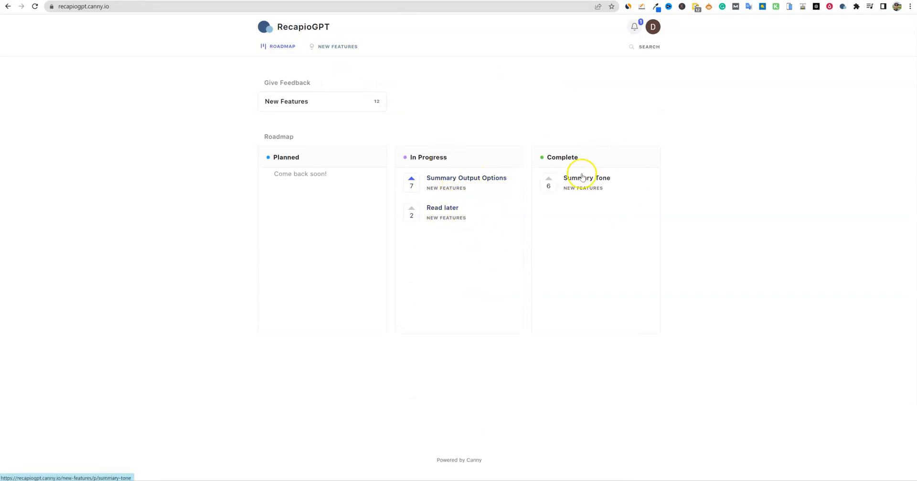
mouse_move(335, 183)
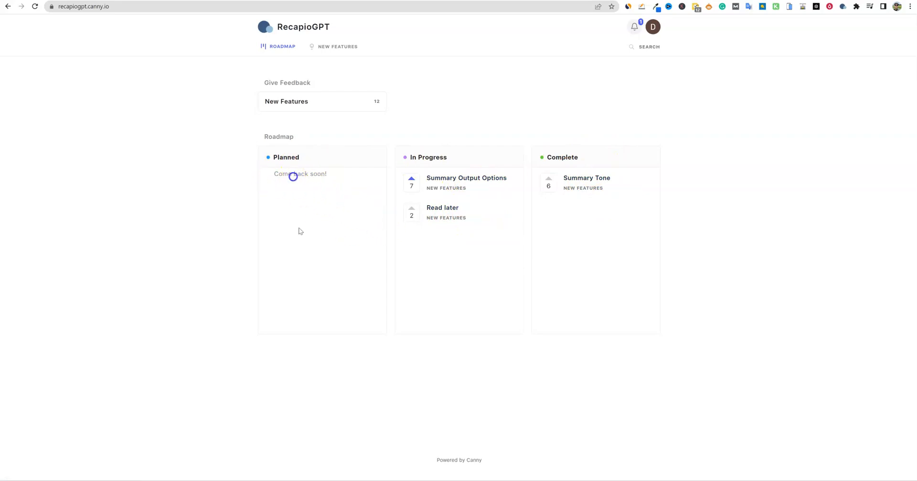
click(338, 47)
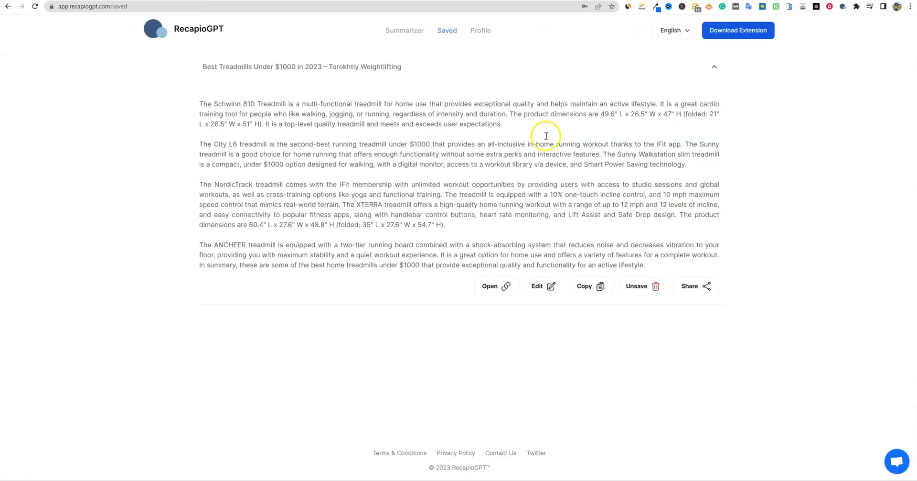
mouse_move(534, 97)
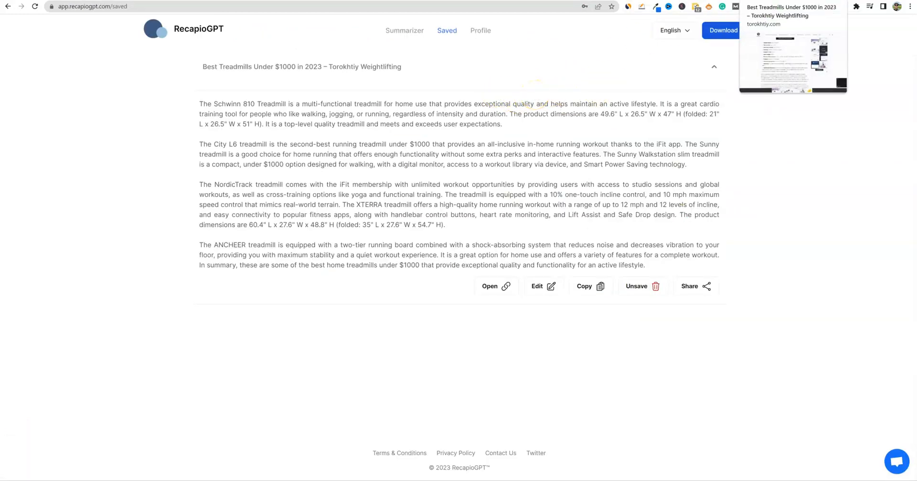
mouse_move(688, 55)
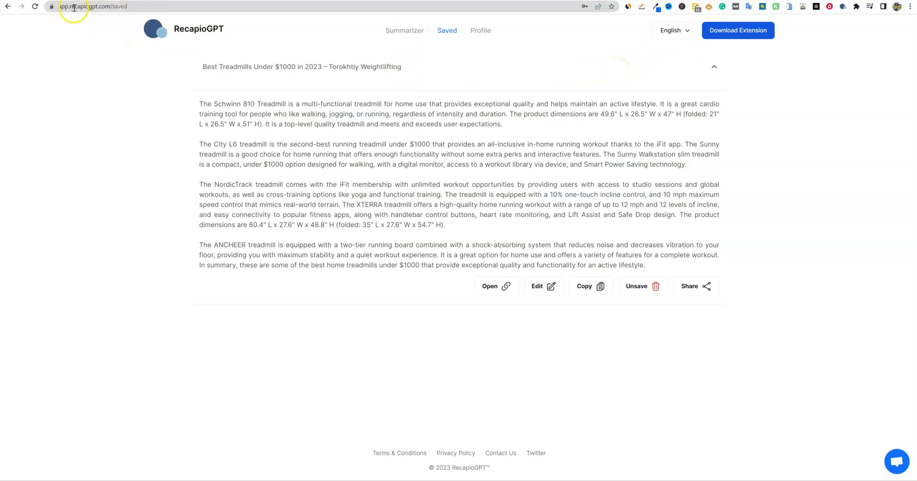
Step: Return from Saved to the Summarizer form with empty URL and text fields
click(405, 31)
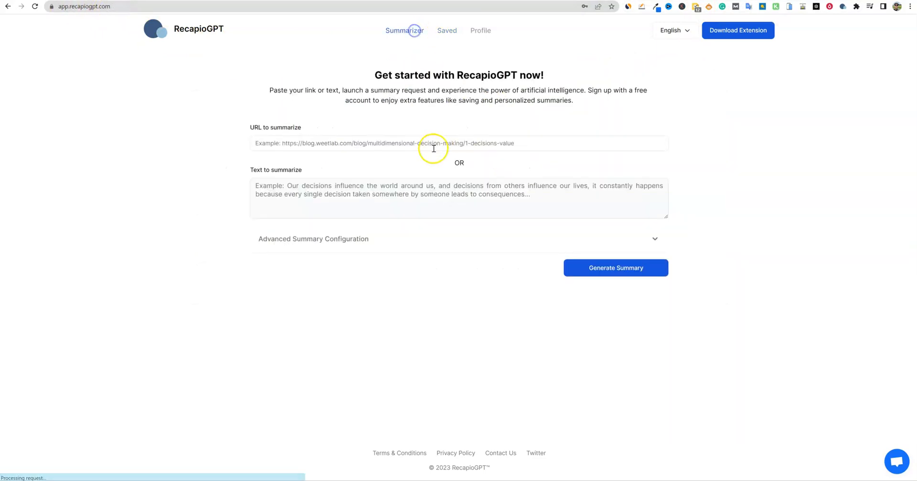
Step: Expand Advanced Summary Configuration to show Voice Tones, Writing Style, Translation and Length
click(459, 143)
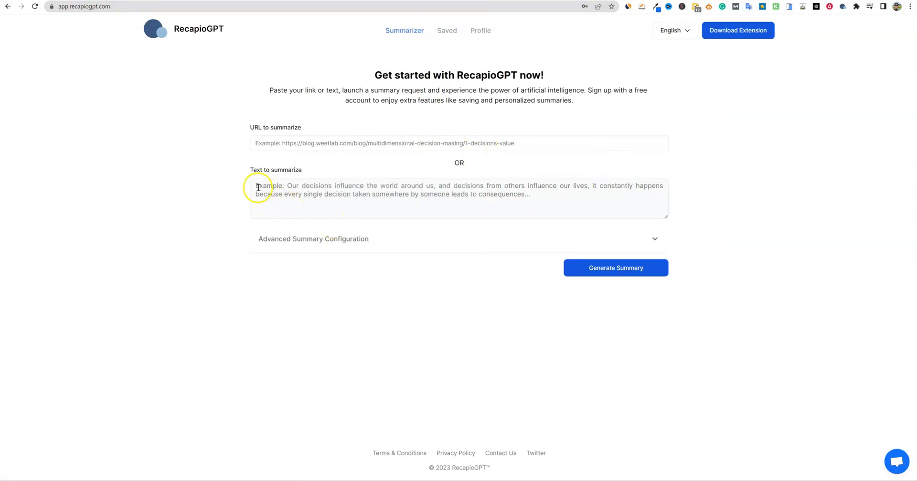
mouse_move(445, 203)
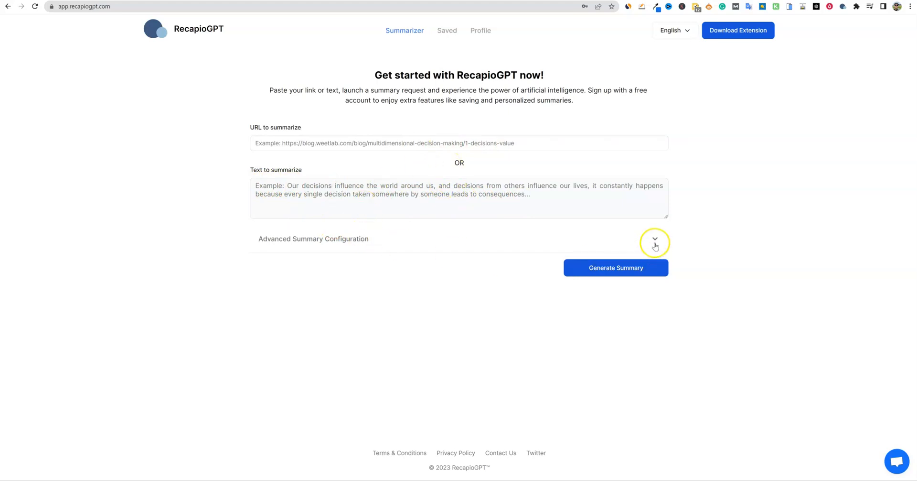
click(655, 239)
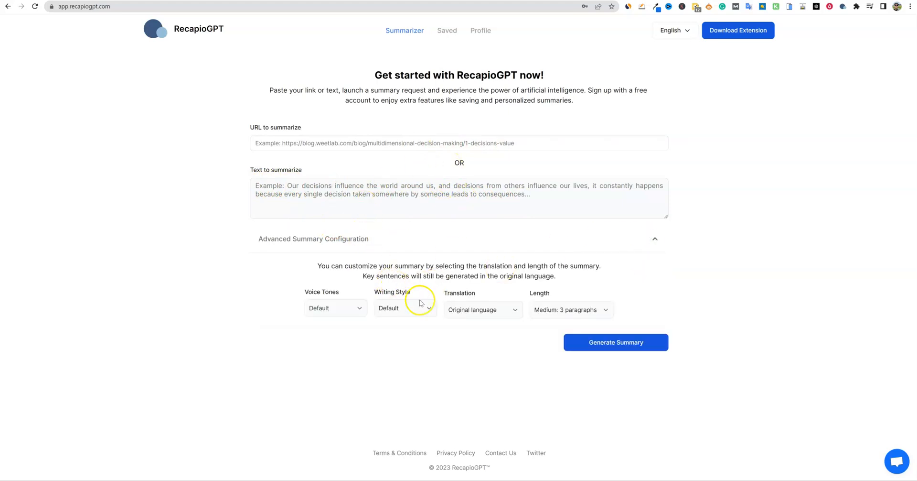
click(570, 309)
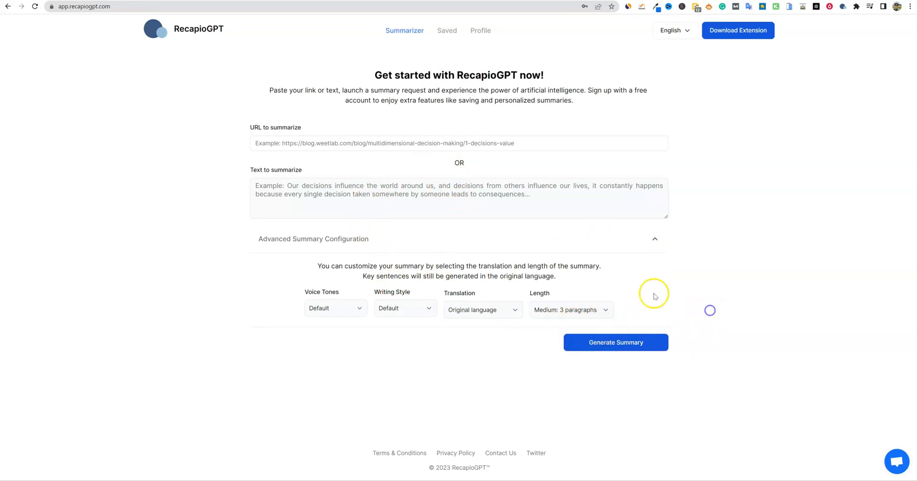
mouse_move(479, 309)
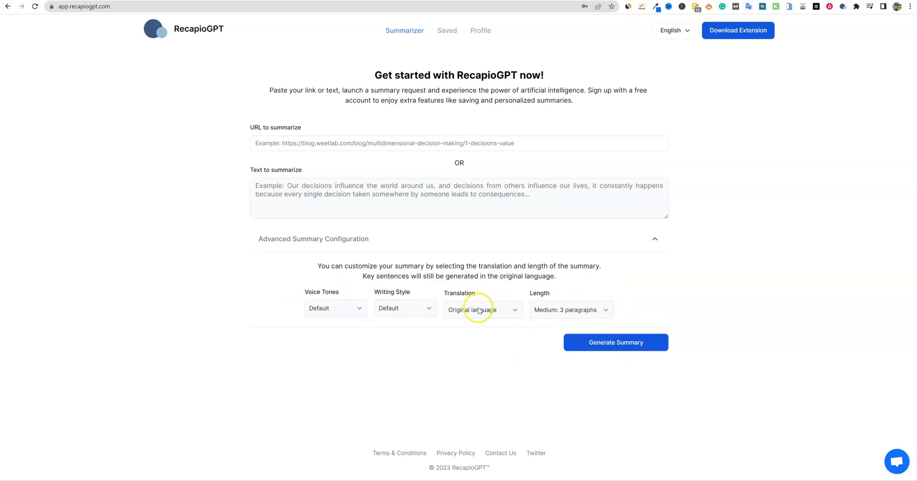
mouse_move(578, 308)
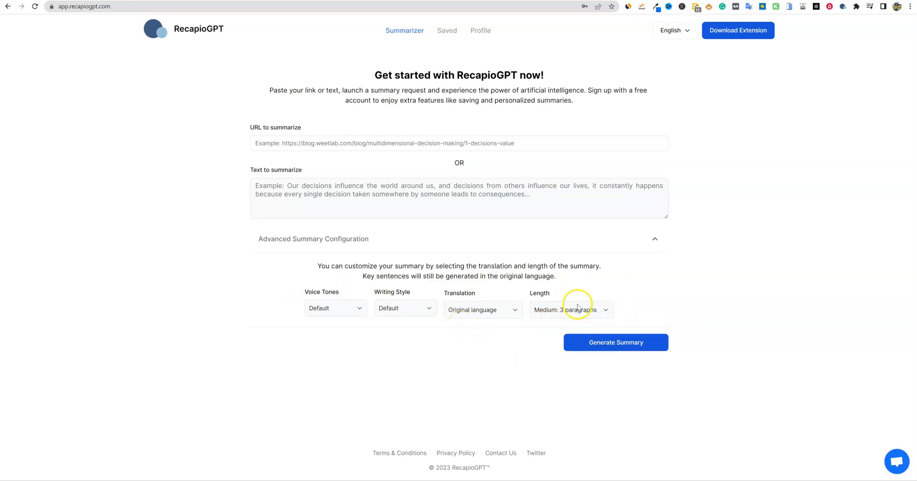
mouse_move(466, 320)
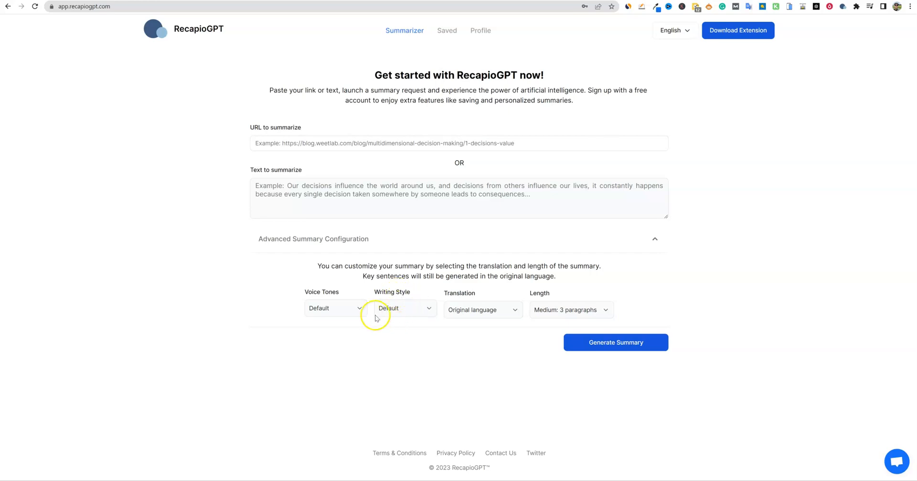
Step: Browse the voice tone and writing style lists, then set the voice tone to Humorous
click(336, 307)
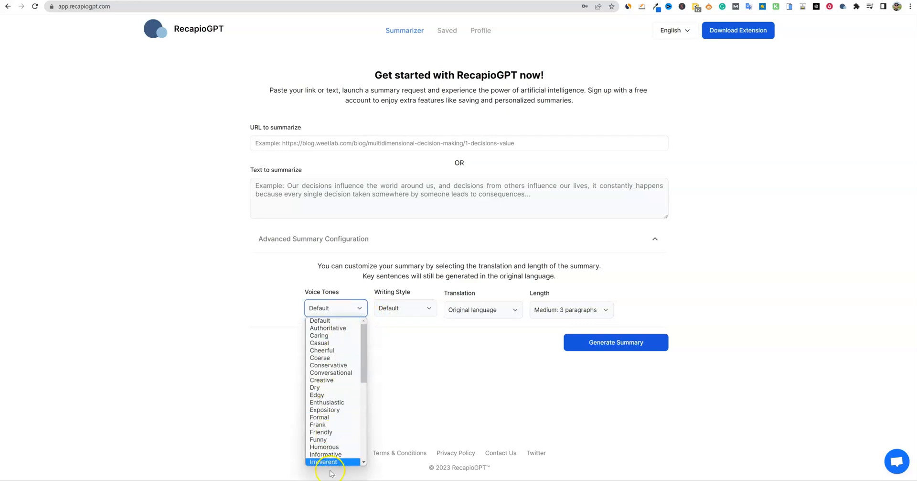
mouse_move(337, 334)
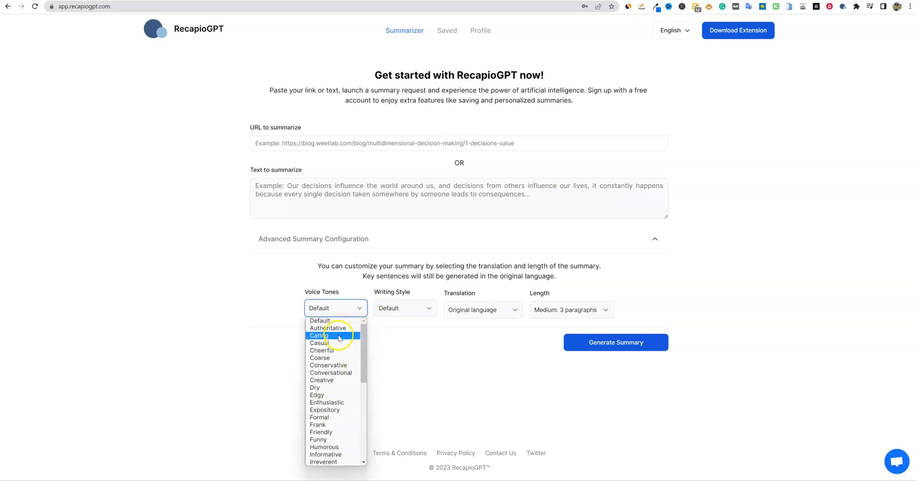
mouse_move(345, 360)
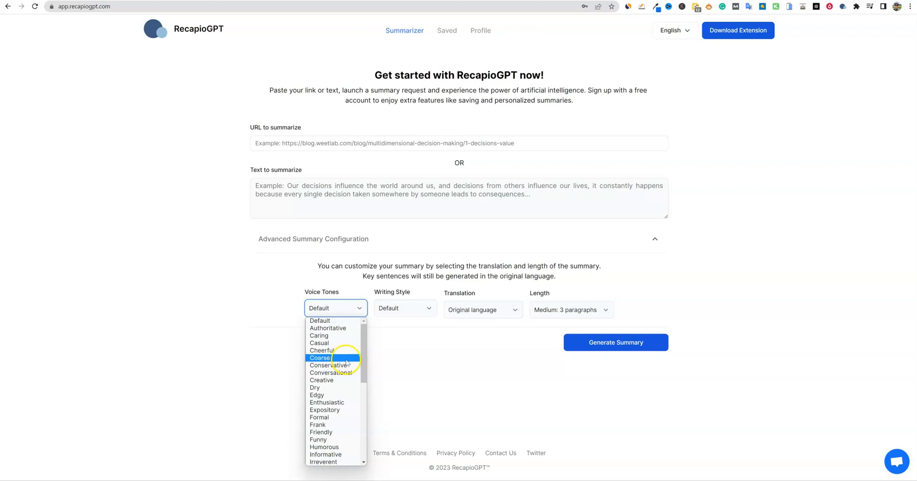
mouse_move(330, 365)
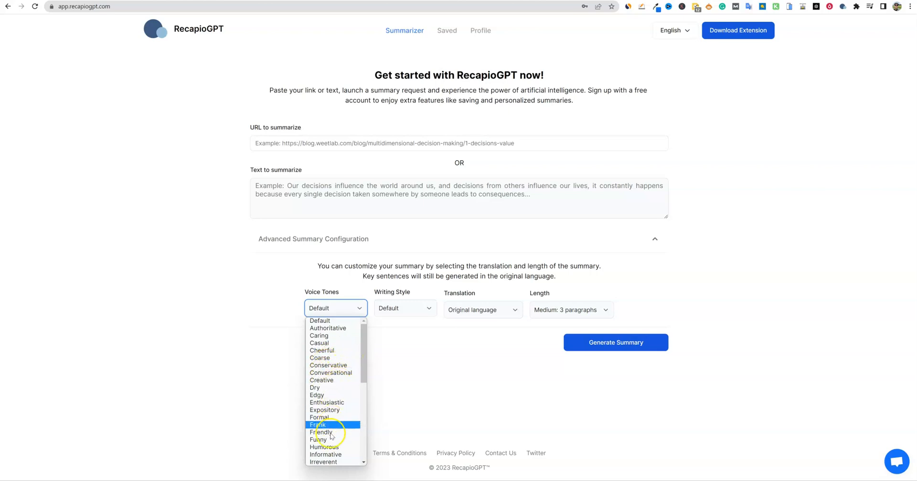
mouse_move(325, 447)
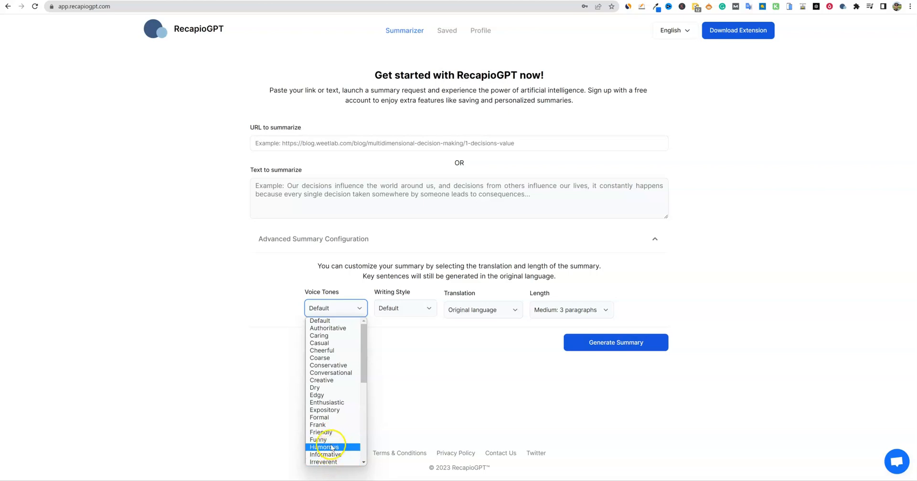
mouse_move(319, 418)
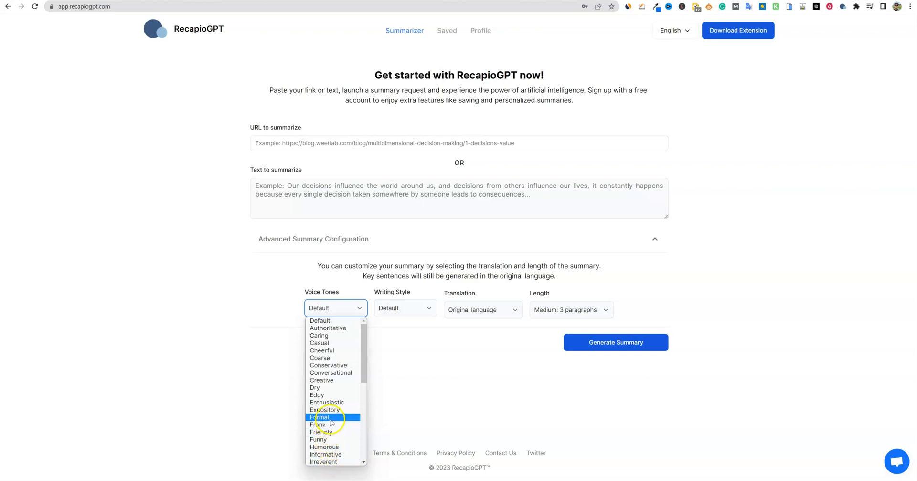
click(404, 307)
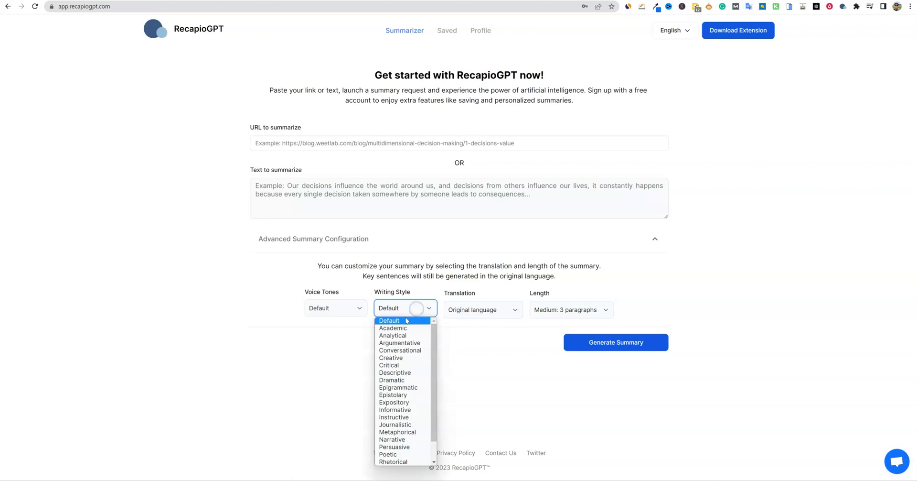
mouse_move(401, 343)
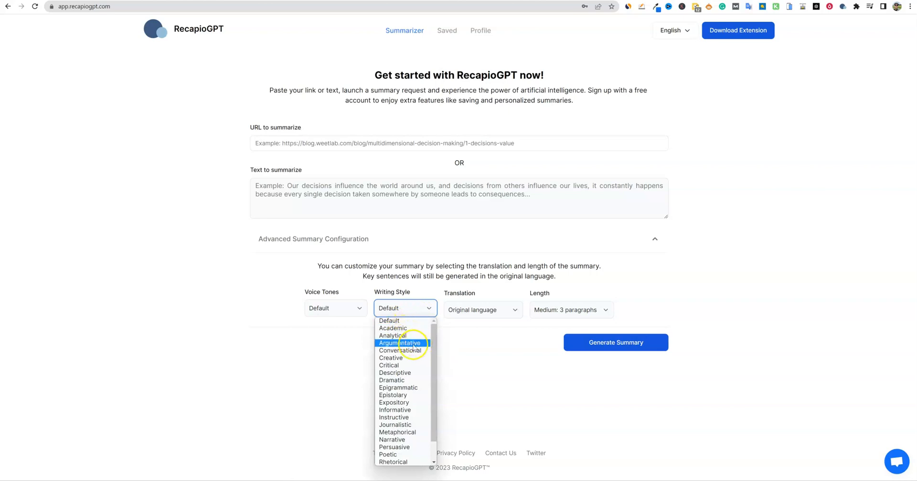
mouse_move(387, 453)
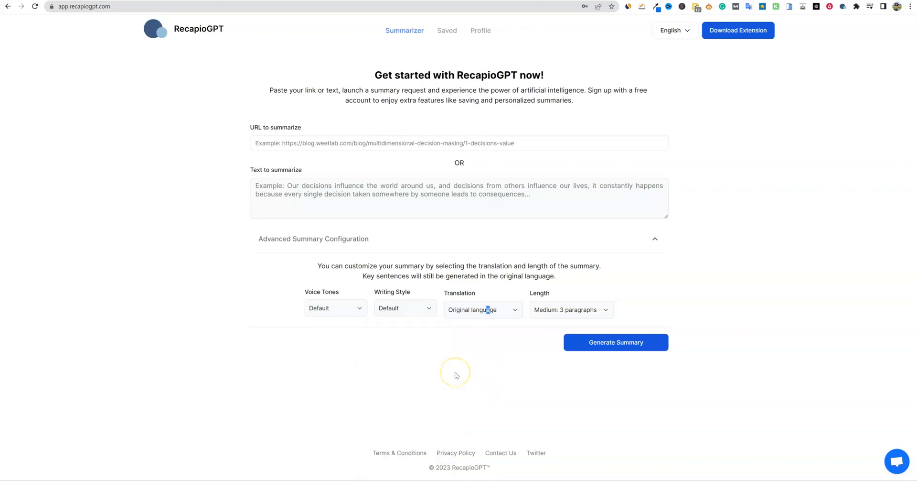
mouse_move(365, 316)
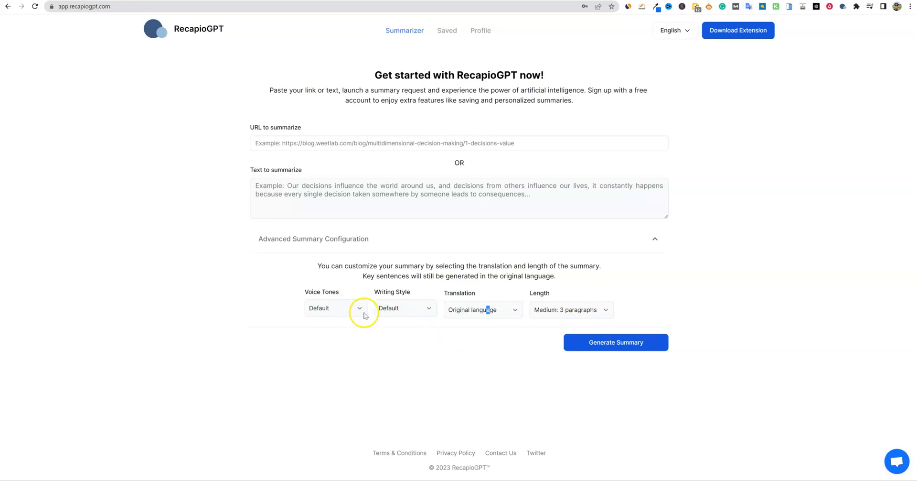
click(335, 308)
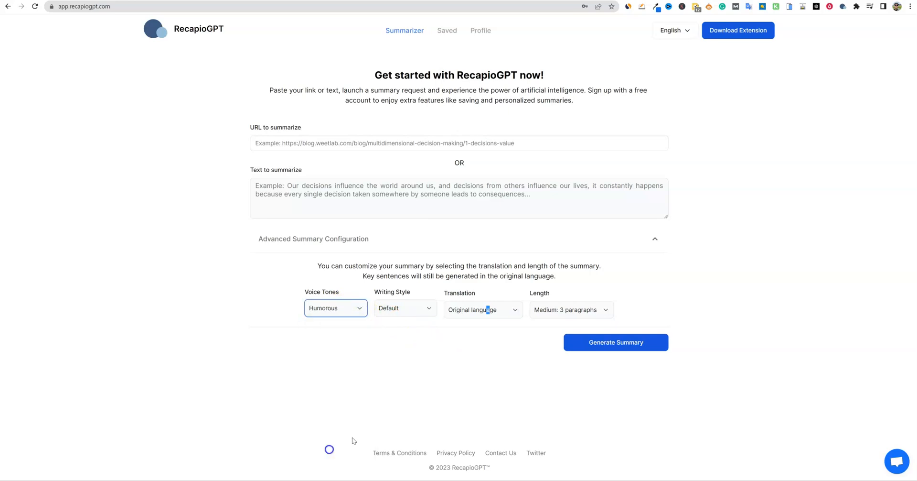
Step: Check Writing Style and Translation options, keeping Default style and original language
click(404, 307)
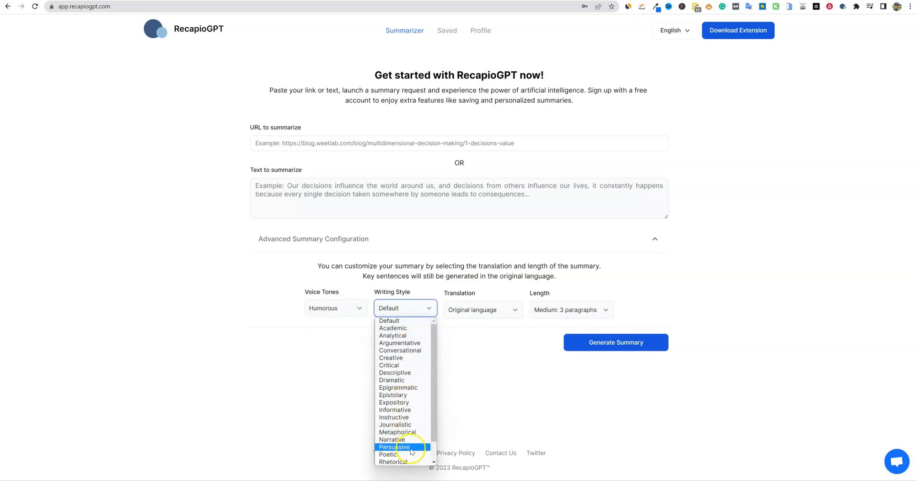
scroll(down, 3)
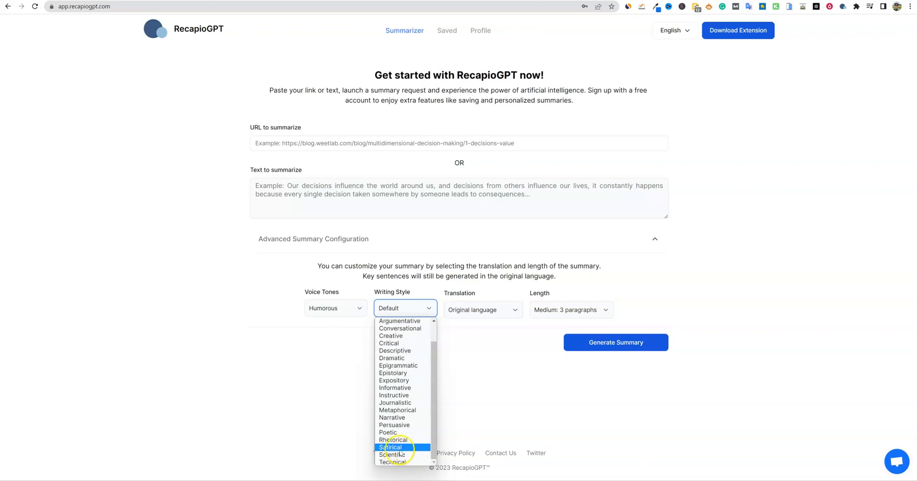
mouse_move(388, 432)
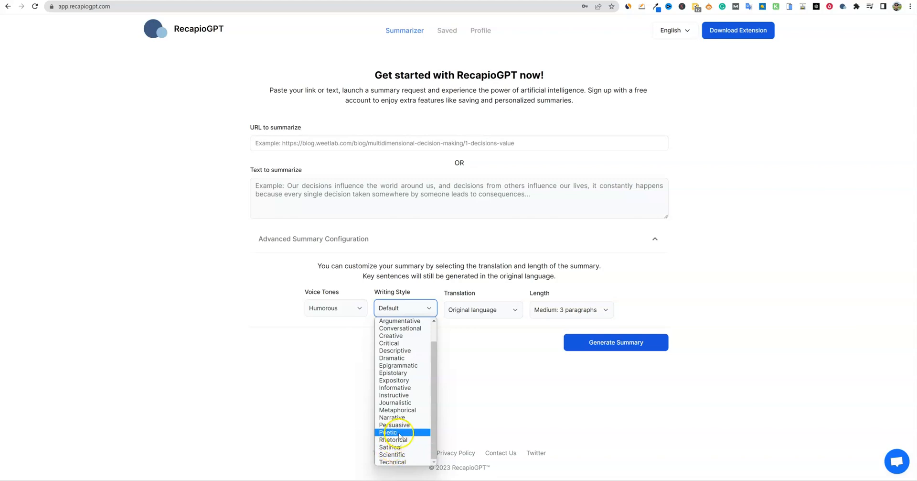
mouse_move(395, 387)
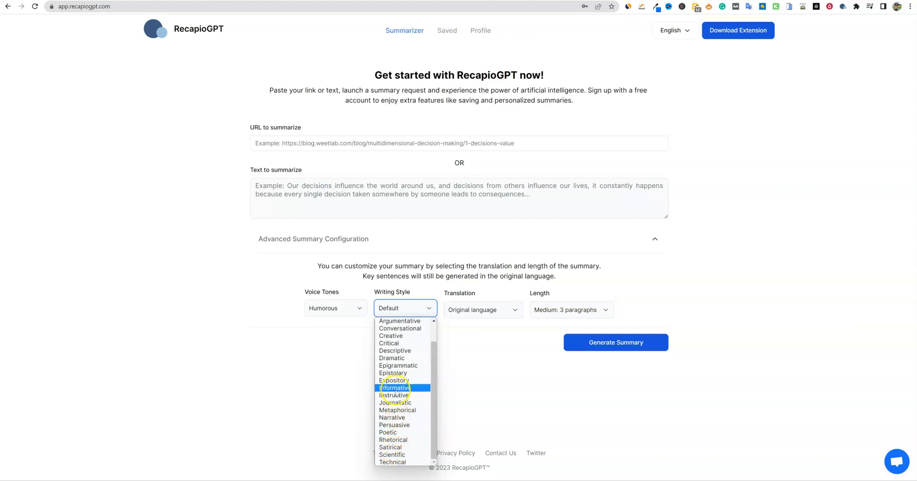
mouse_move(399, 327)
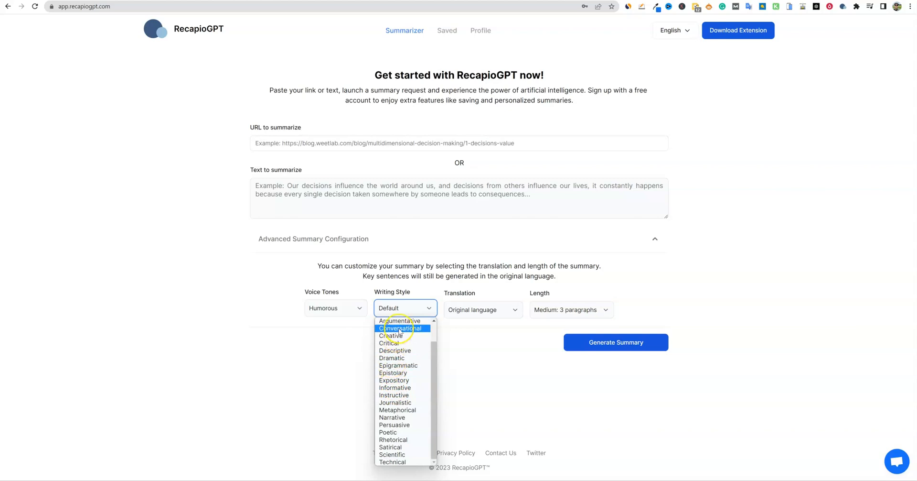
scroll(up, 3)
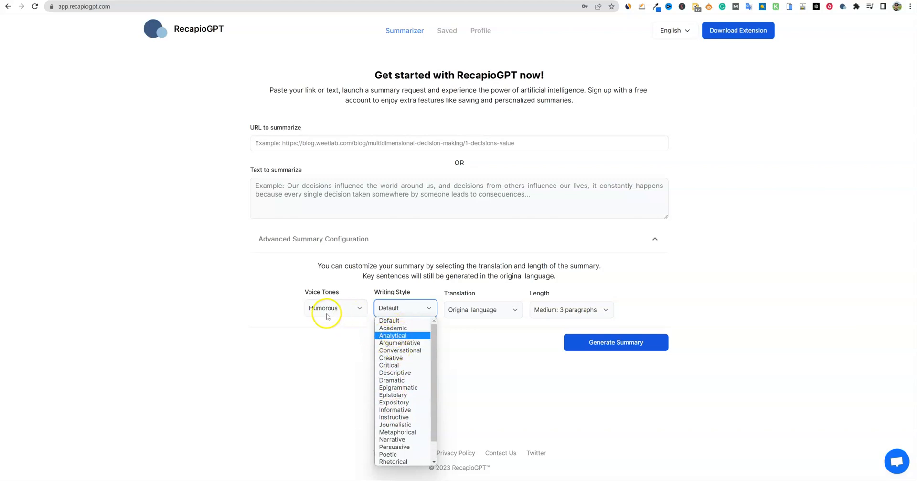
mouse_move(391, 357)
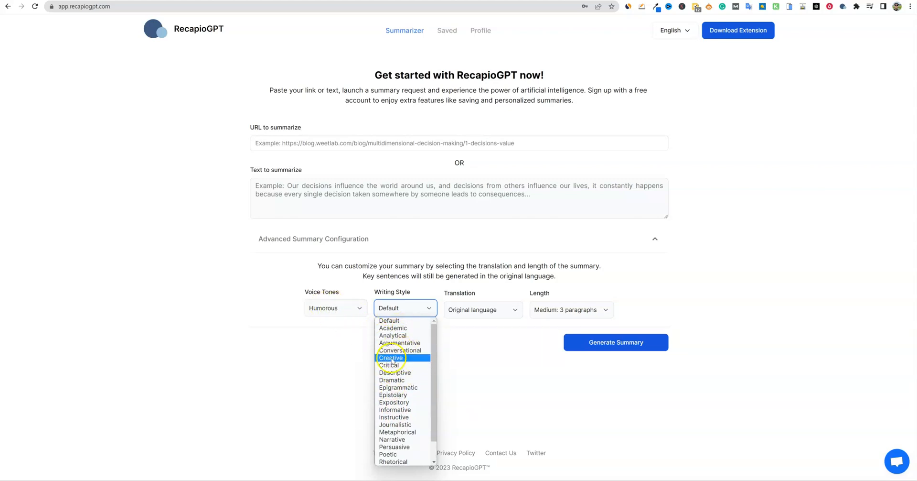
mouse_move(394, 417)
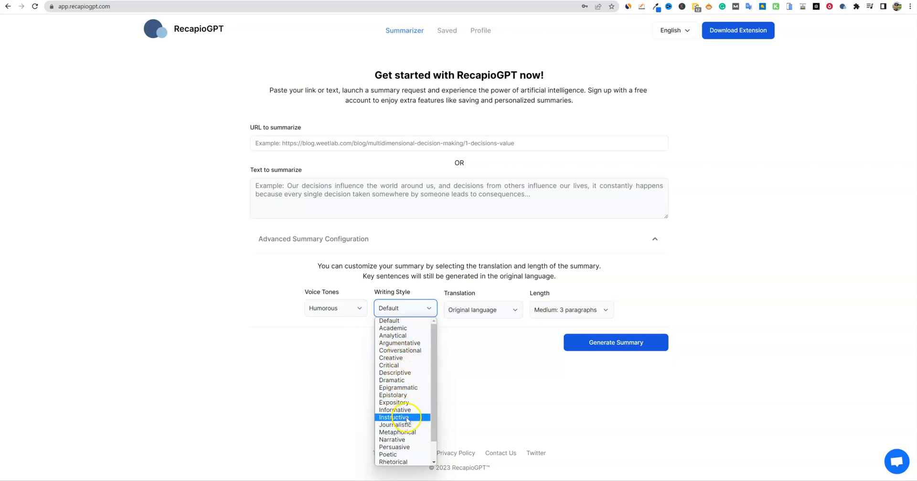
scroll(down, 3)
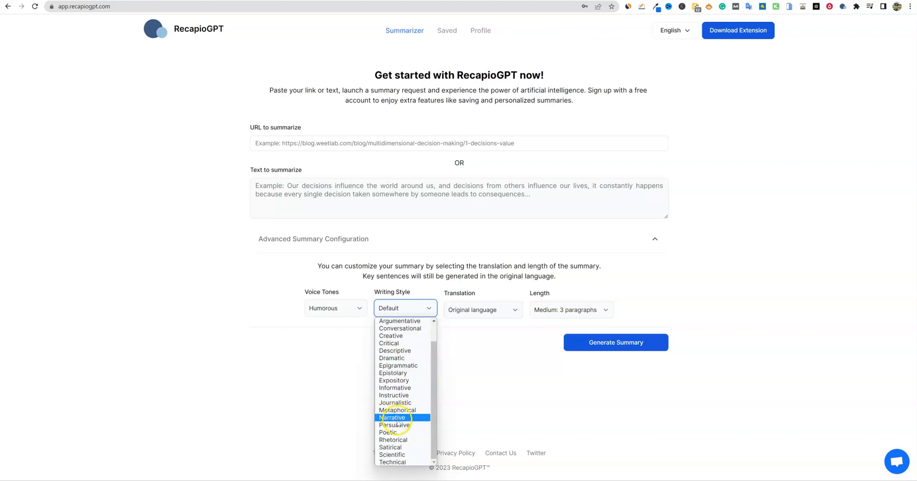
click(483, 310)
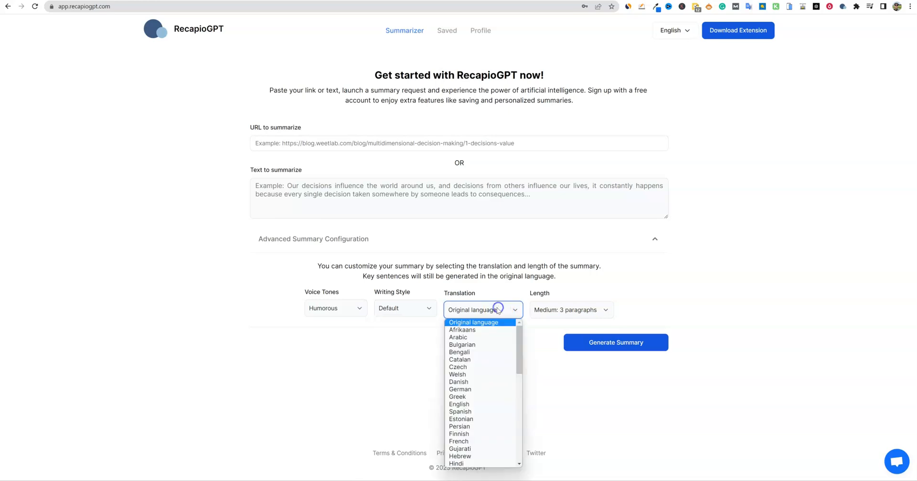
scroll(down, 3)
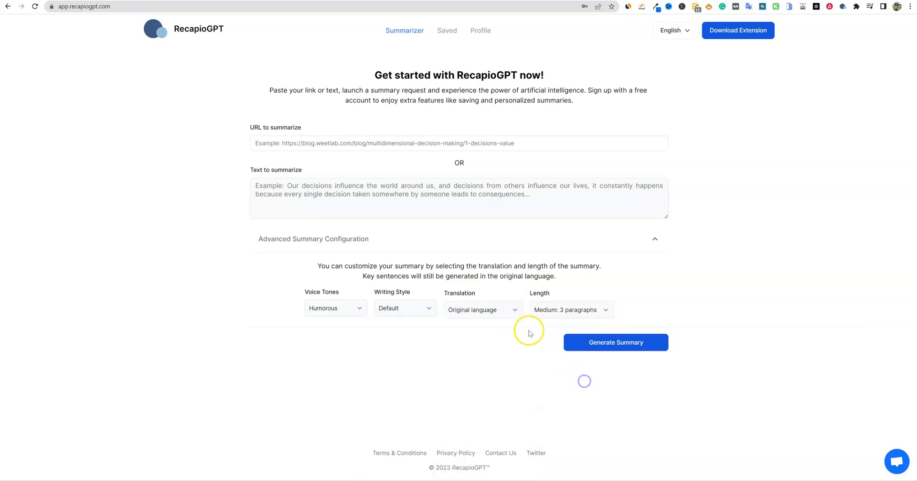
mouse_move(237, 219)
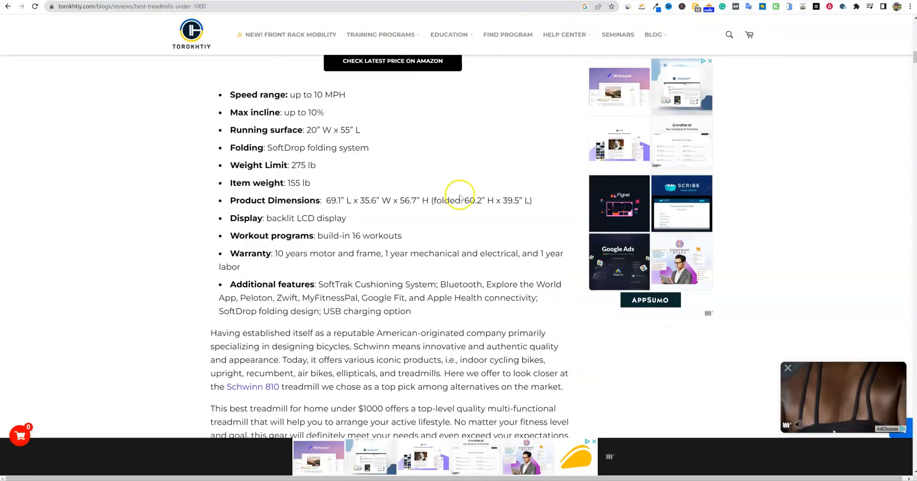
Step: Count the treadmill article's words with Word Counter Plus (5,495 words) and dismiss
scroll(up, 3)
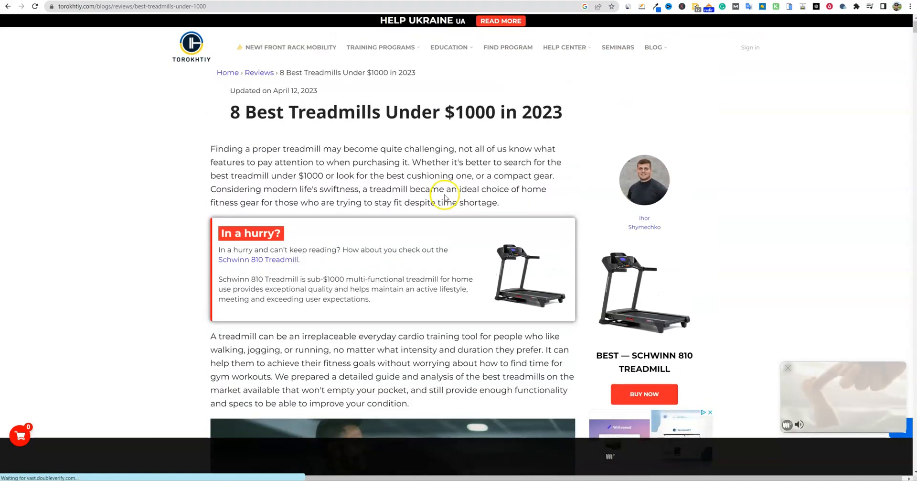
mouse_move(476, 162)
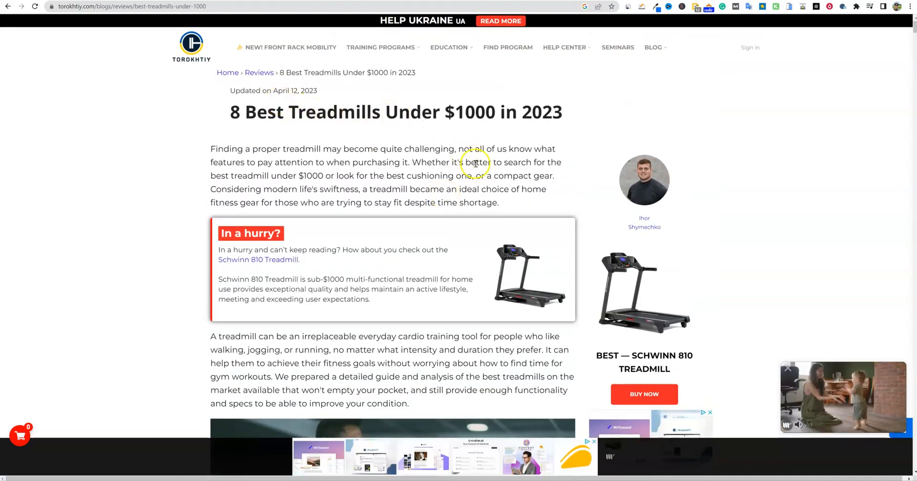
scroll(down, 3)
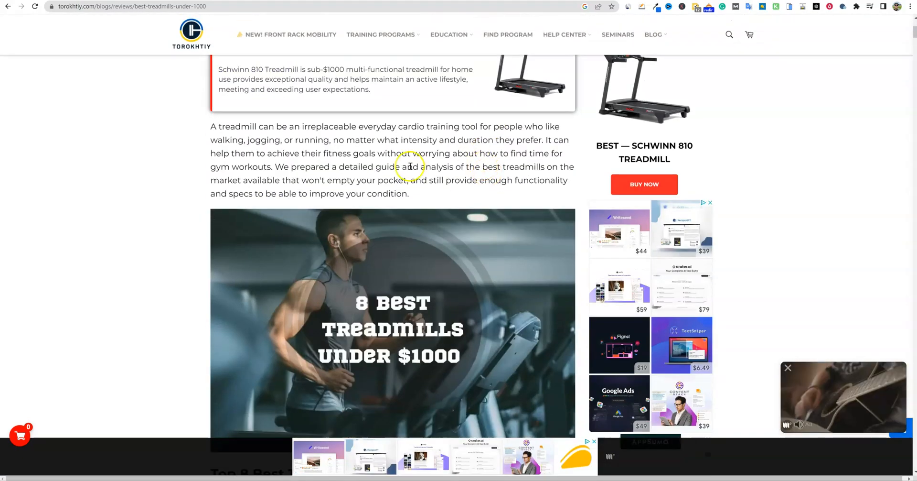
right_click(409, 166)
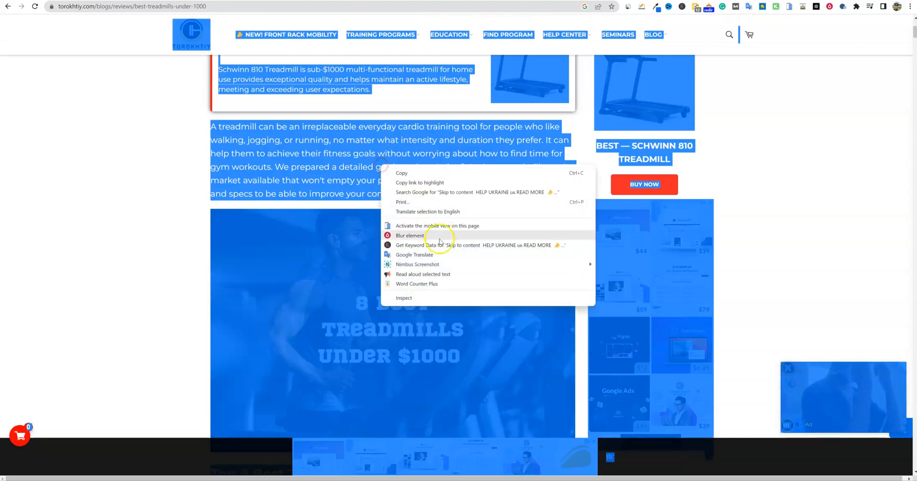
click(417, 284)
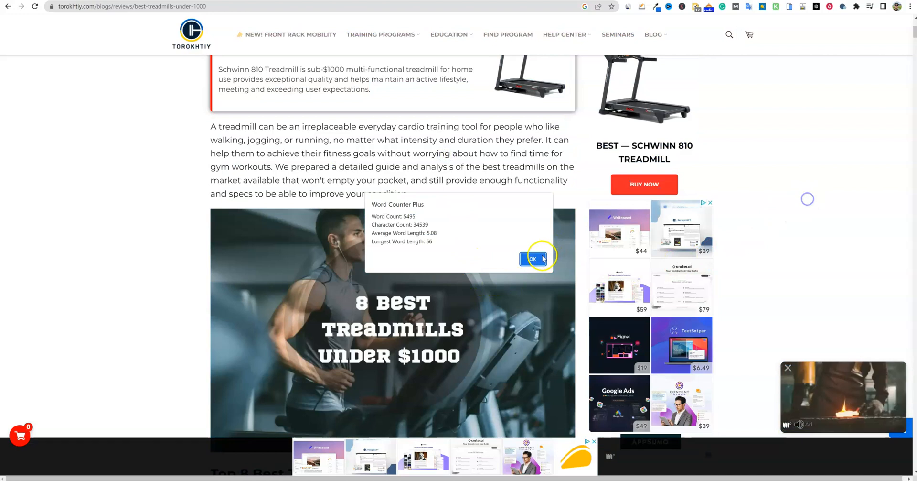
click(532, 259)
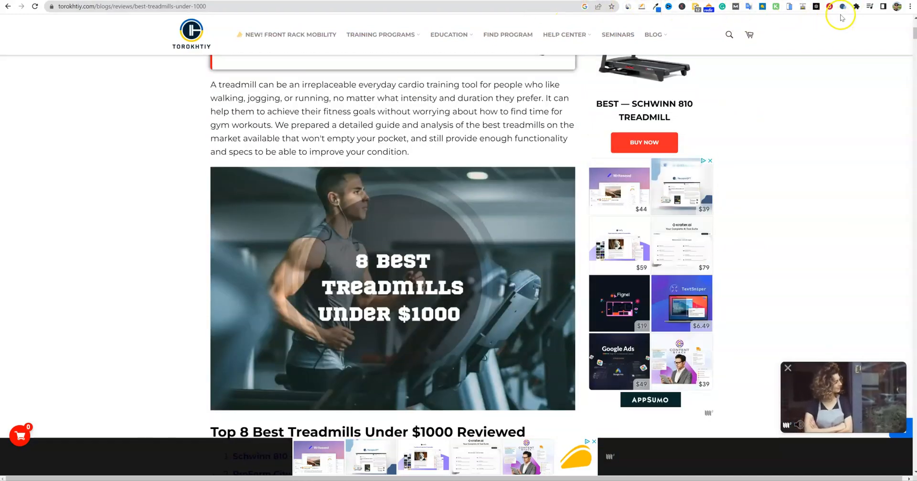
Step: Summarize the treadmill article with the RecapioGPT extension, then cancel editing the summary
click(841, 6)
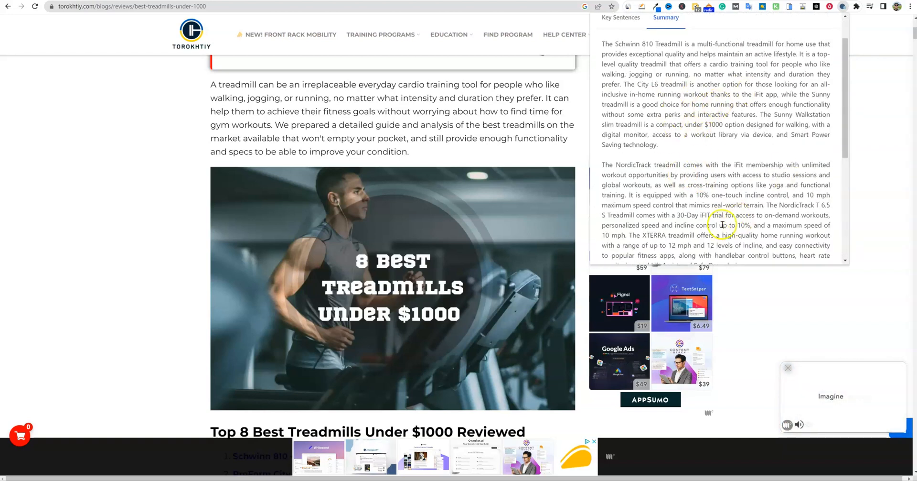
mouse_move(318, 222)
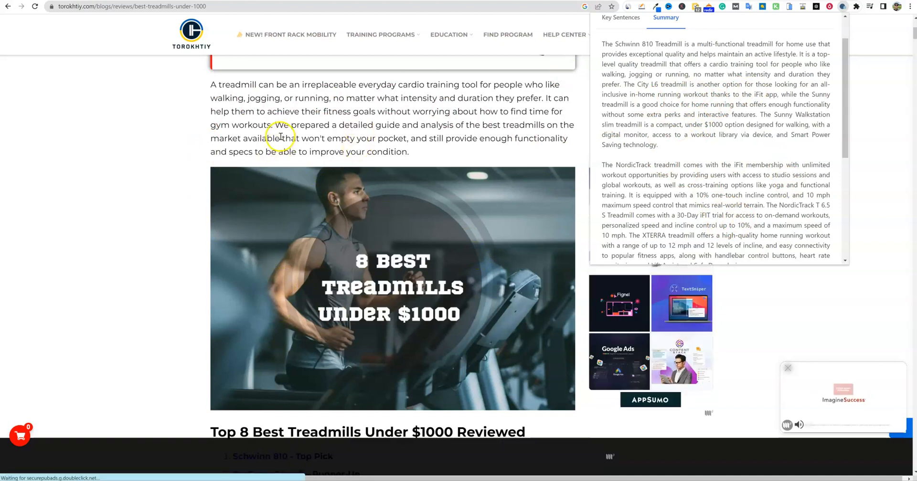
scroll(down, 3)
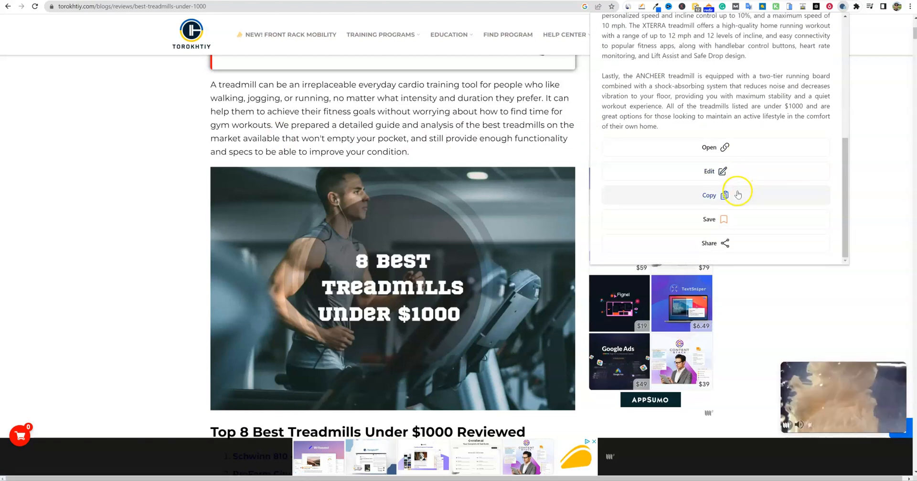
mouse_move(722, 172)
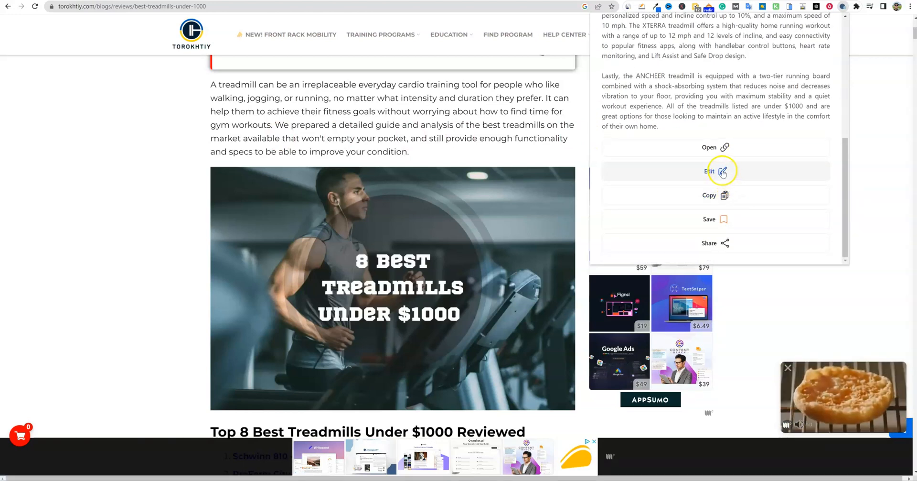
click(709, 171)
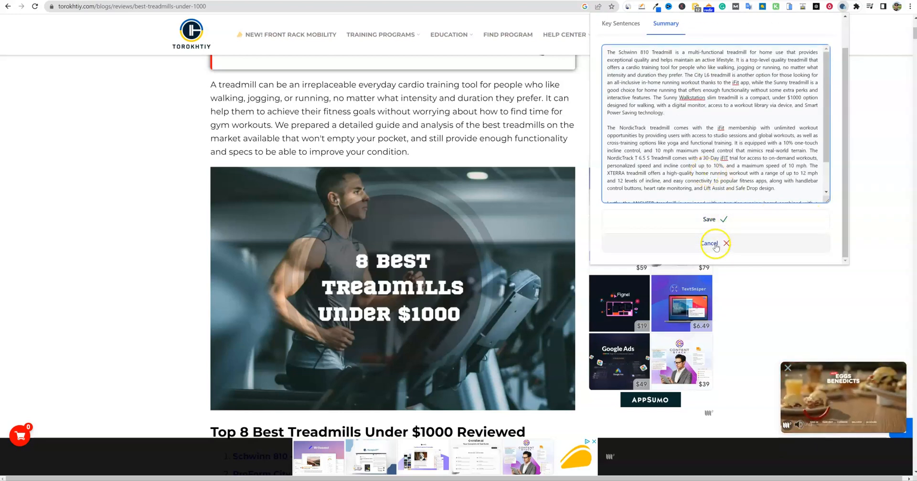
click(709, 242)
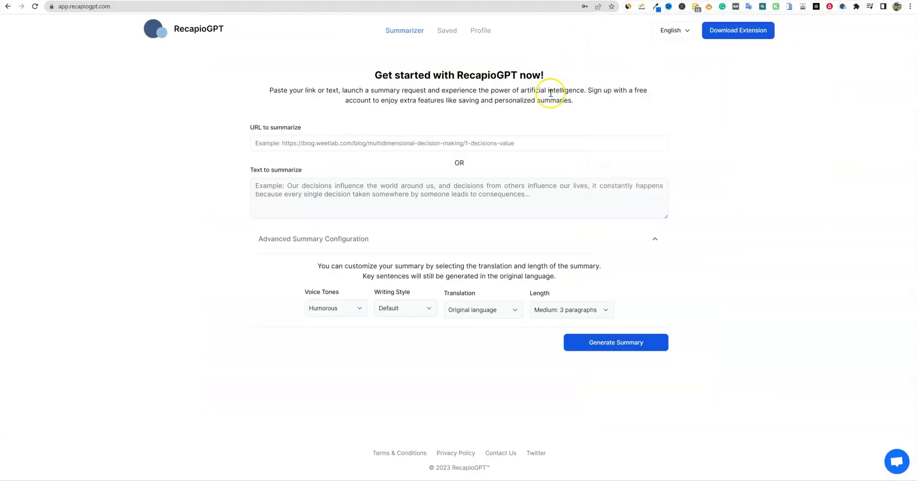
mouse_move(462, 124)
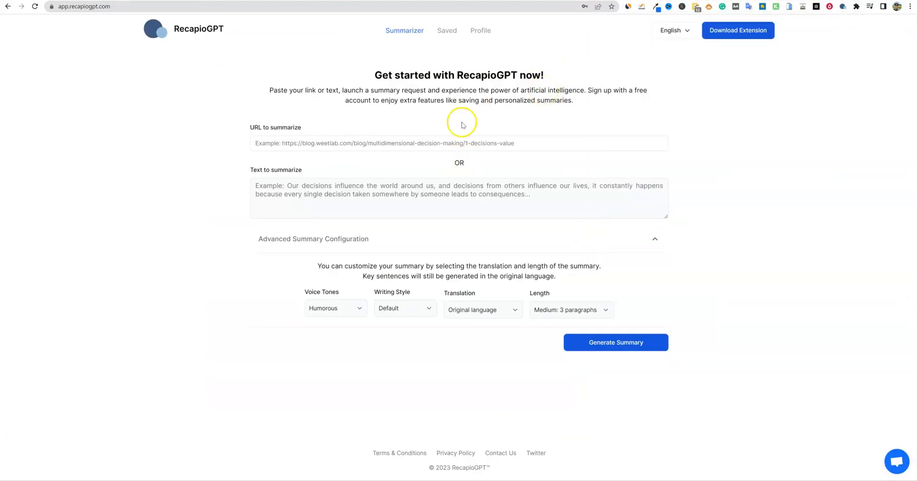
Step: Open the Saved page and expand the stored Best Treadmills Under $1000 summary
click(447, 31)
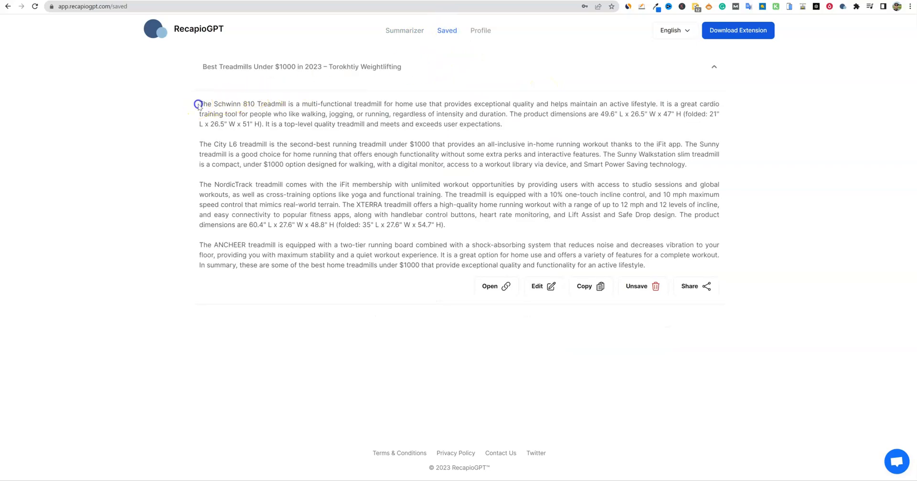
click(714, 67)
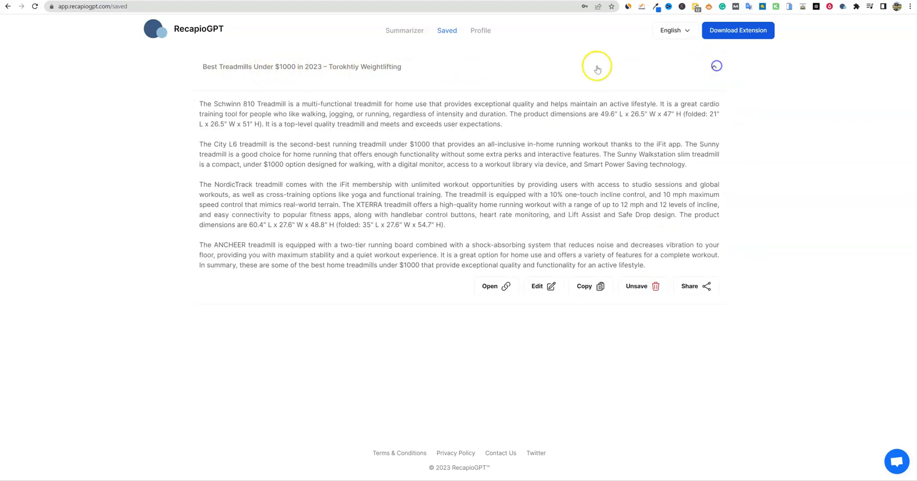
click(716, 66)
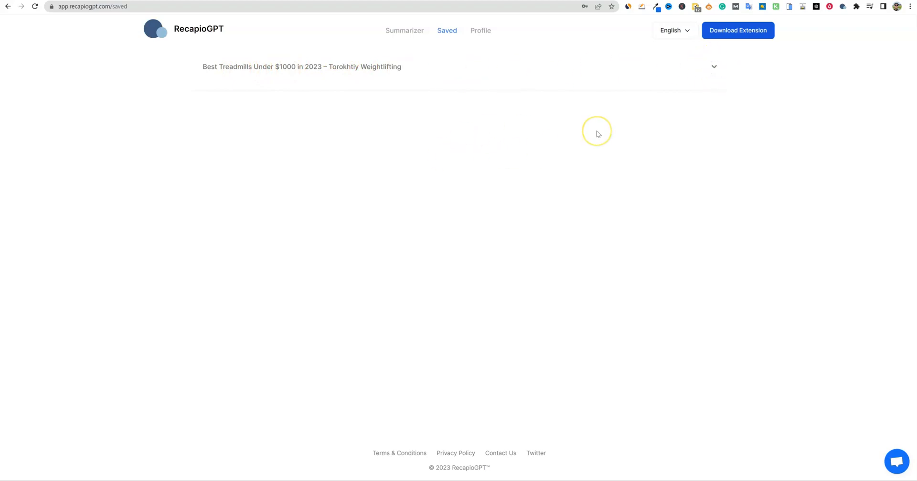
mouse_move(313, 63)
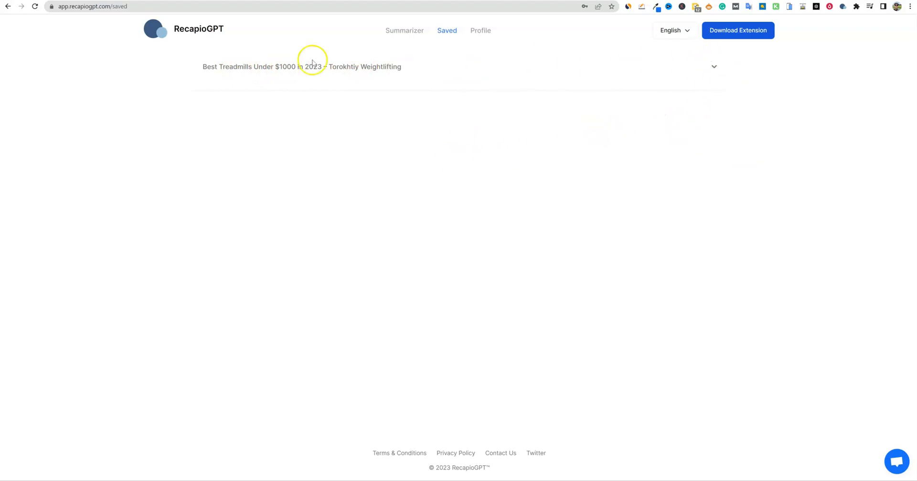
click(714, 67)
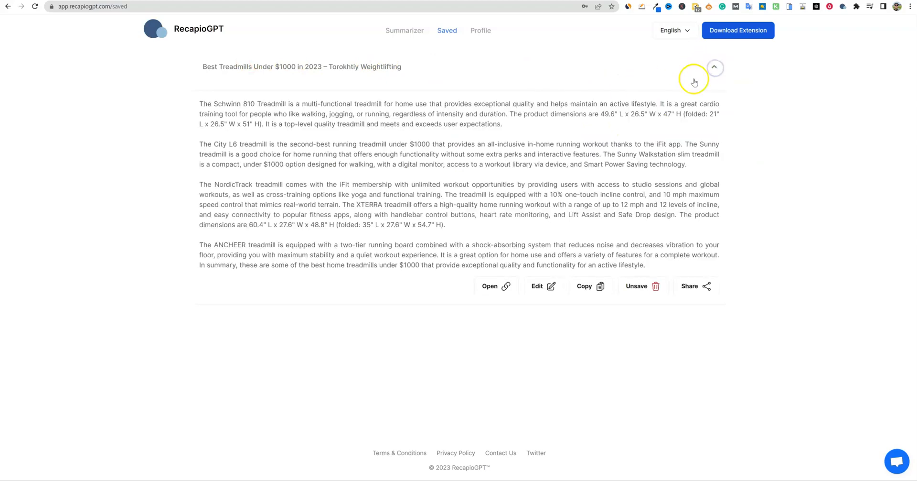
mouse_move(694, 81)
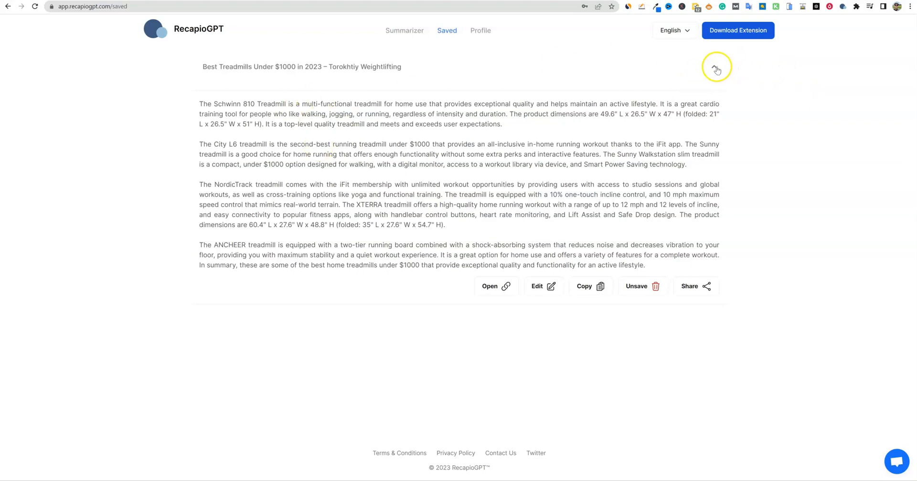
Step: Toggle the treadmill summary closed and open again, ending on the Profile page
click(716, 68)
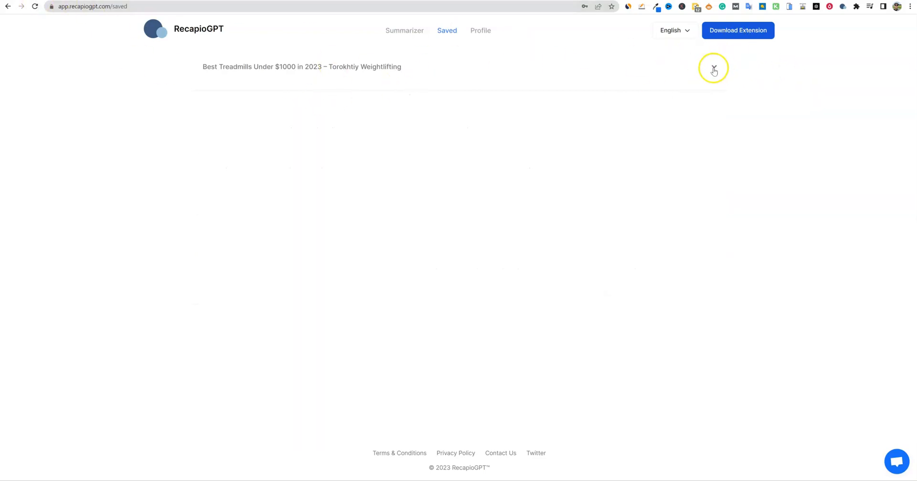
click(714, 67)
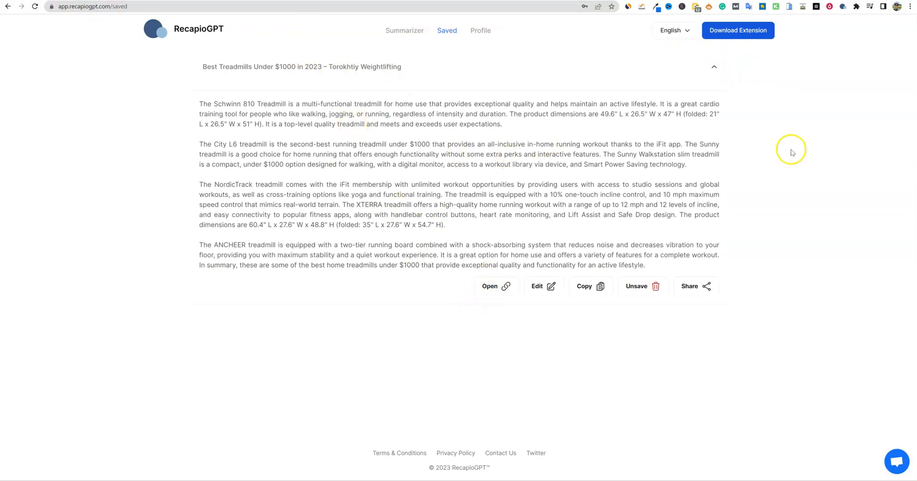
click(713, 66)
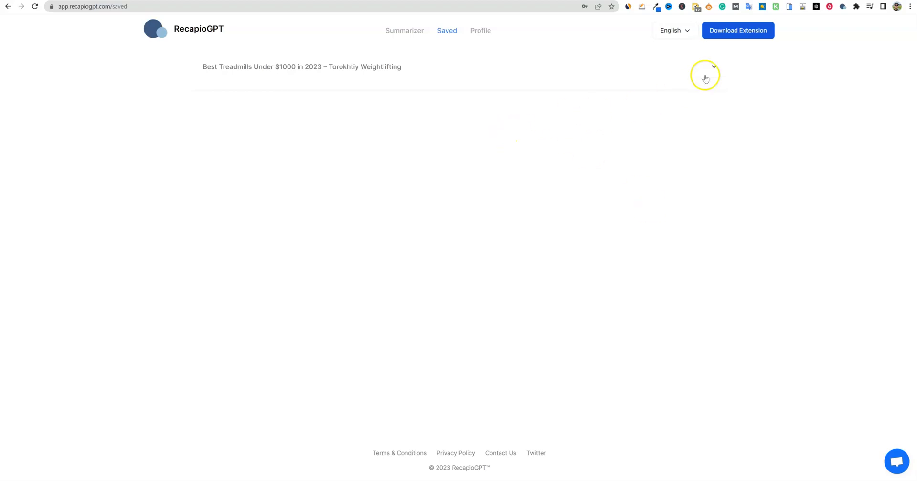
mouse_move(354, 118)
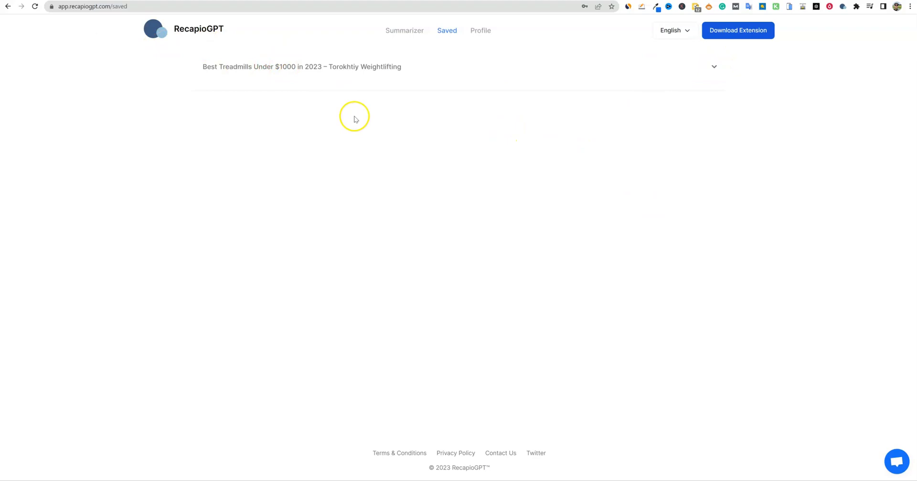
mouse_move(396, 89)
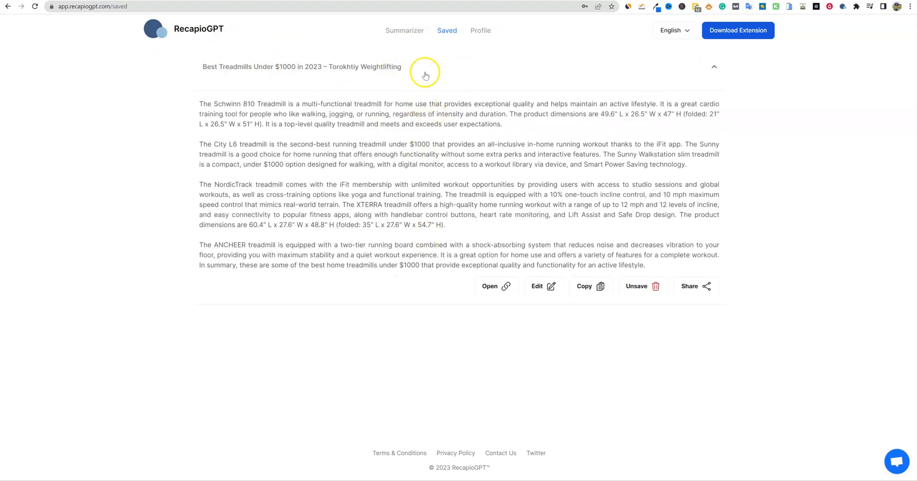
click(713, 66)
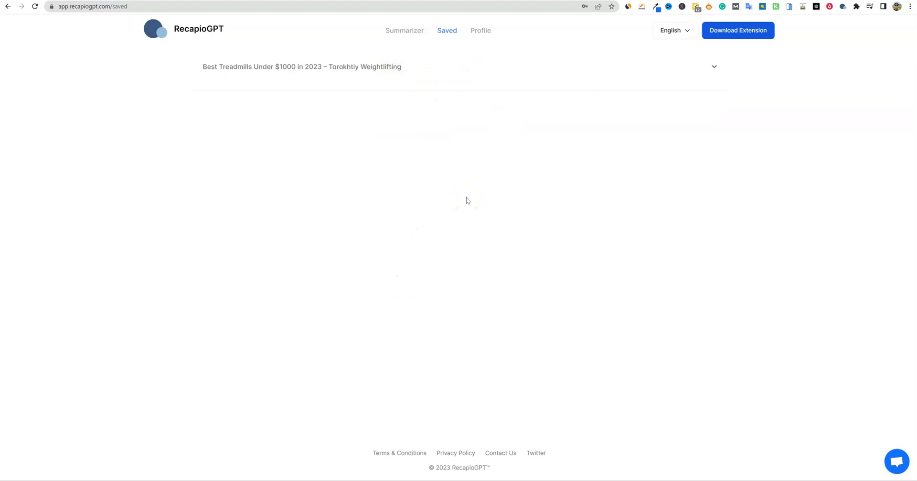
click(480, 30)
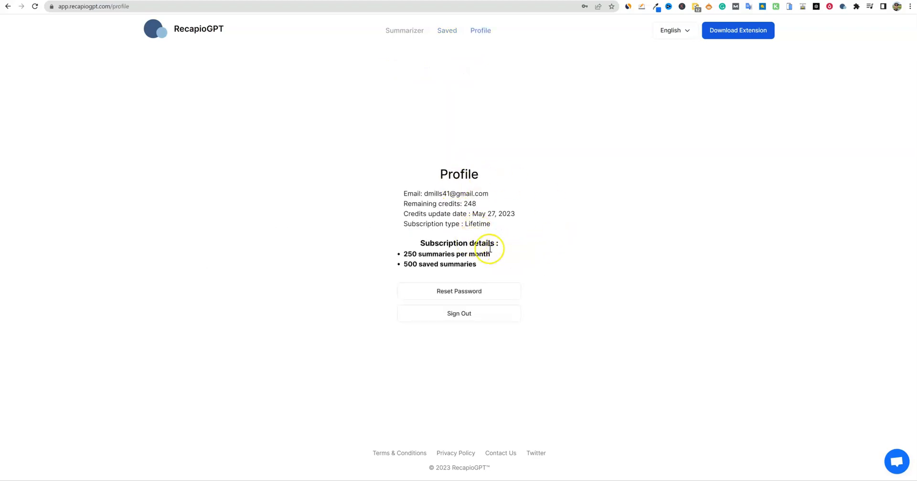
mouse_move(478, 274)
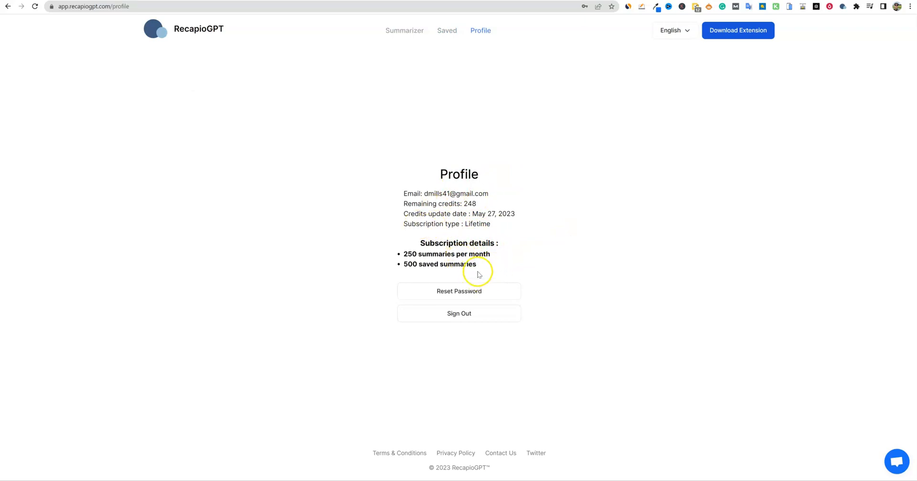
mouse_move(494, 264)
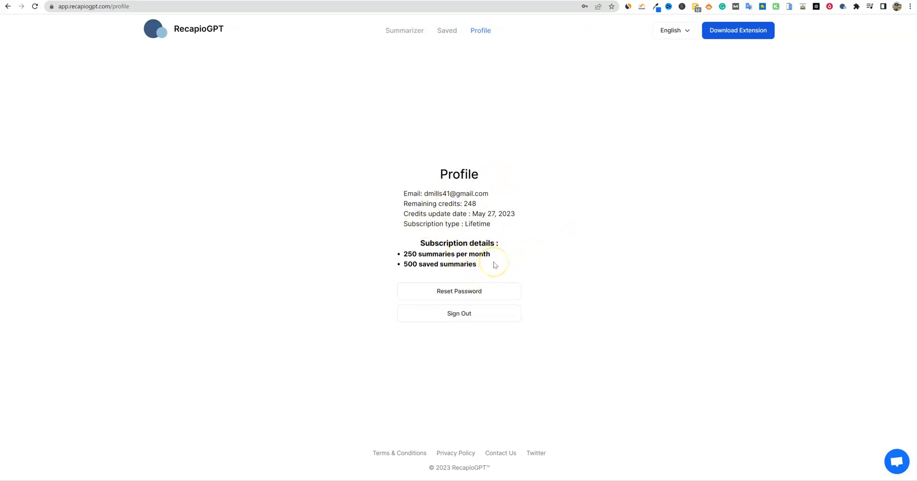
mouse_move(497, 254)
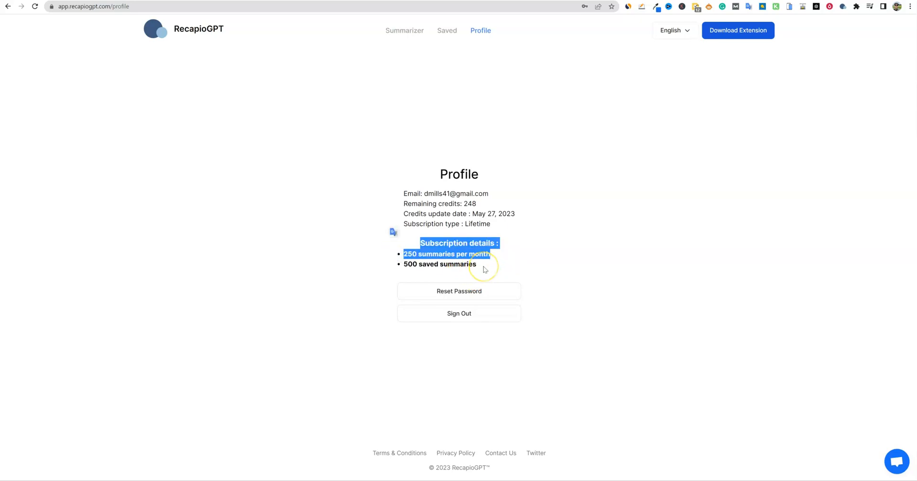
Step: Deselect the subscription details text on the RecapioGPT profile page
click(484, 269)
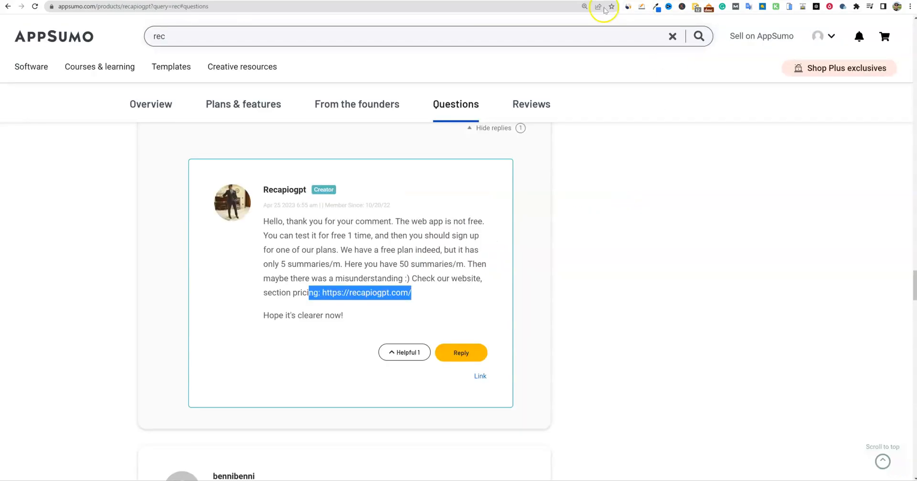
mouse_move(356, 269)
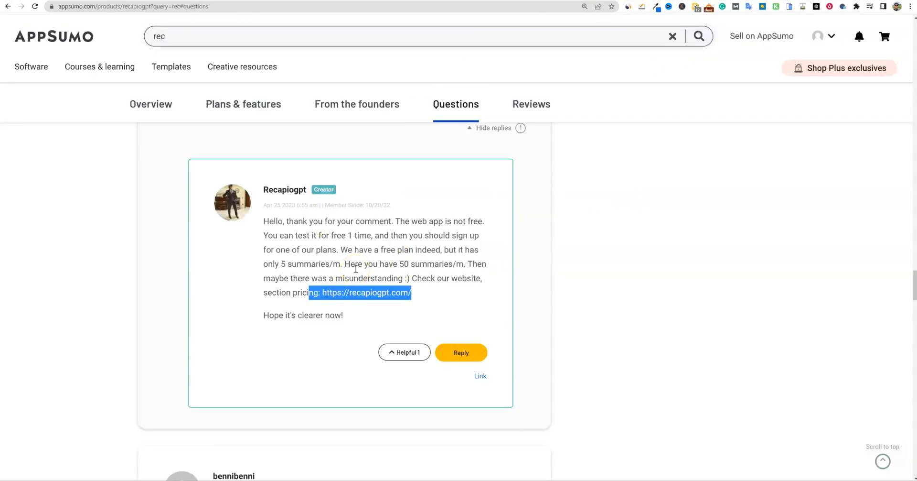
mouse_move(355, 263)
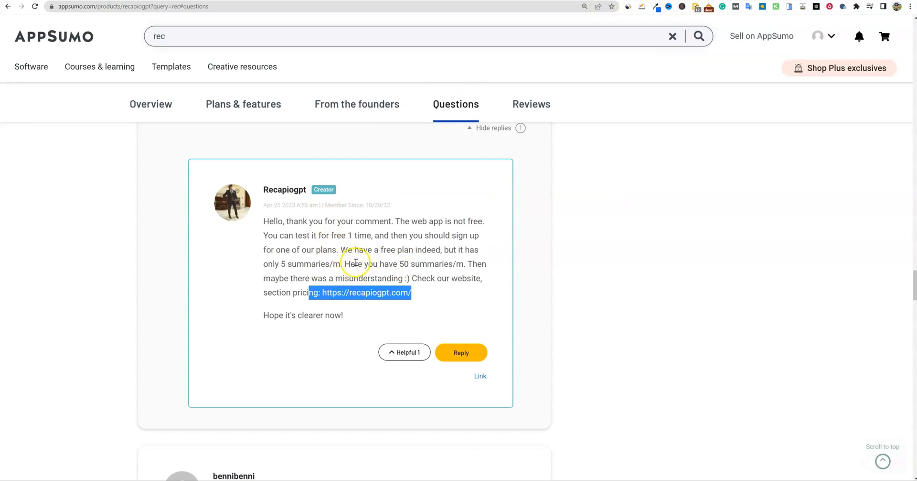
Step: Highlight the creator's reply about 50 summaries per month, then scroll back to the questions
scroll(up, 3)
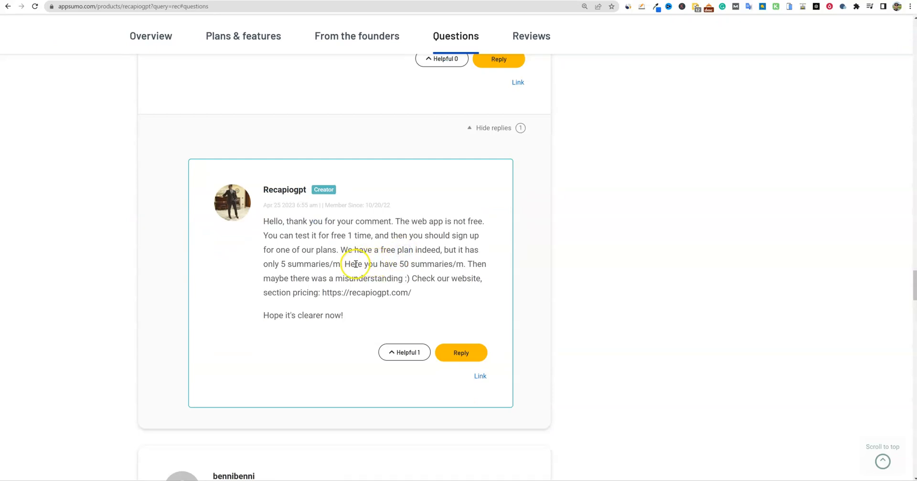
drag(345, 263, 445, 263)
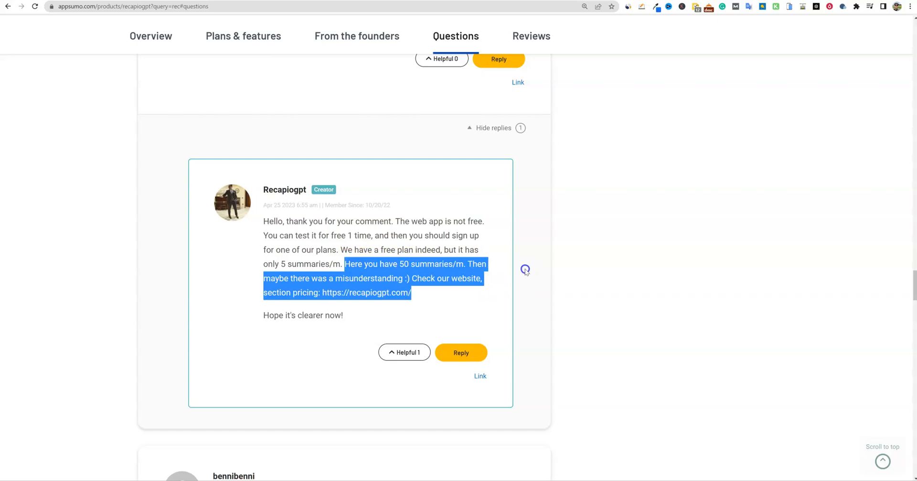
scroll(up, 3)
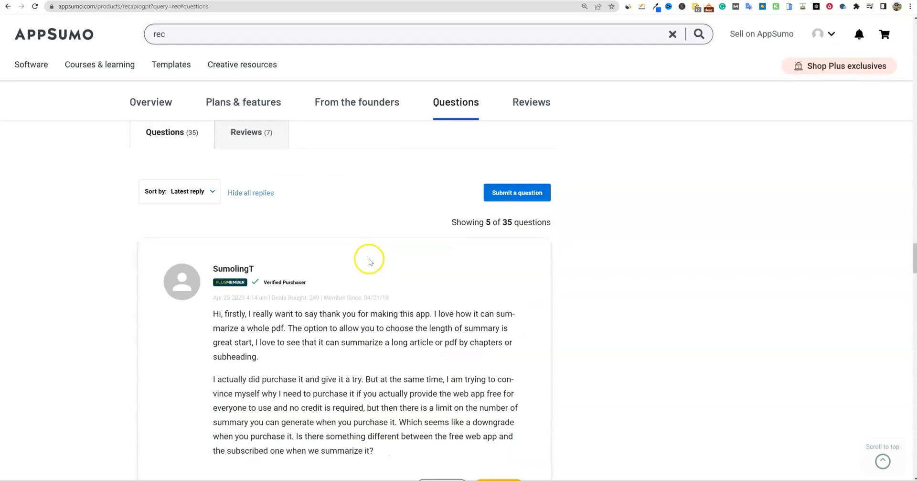
scroll(up, 3)
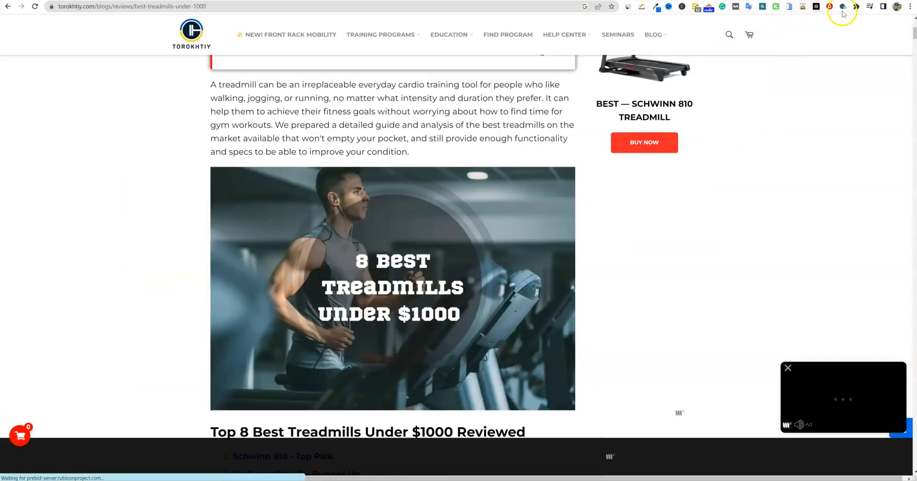
Step: Summarize the treadmill article and word-count the summary with Word Counter Plus: 312 words
click(842, 7)
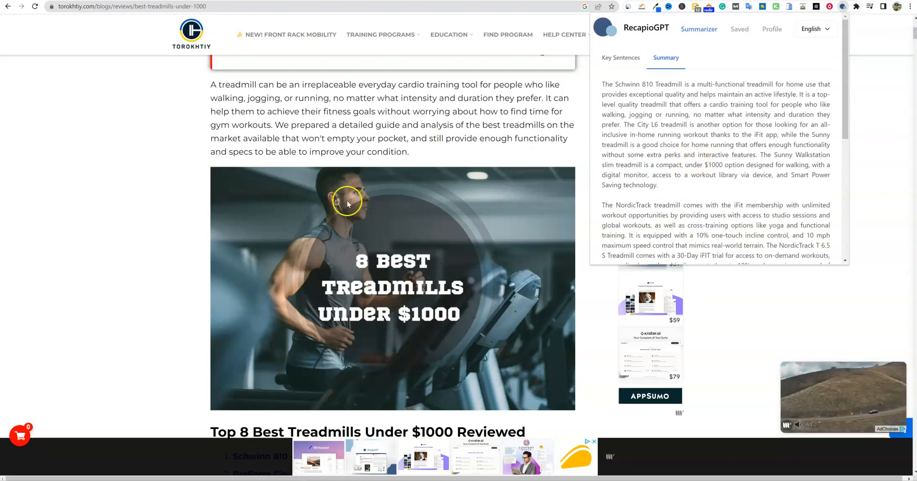
mouse_move(357, 191)
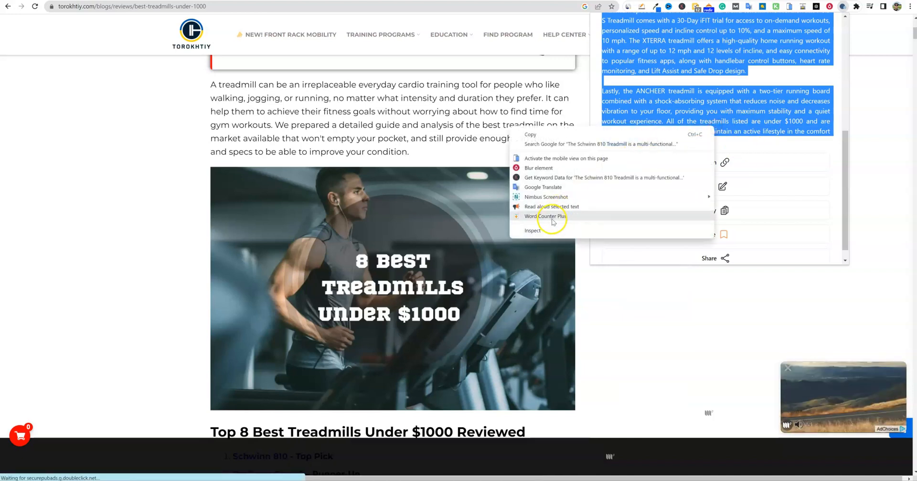
click(545, 216)
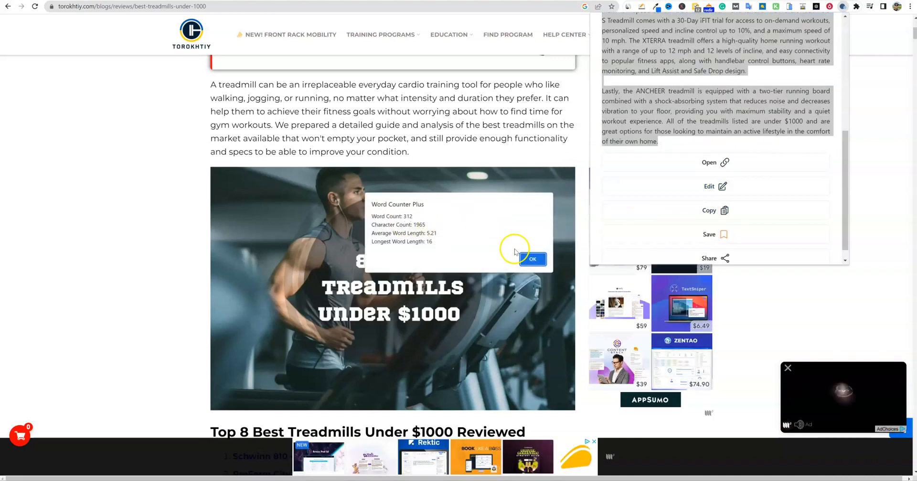
click(532, 259)
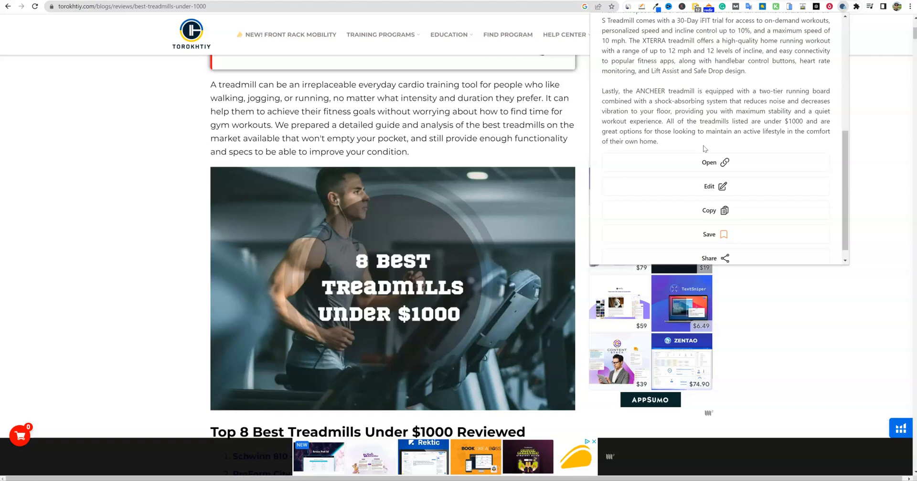
mouse_move(678, 146)
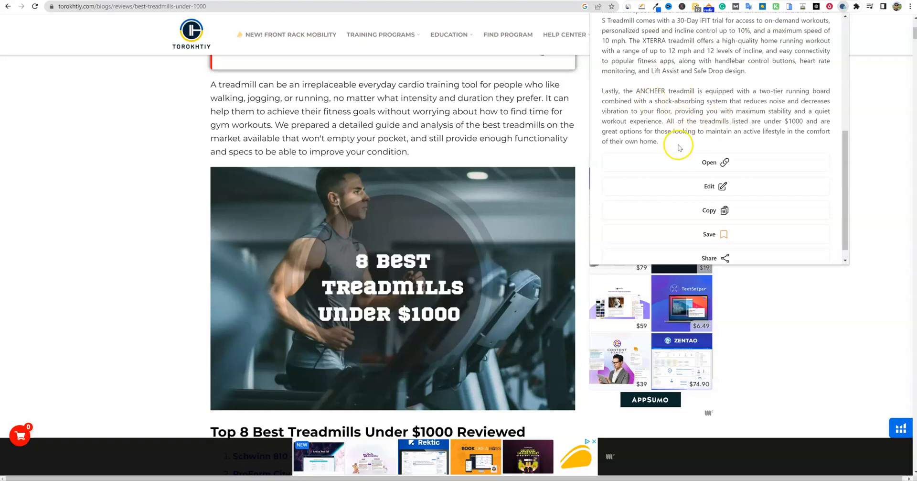
mouse_move(679, 144)
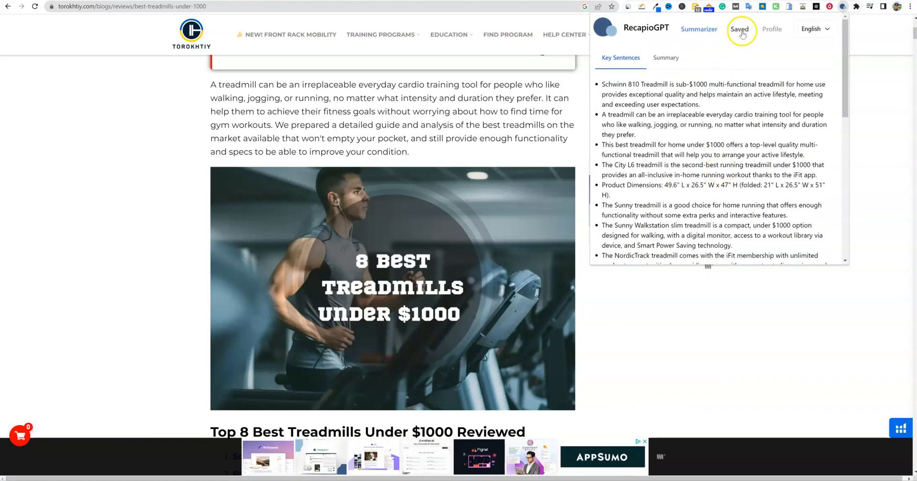
Step: Open Advanced Summary Configuration from the profile and keep the Default voice tone
click(772, 29)
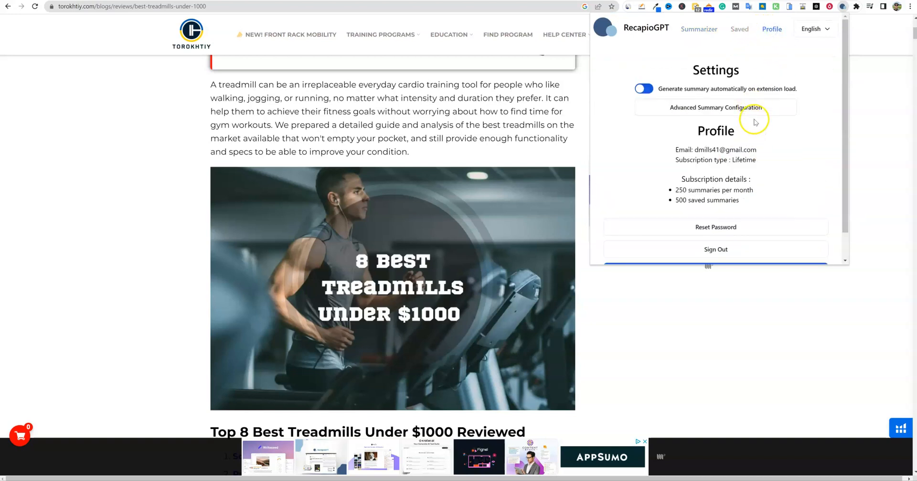
click(715, 107)
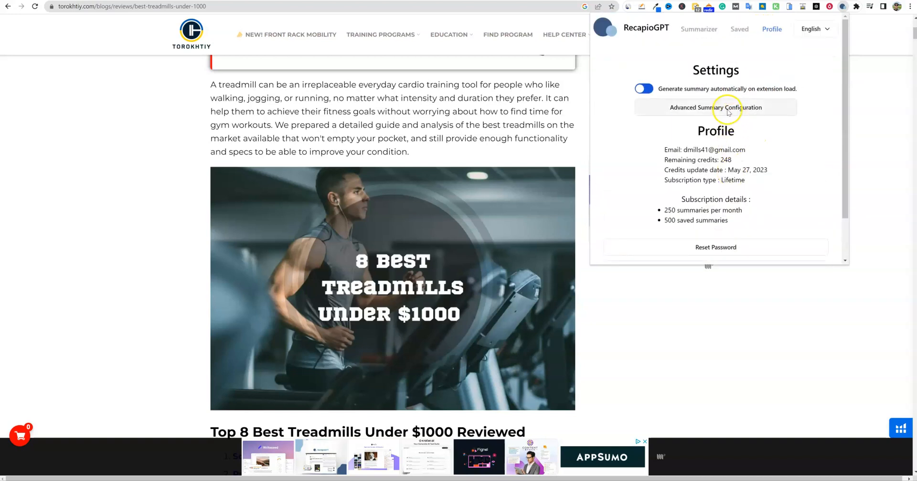
click(716, 107)
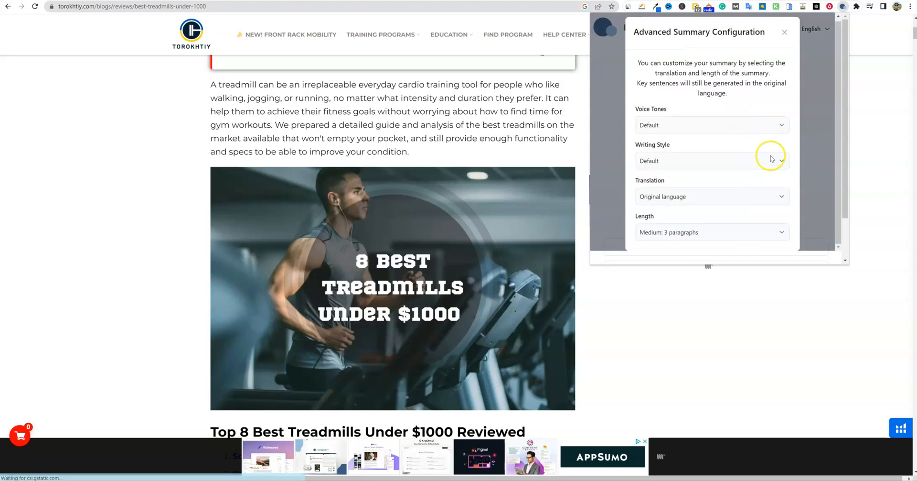
click(712, 124)
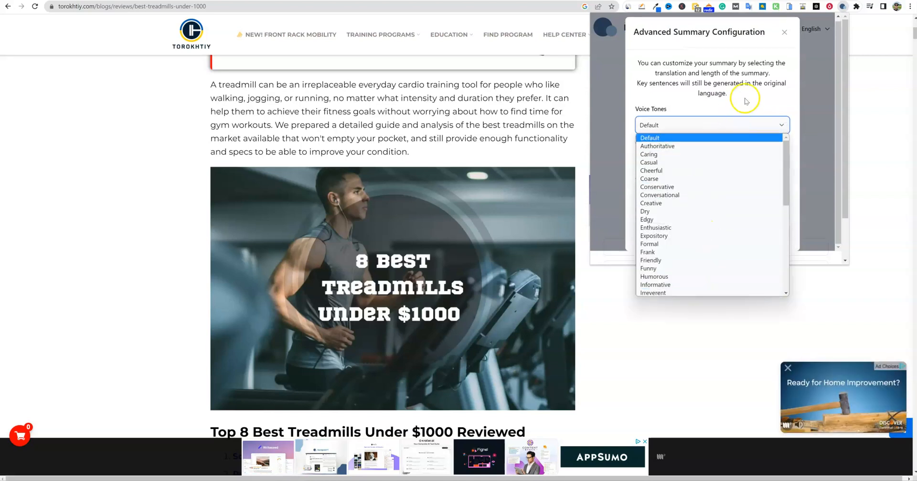
click(712, 125)
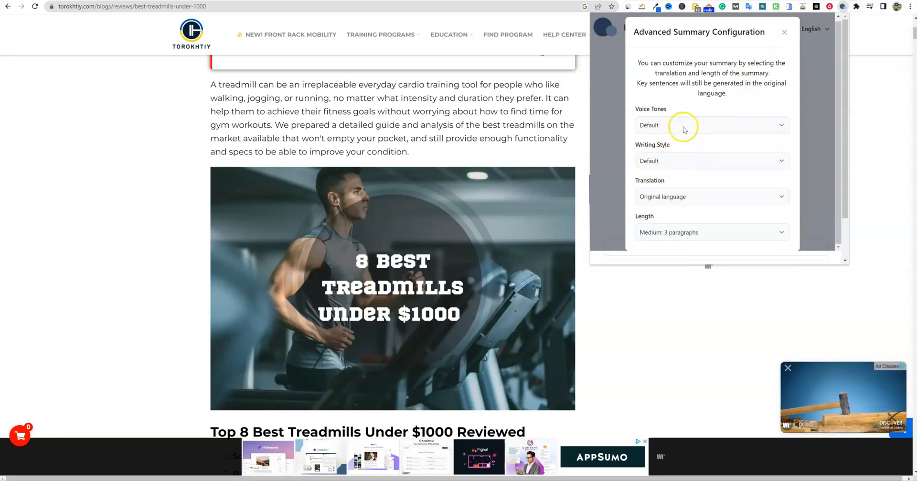
mouse_move(737, 103)
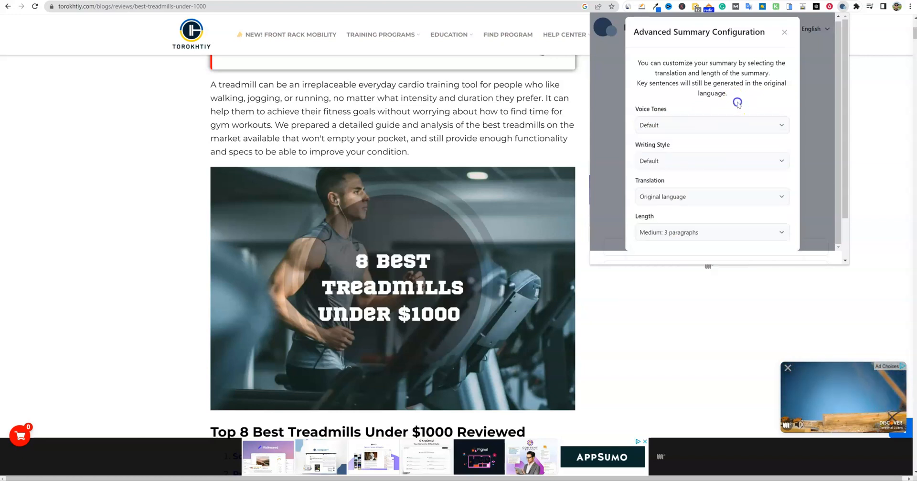
mouse_move(704, 232)
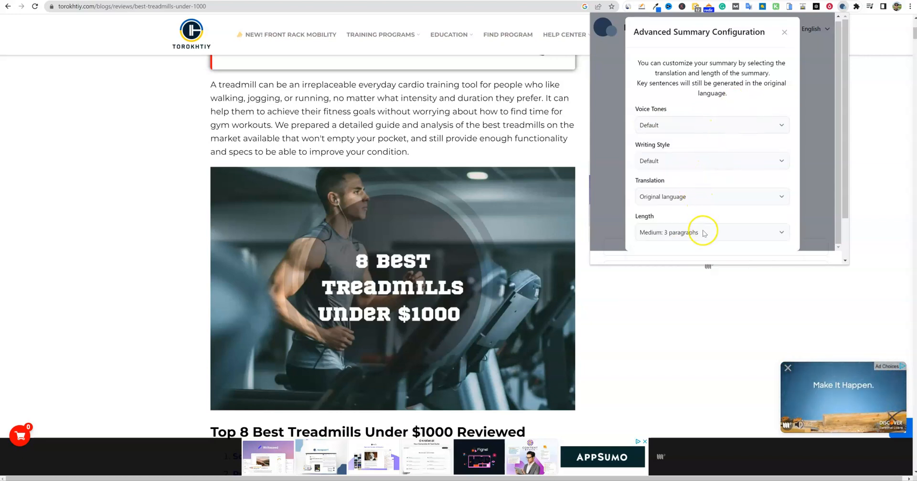
Step: Set the summary length to Long: 5-6 paragraphs
click(712, 234)
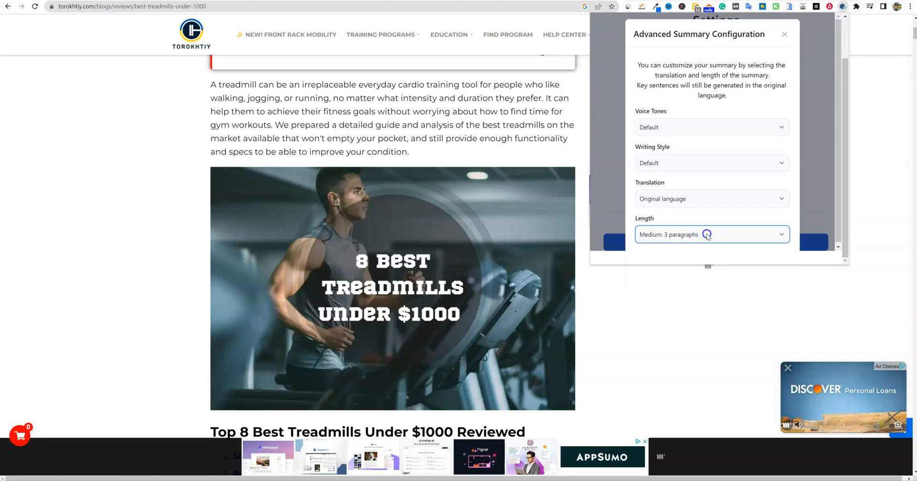
click(712, 234)
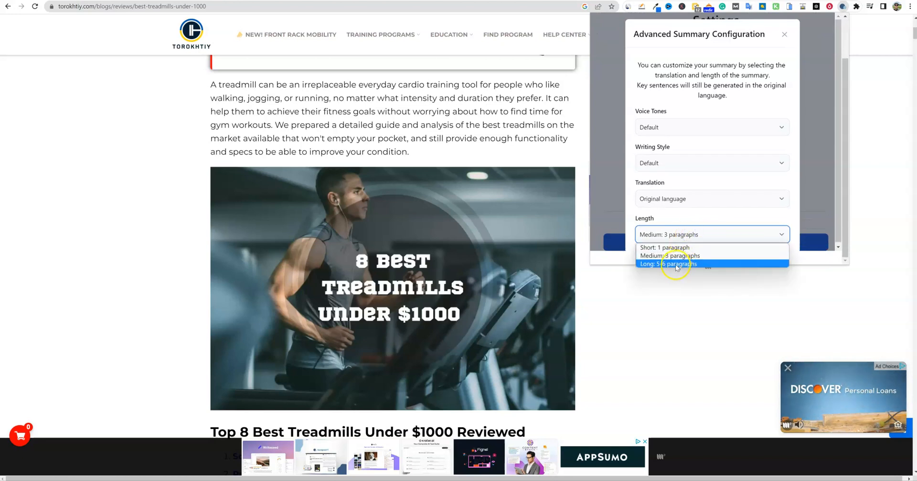
click(667, 264)
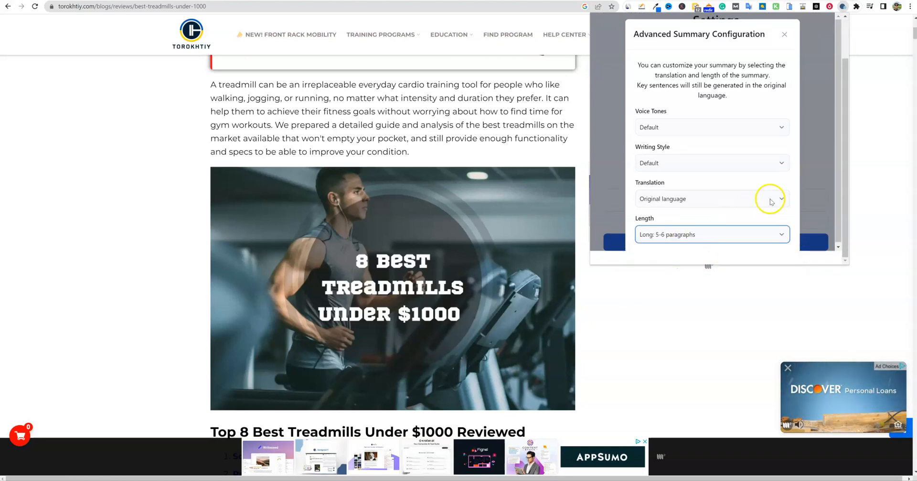
click(784, 34)
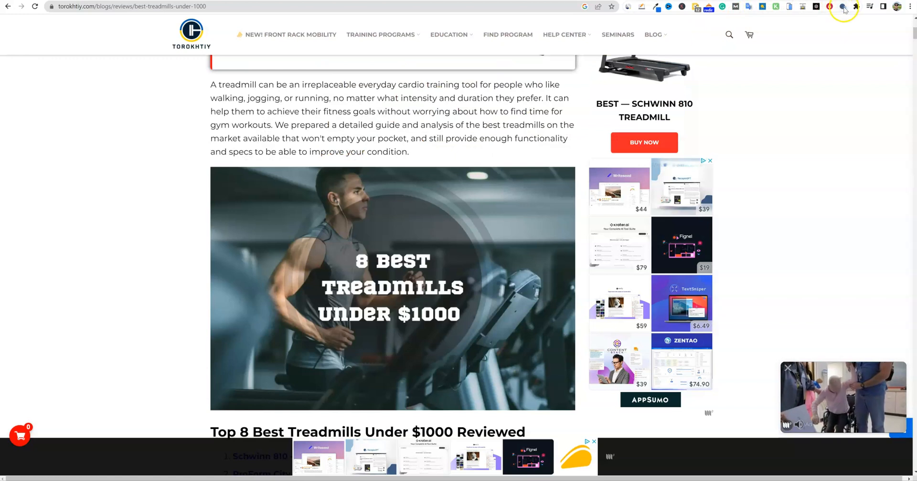
Step: Word-count the saved long treadmill summary with Word Counter Plus: 340 words
click(844, 7)
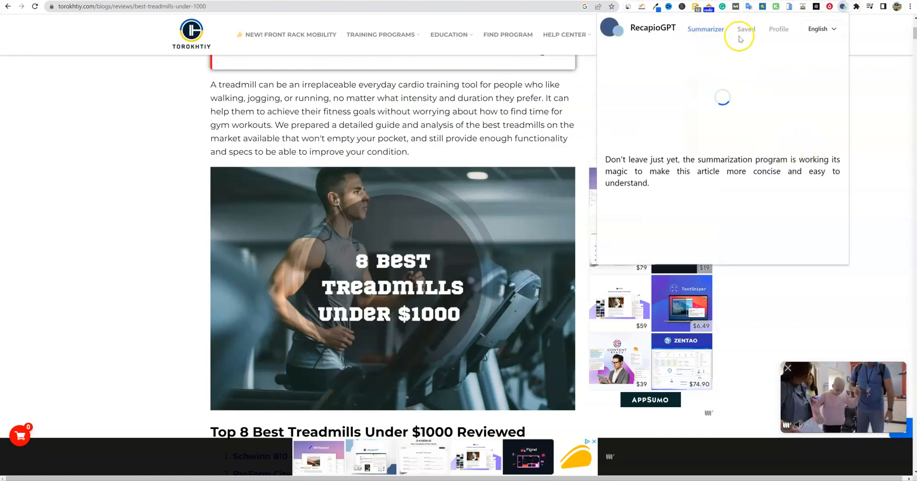
click(746, 29)
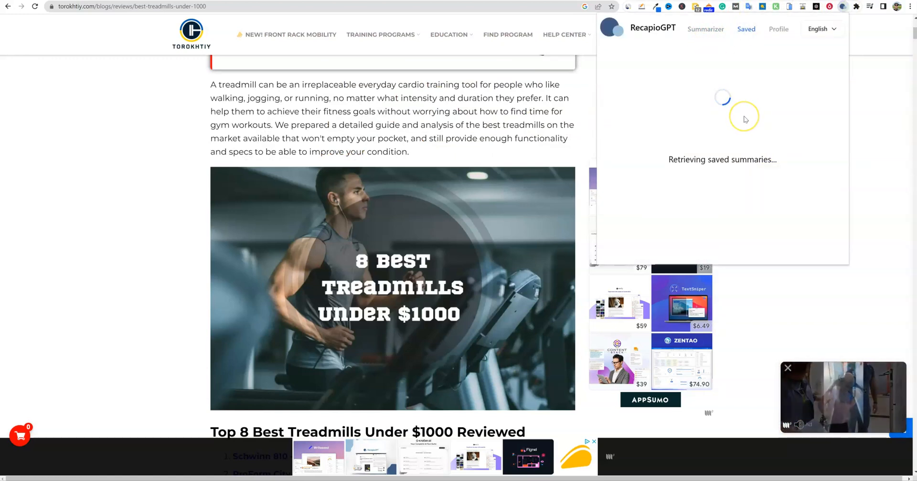
right_click(760, 146)
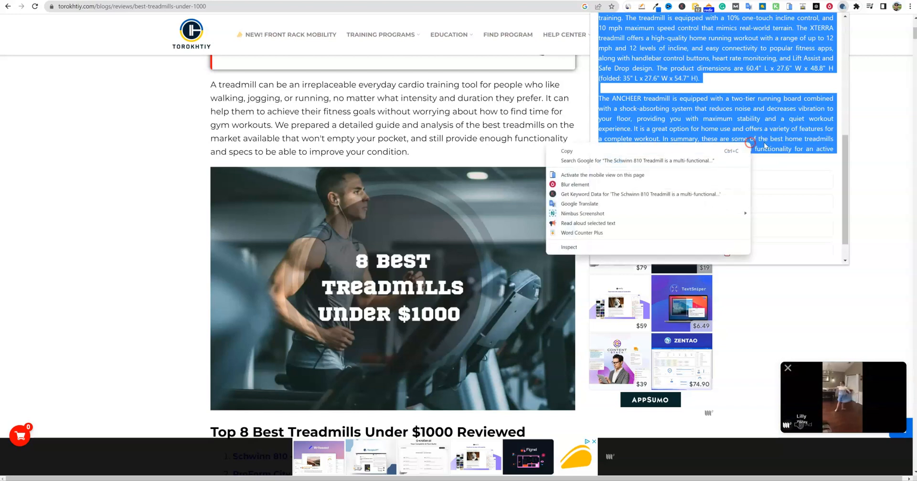
click(582, 232)
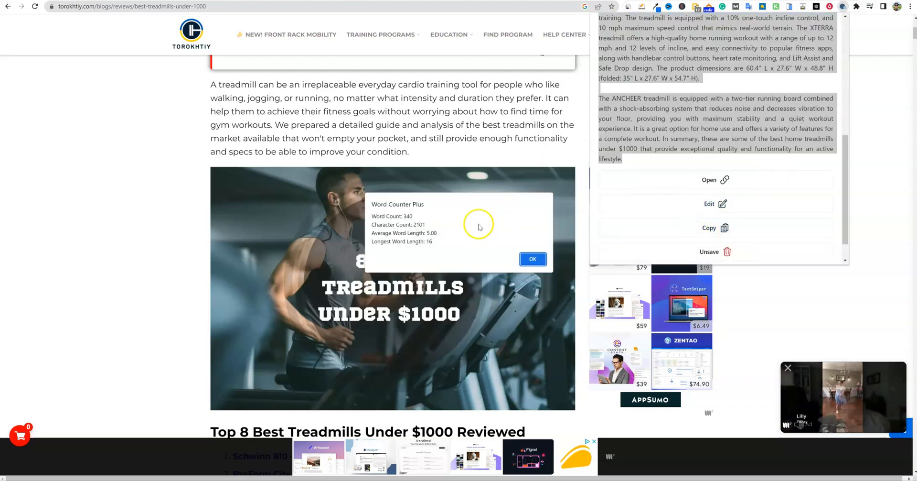
mouse_move(544, 127)
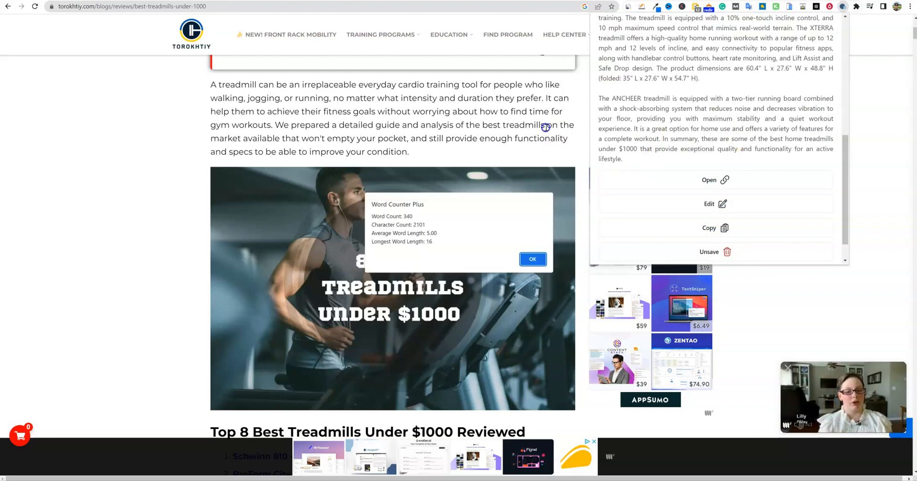
click(531, 259)
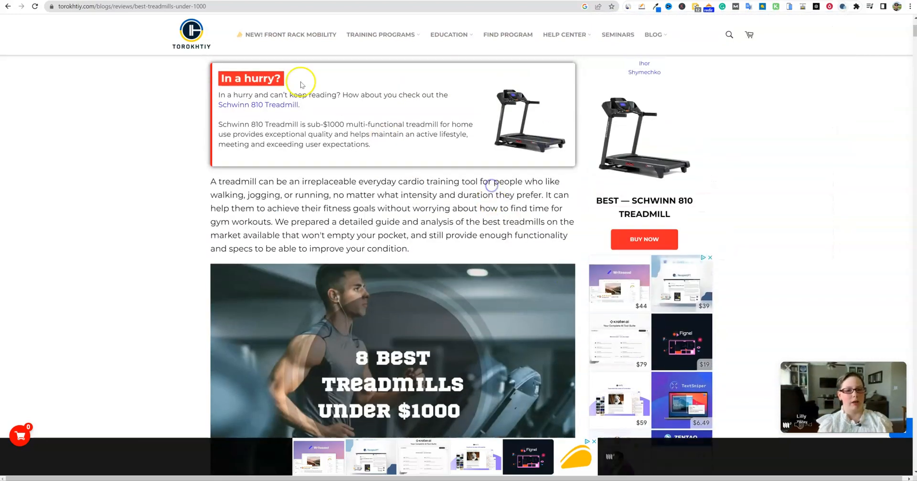
Step: Scroll to the top of the treadmill article and generate its full RecapioGPT summary
scroll(up, 3)
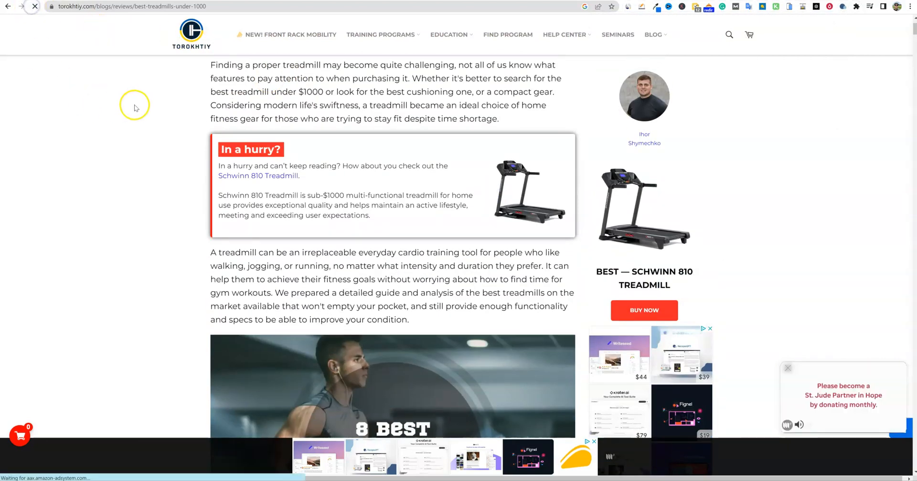
scroll(up, 3)
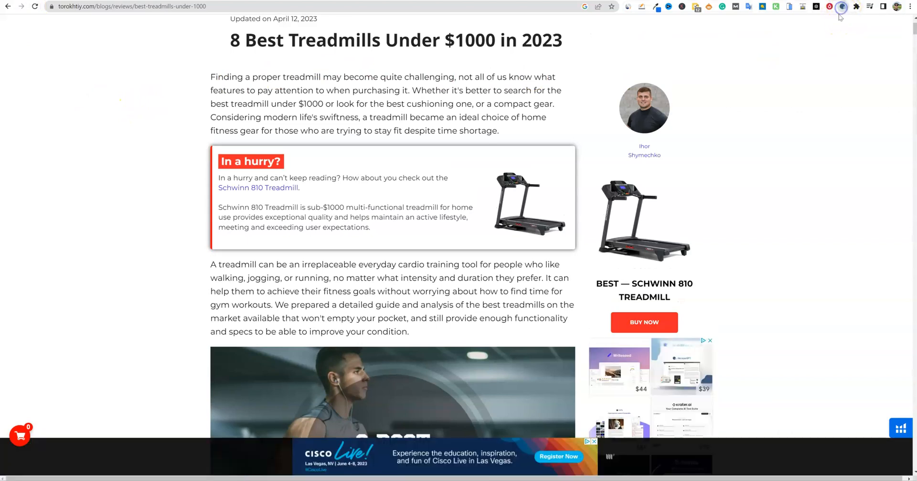
click(841, 6)
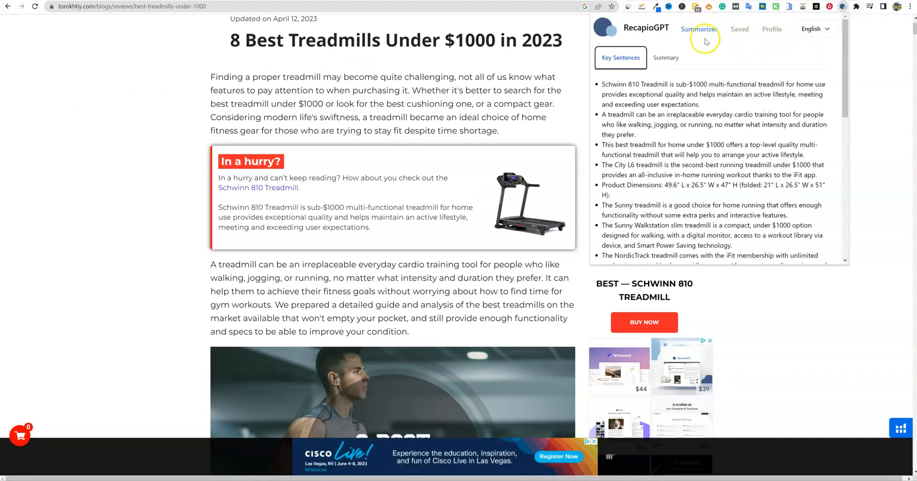
click(666, 58)
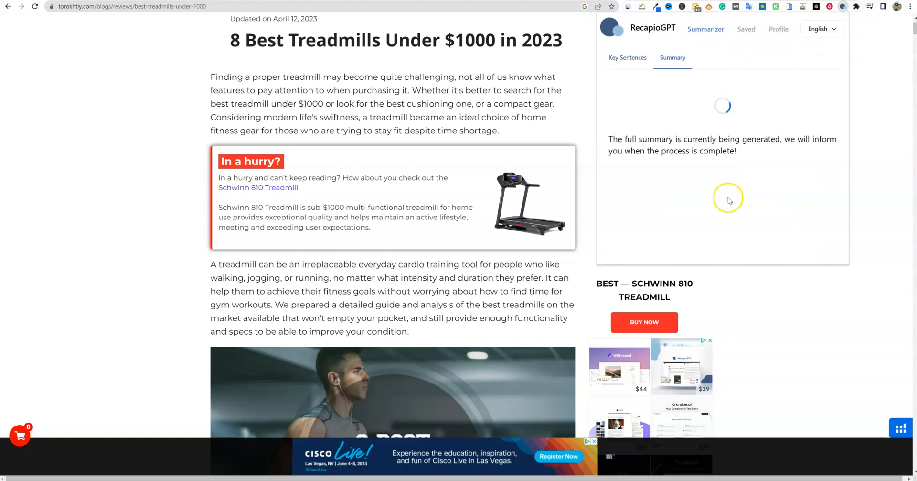
mouse_move(711, 139)
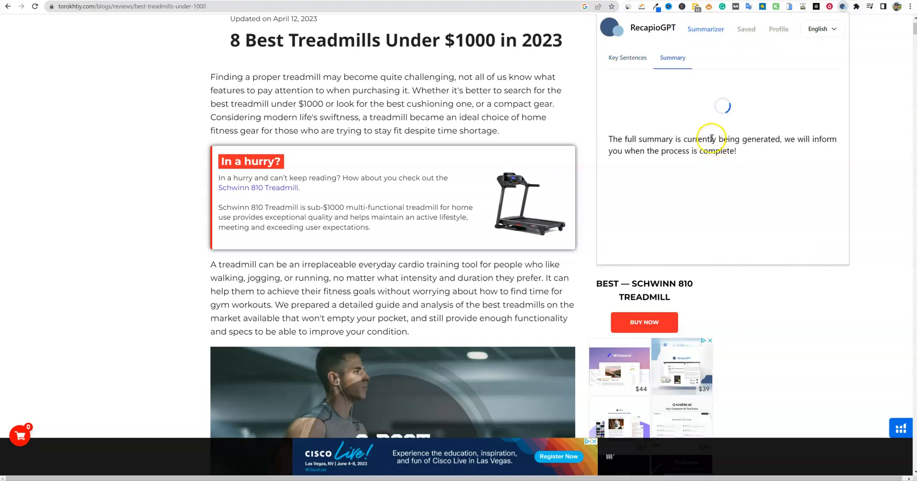
mouse_move(644, 111)
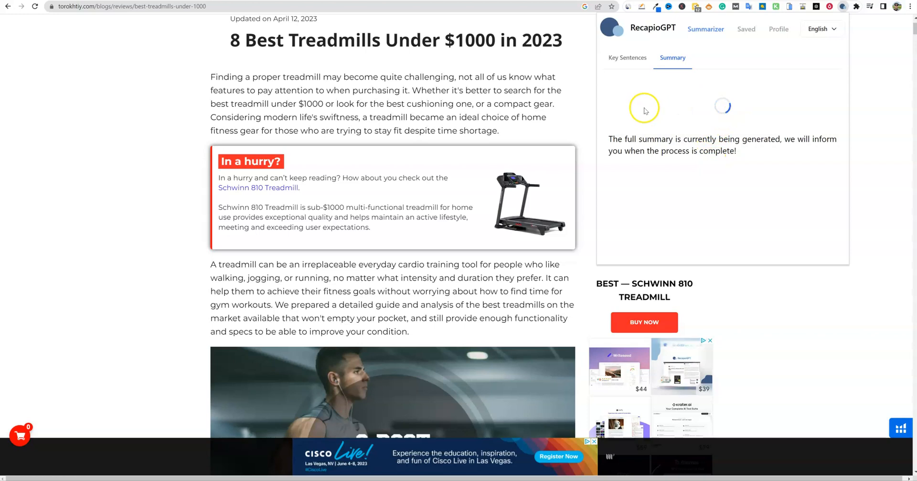
mouse_move(701, 146)
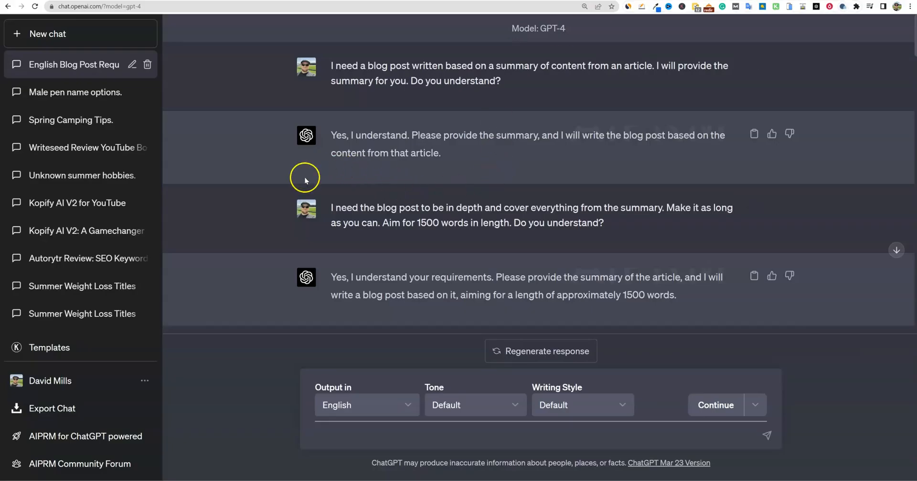
mouse_move(461, 157)
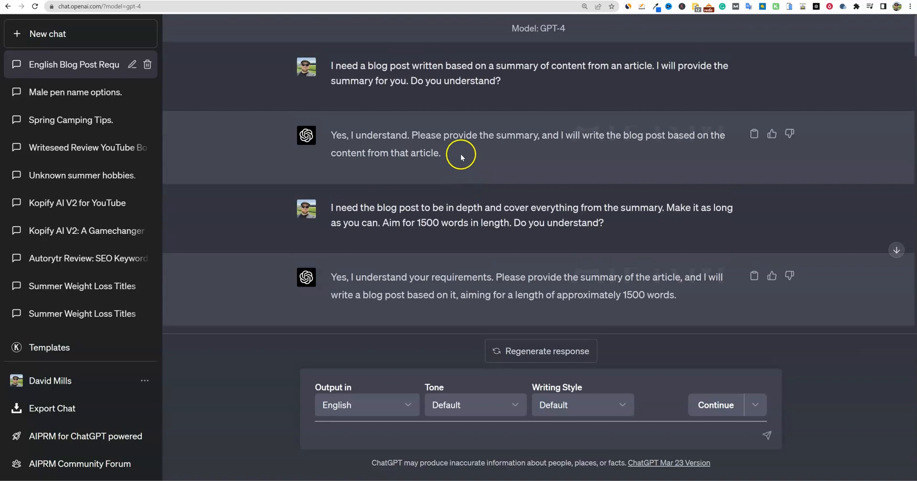
mouse_move(363, 82)
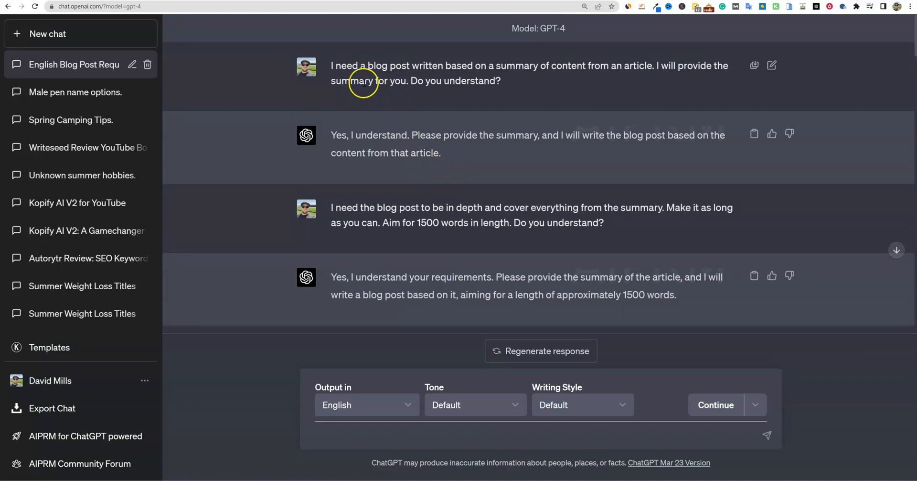
mouse_move(518, 84)
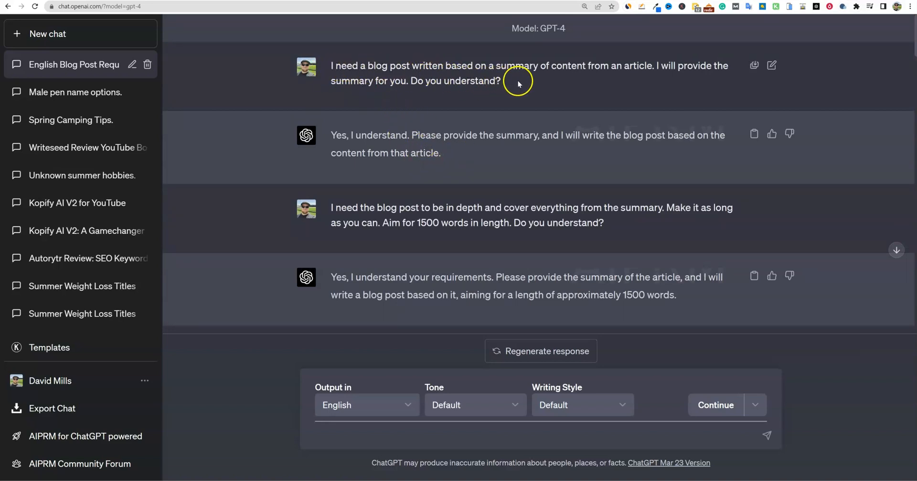
mouse_move(708, 71)
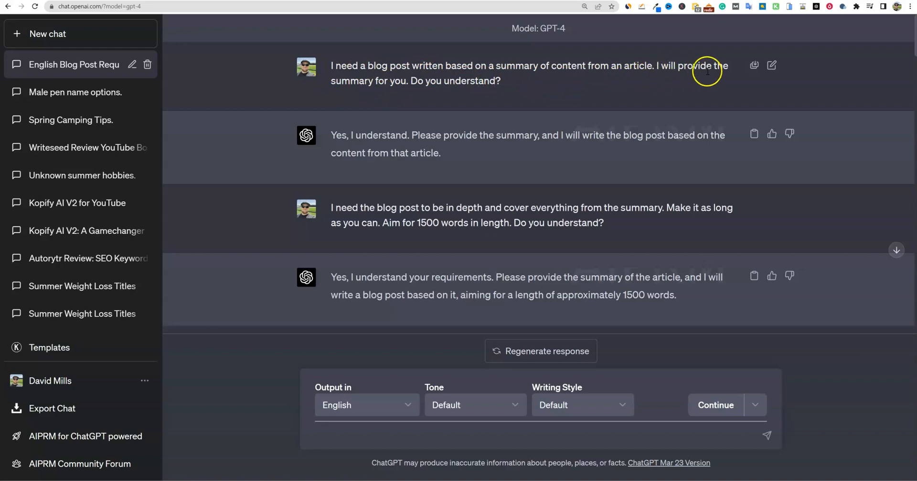
mouse_move(381, 161)
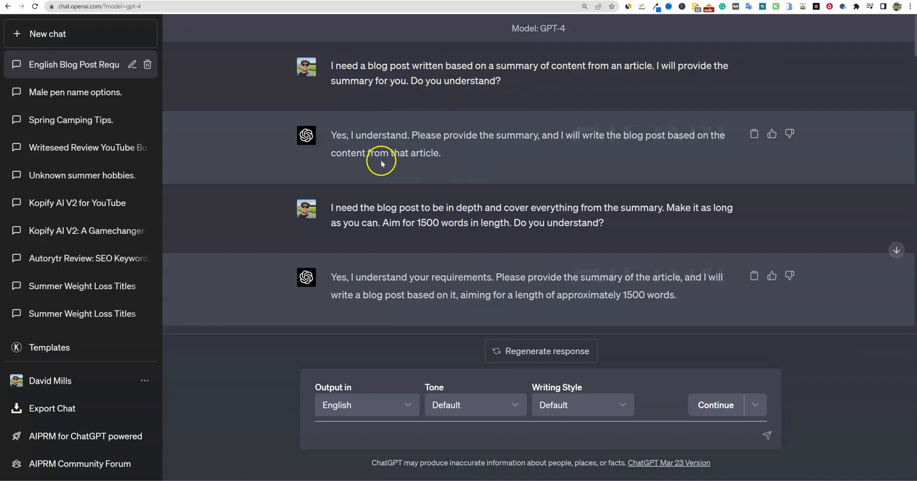
drag(420, 135, 528, 135)
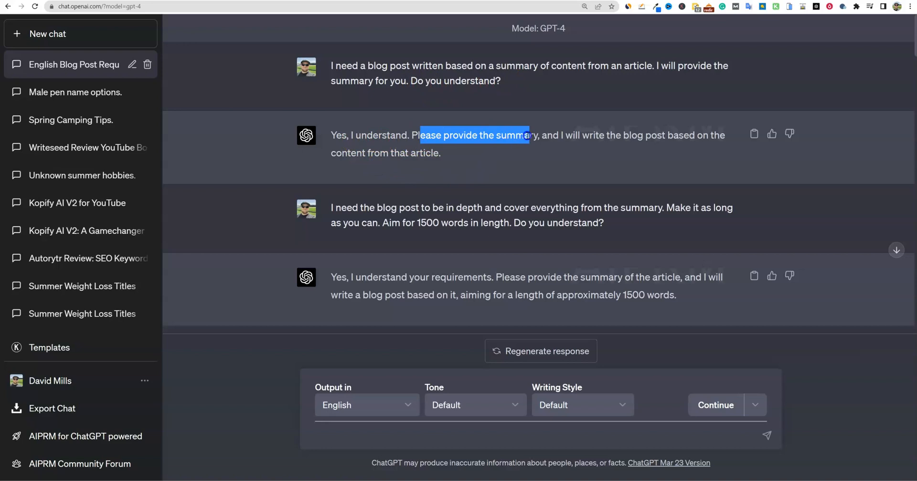
drag(527, 136, 441, 153)
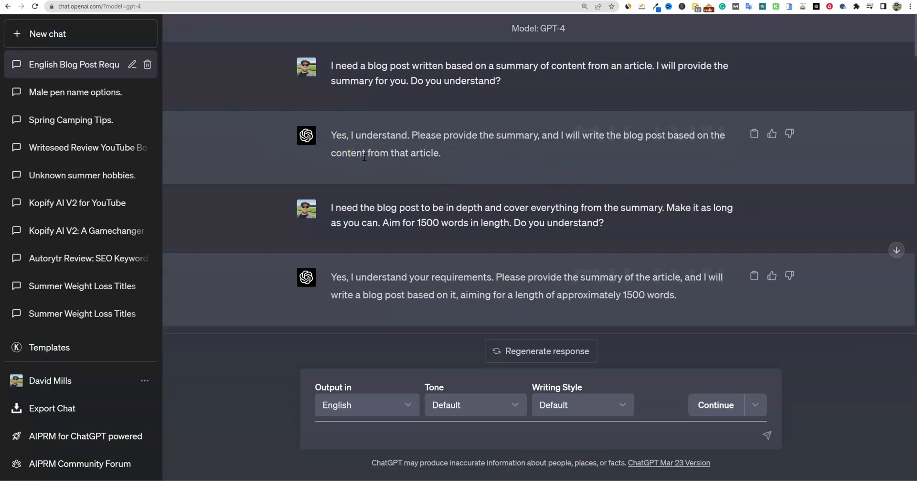
mouse_move(469, 313)
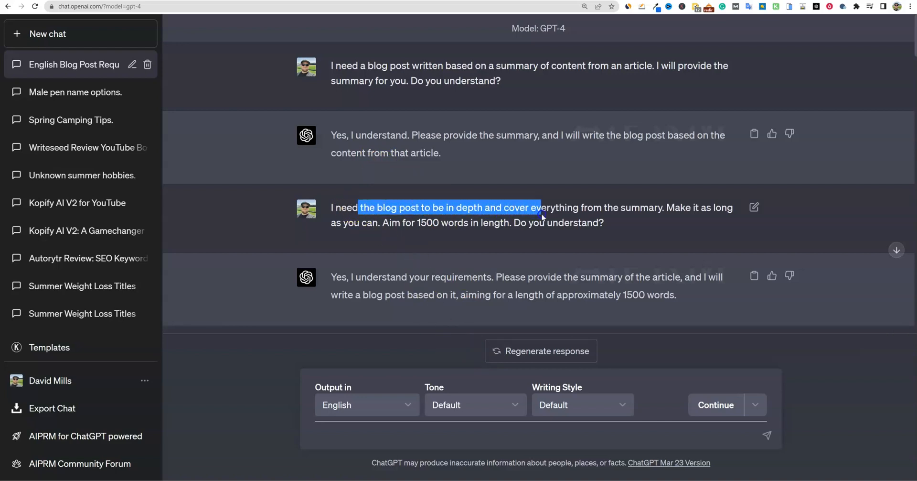
drag(541, 207, 733, 207)
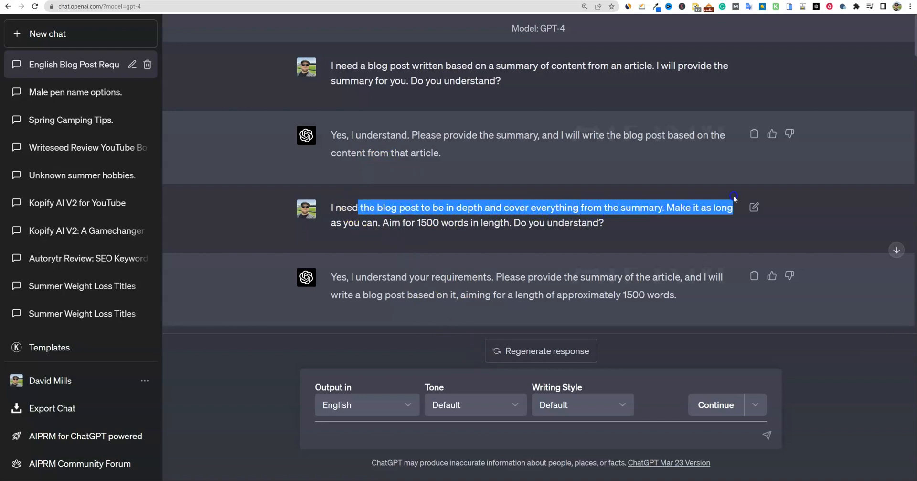
drag(733, 207, 581, 222)
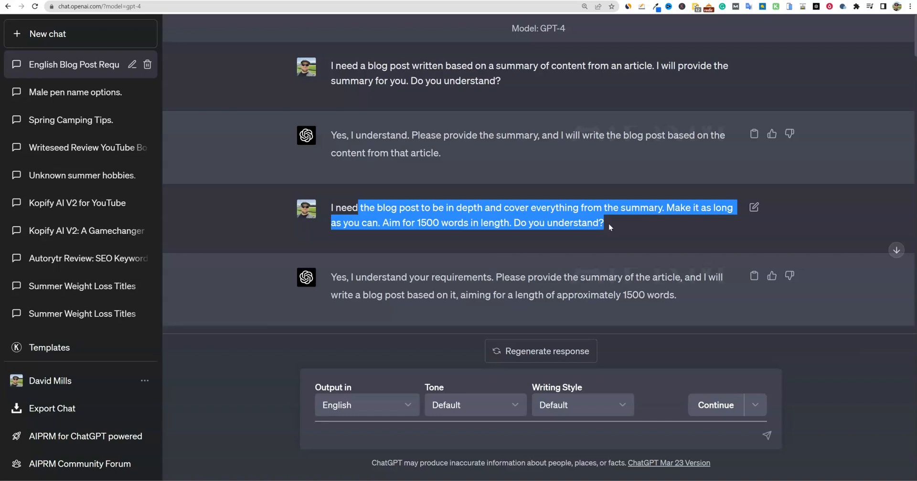
mouse_move(478, 221)
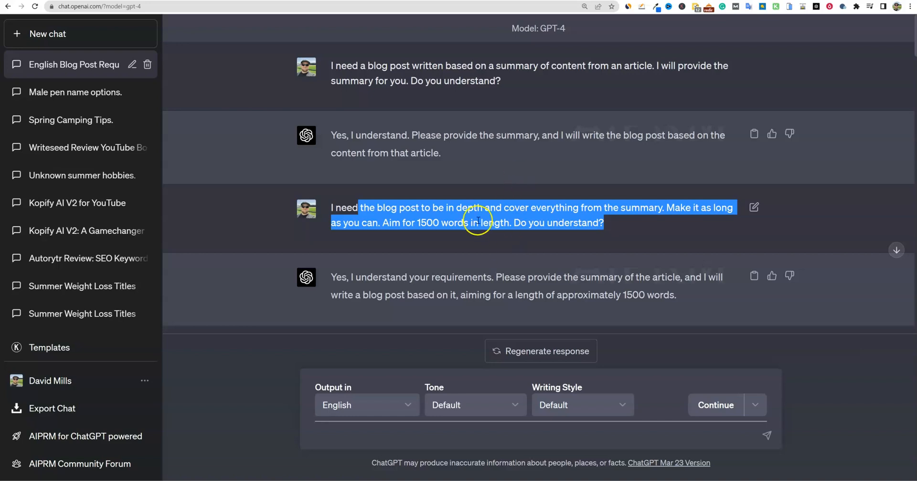
mouse_move(526, 299)
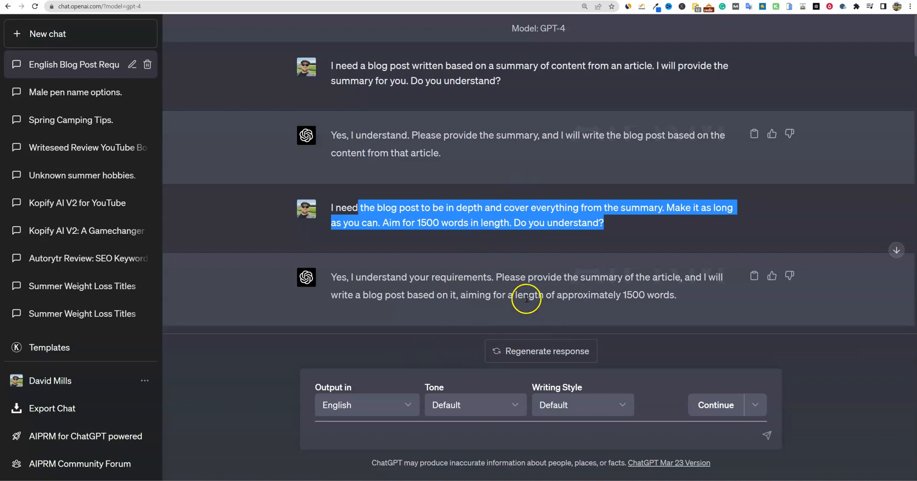
scroll(down, 3)
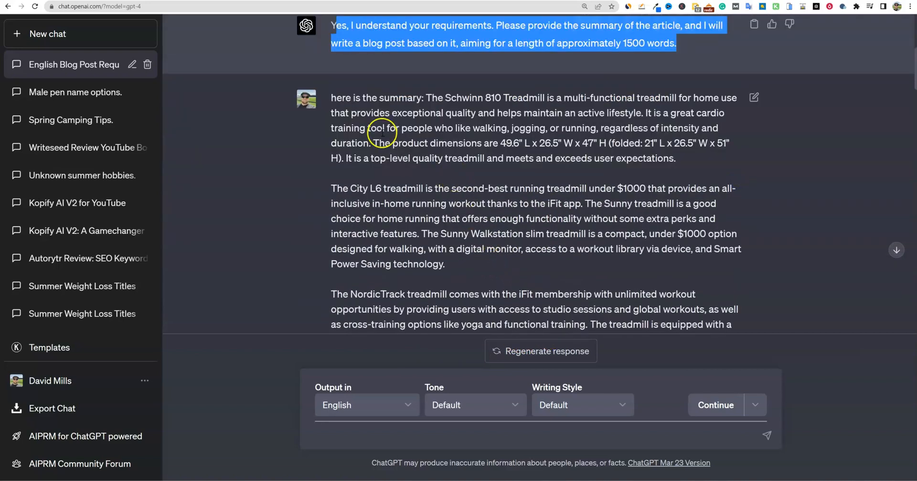
drag(383, 132, 725, 230)
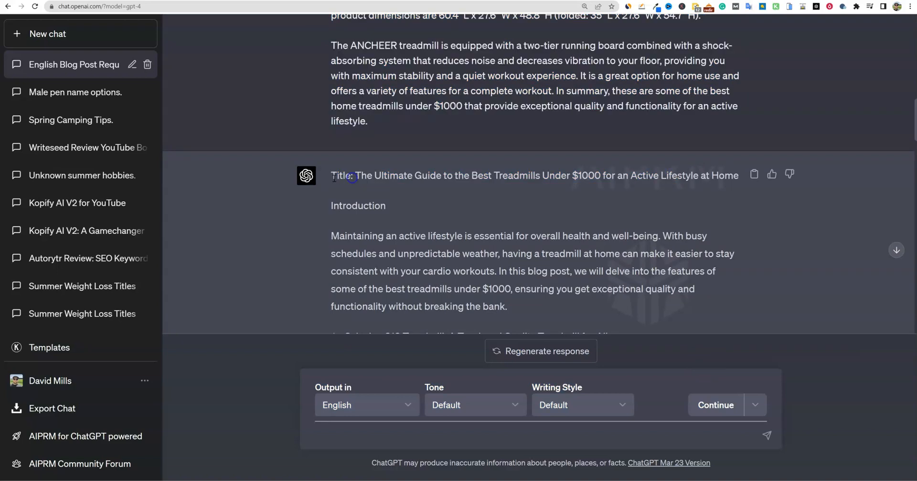
scroll(down, 3)
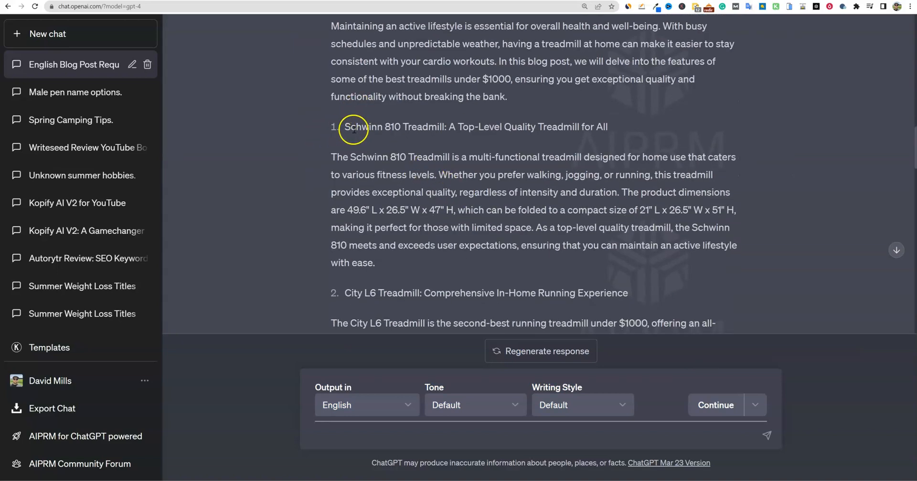
scroll(down, 3)
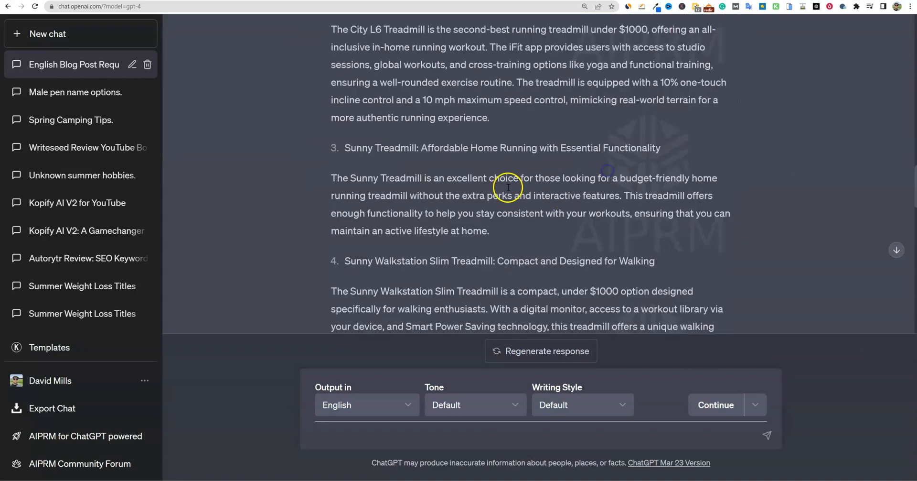
scroll(down, 3)
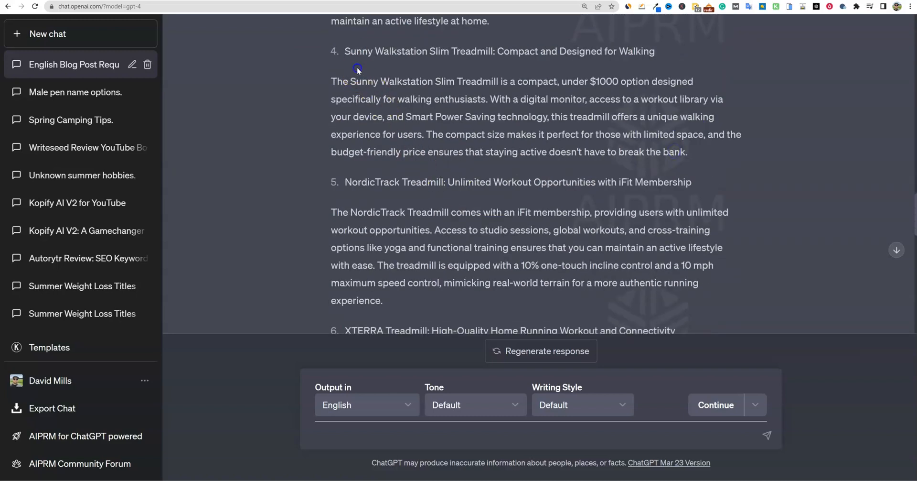
scroll(down, 3)
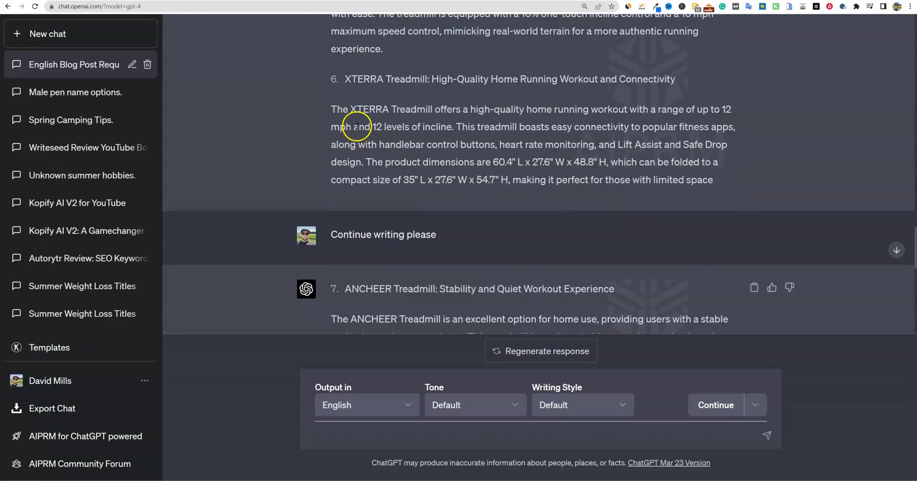
scroll(down, 3)
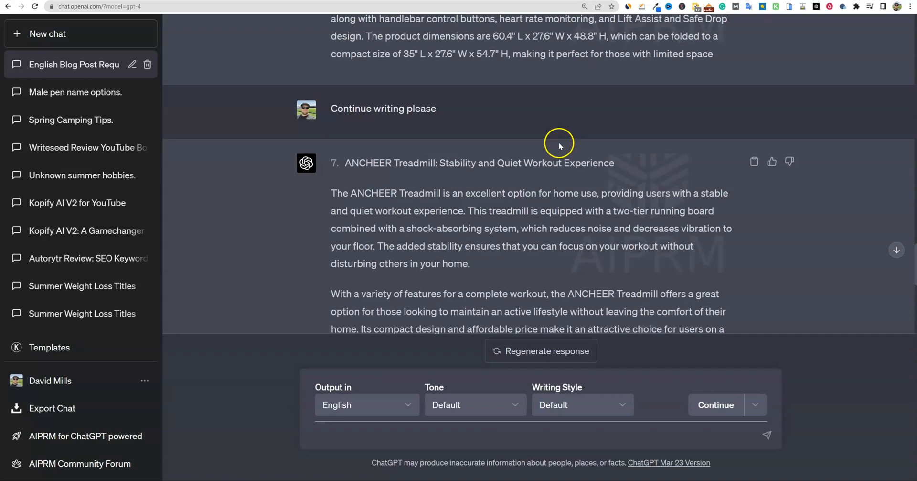
mouse_move(562, 175)
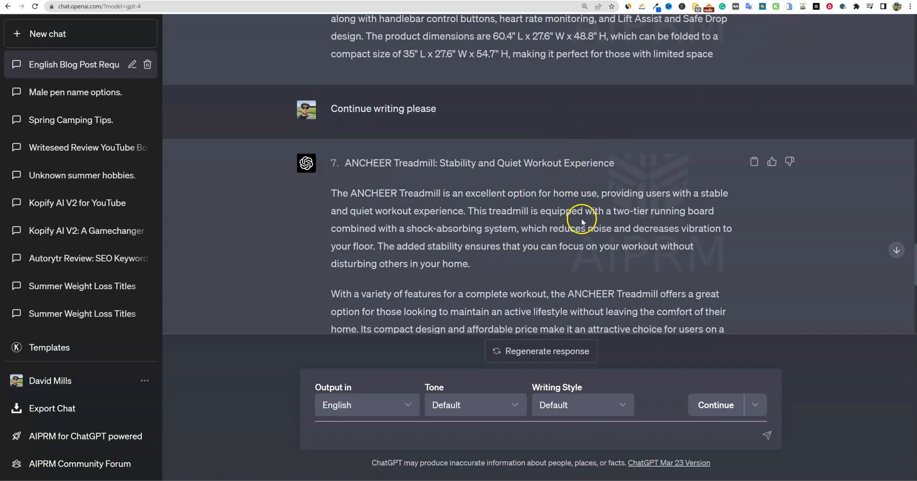
scroll(down, 3)
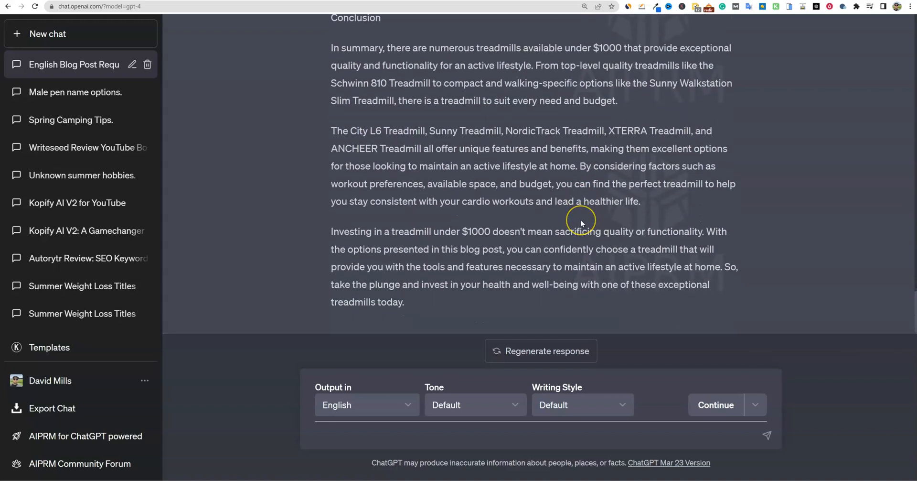
scroll(up, 3)
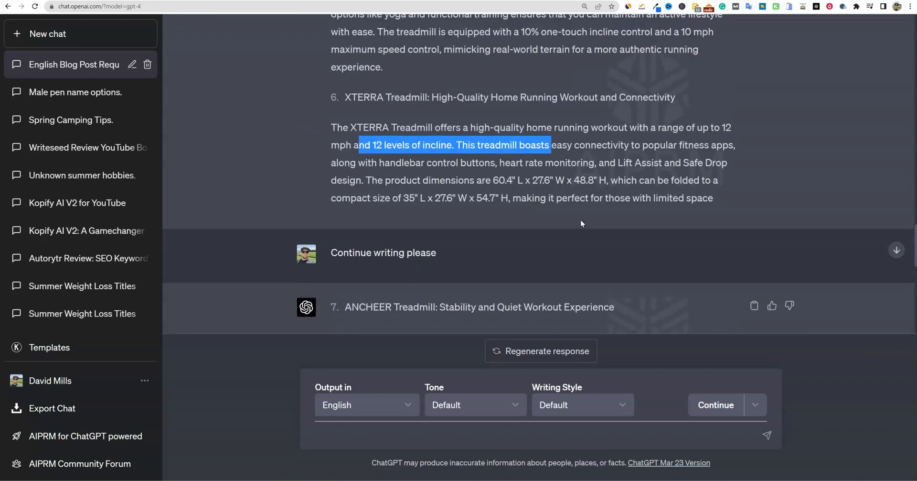
mouse_move(605, 209)
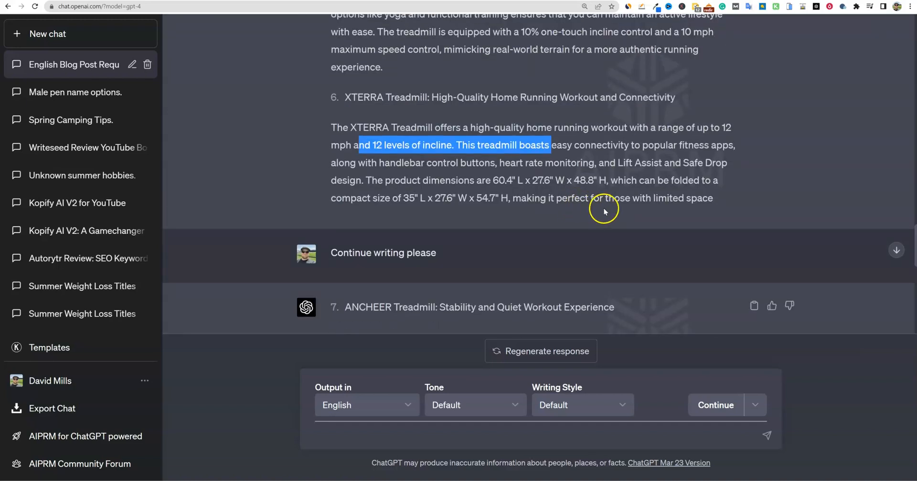
scroll(down, 3)
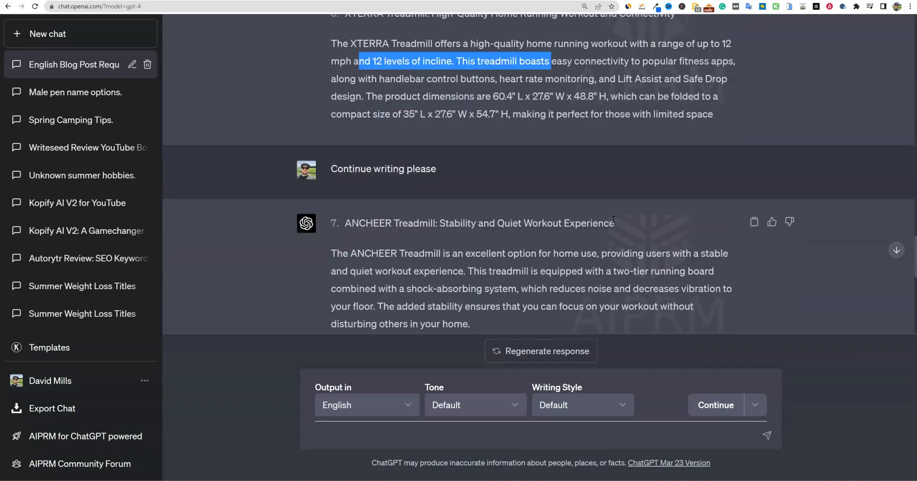
scroll(up, 3)
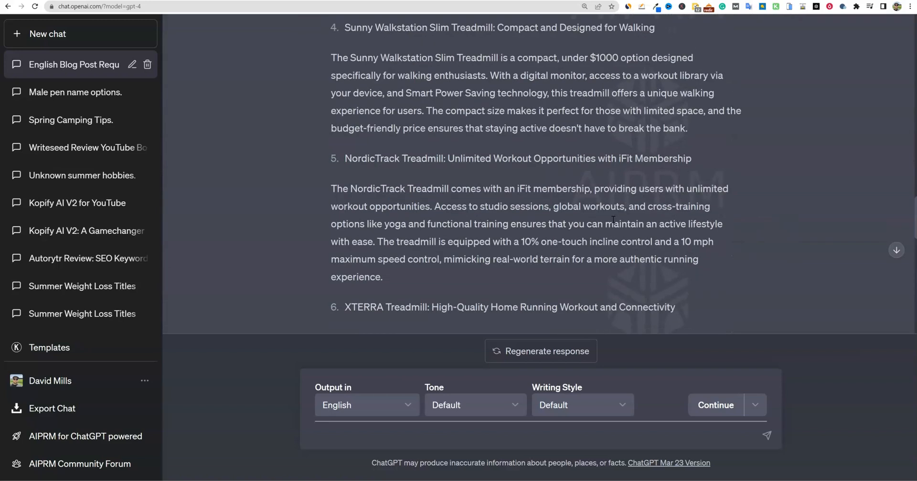
scroll(down, 3)
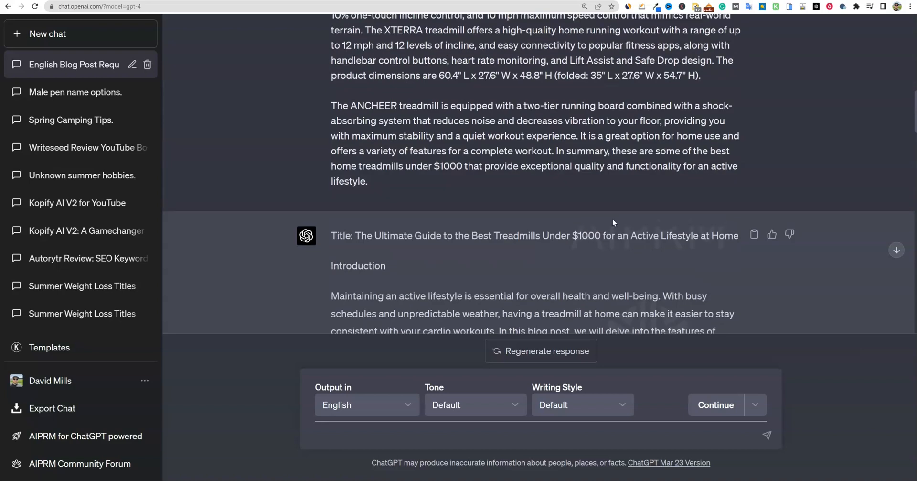
scroll(up, 3)
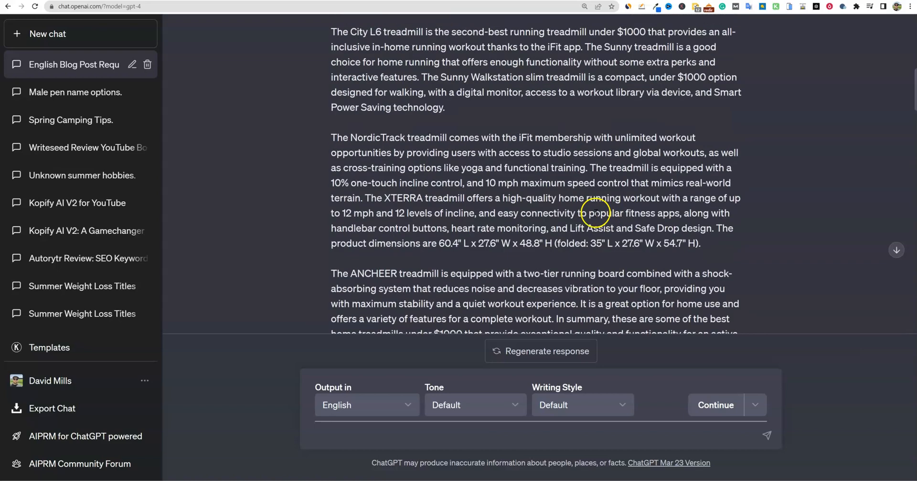
scroll(up, 3)
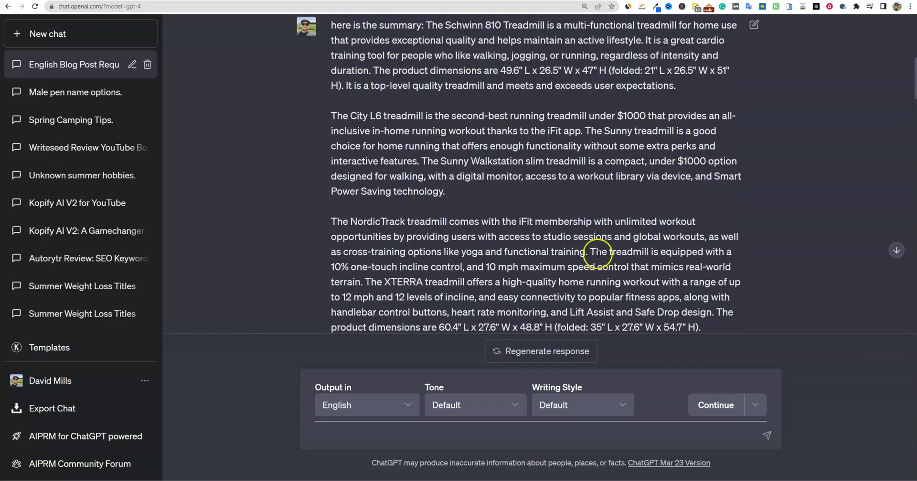
scroll(down, 3)
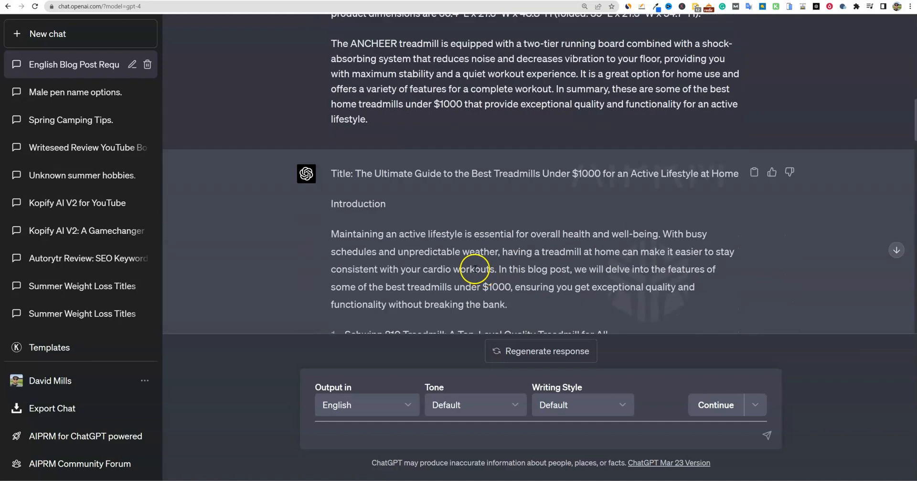
scroll(up, 3)
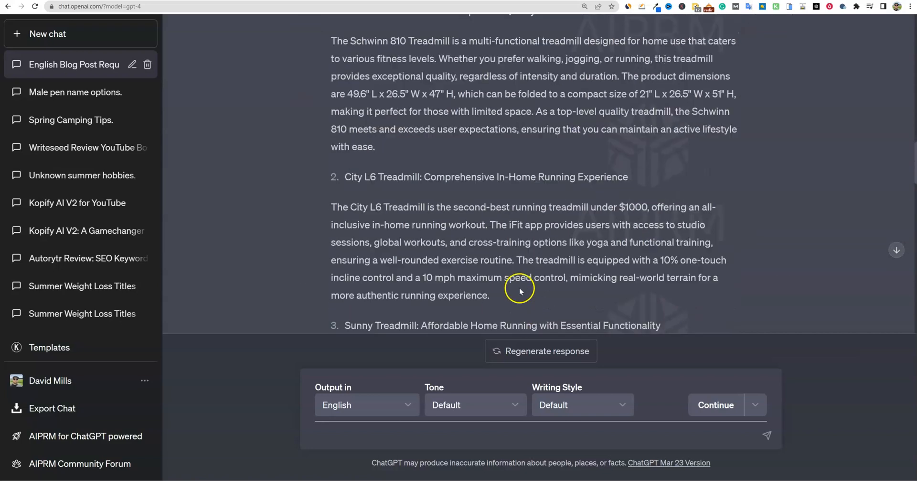
scroll(down, 3)
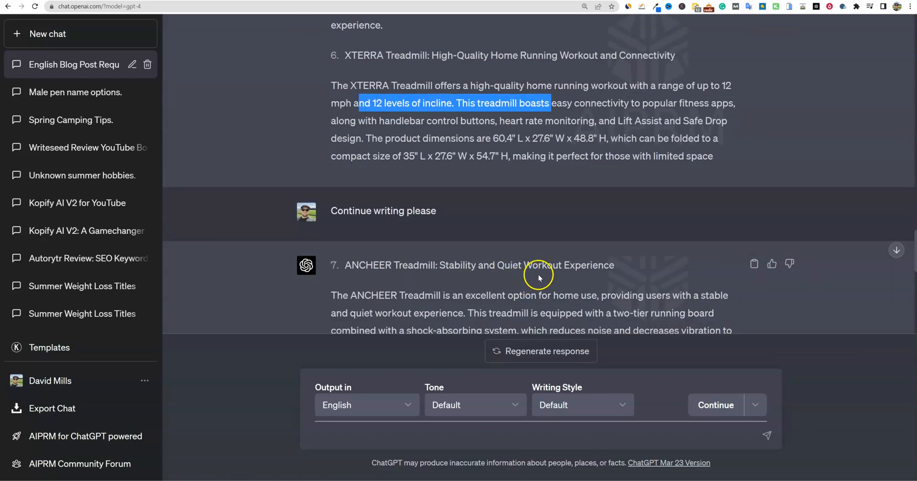
mouse_move(544, 262)
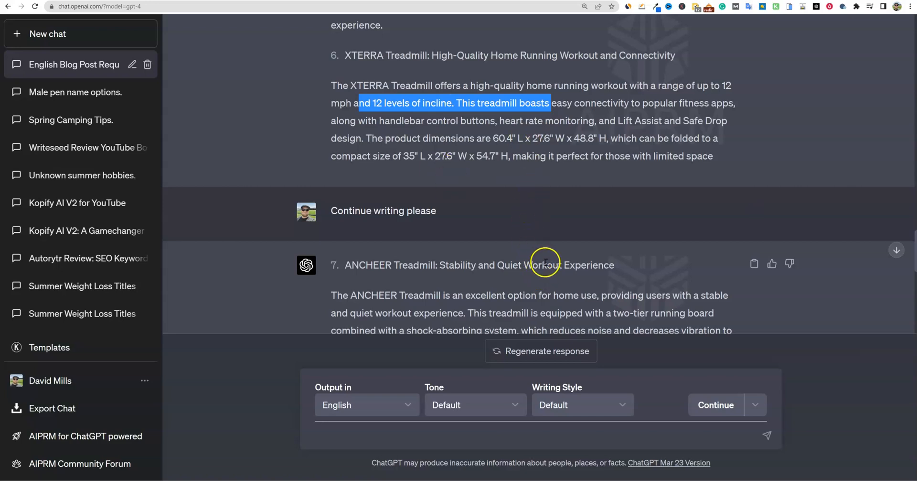
scroll(up, 3)
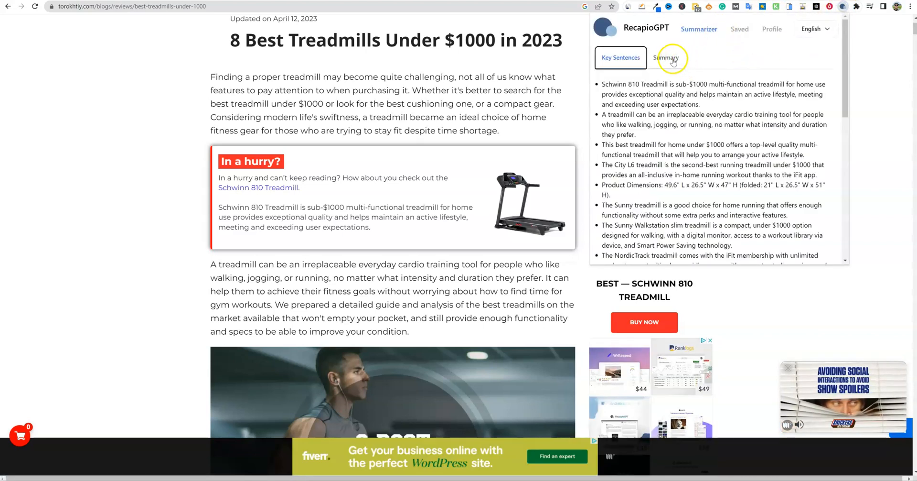
Step: Show the long treadmill summary and word-count it at 361 words
click(666, 57)
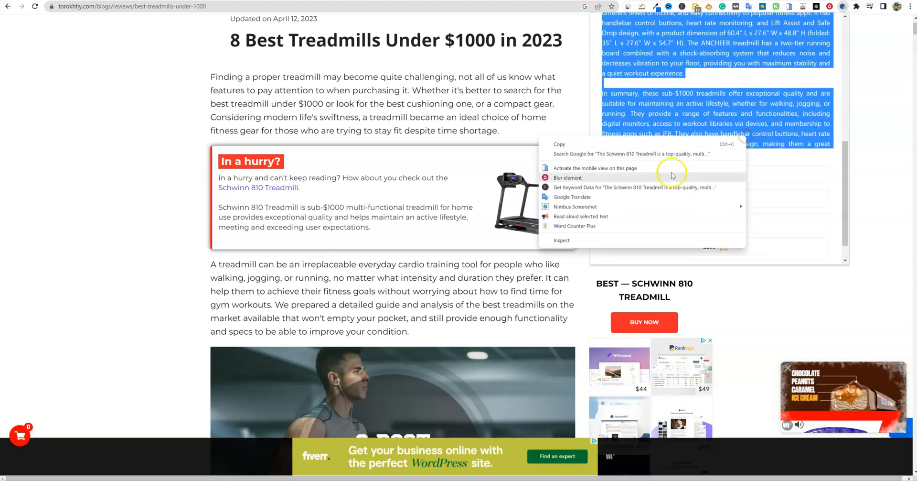
click(574, 225)
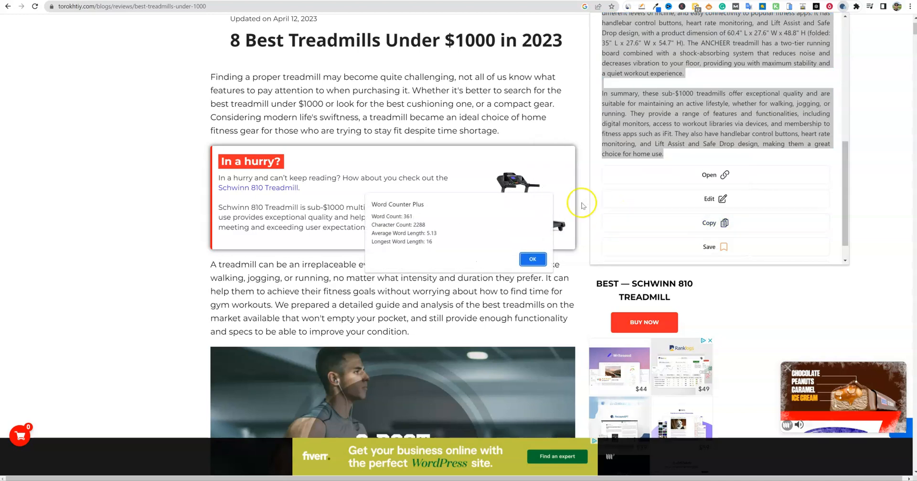
mouse_move(505, 209)
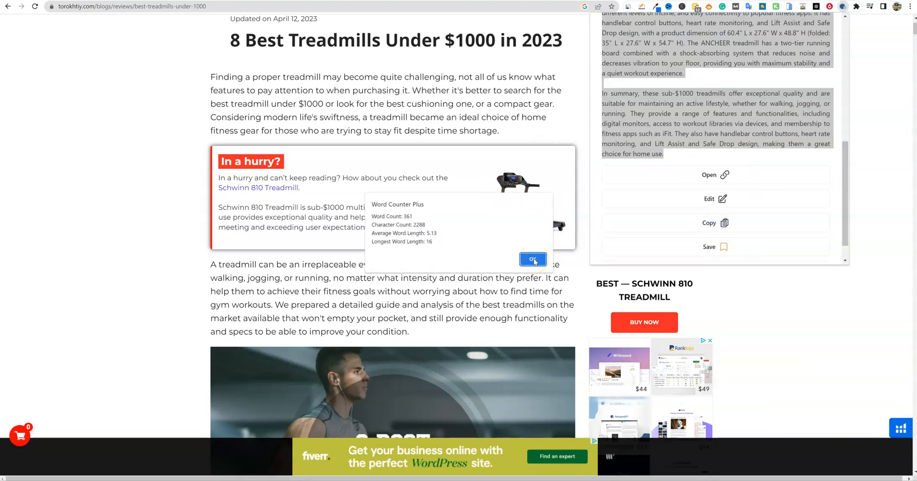
click(531, 259)
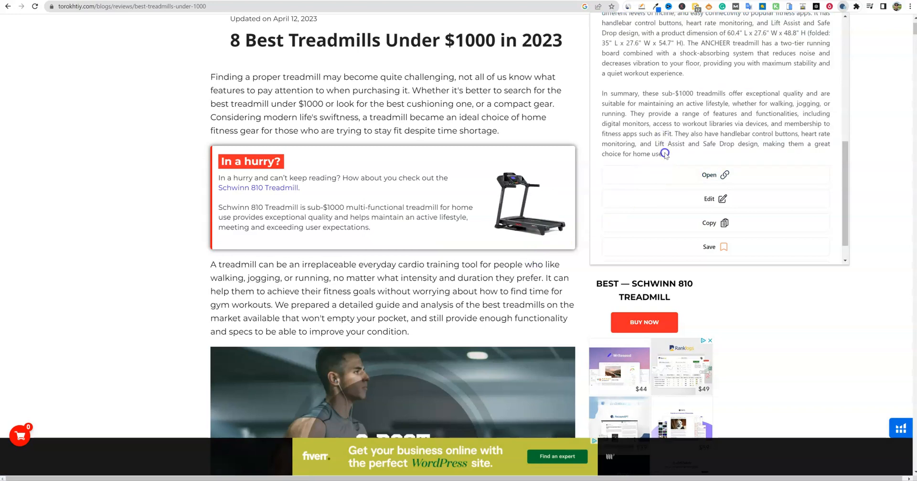
Step: Switch the summarizer to Key Sentences and scroll through the bulleted list
scroll(up, 3)
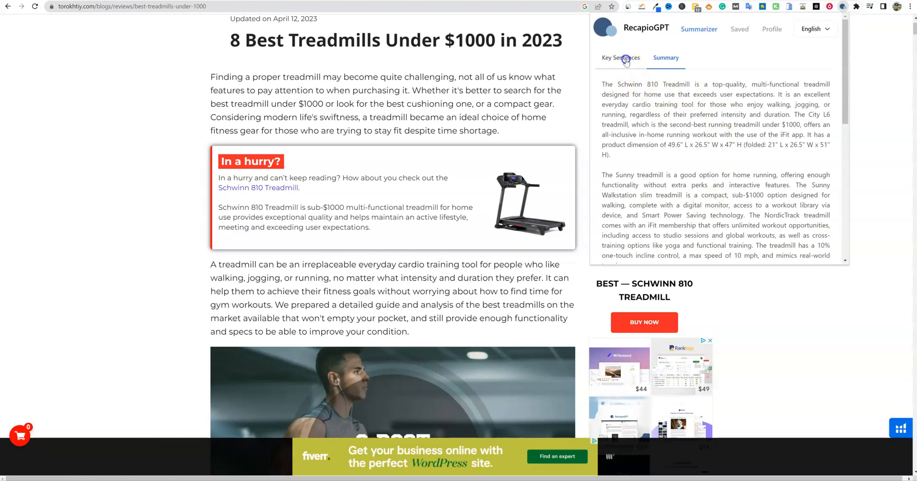
click(620, 58)
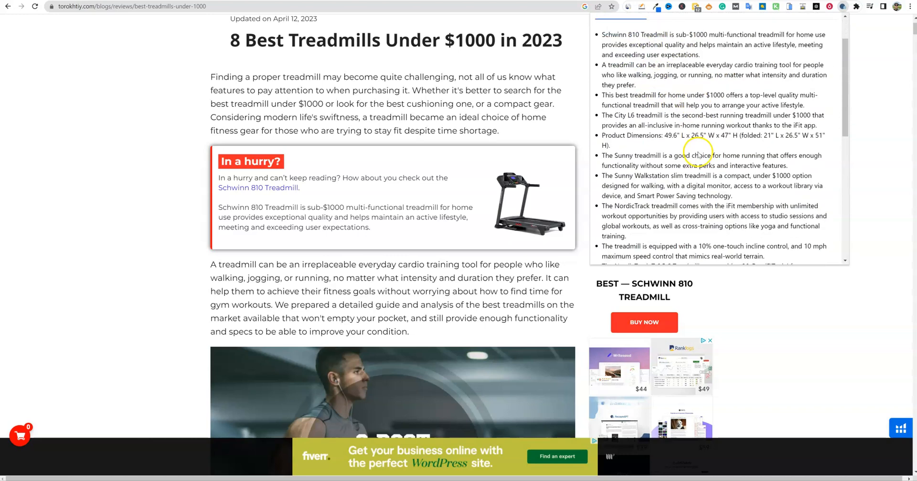
scroll(down, 3)
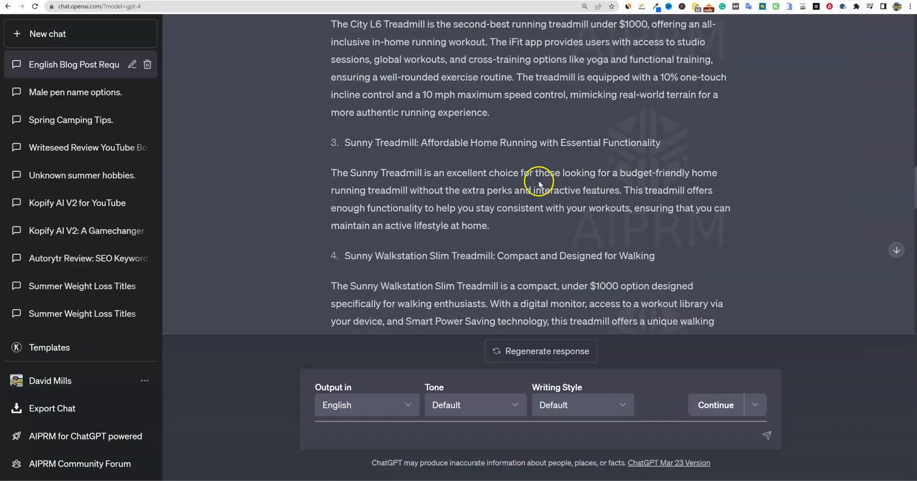
Step: Scroll through the ChatGPT conversation and return to the treadmill article tab
scroll(down, 3)
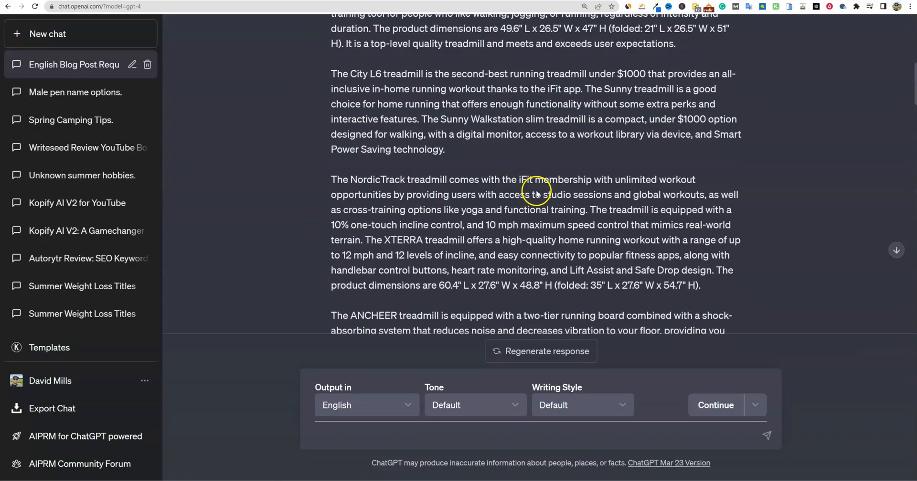
scroll(up, 3)
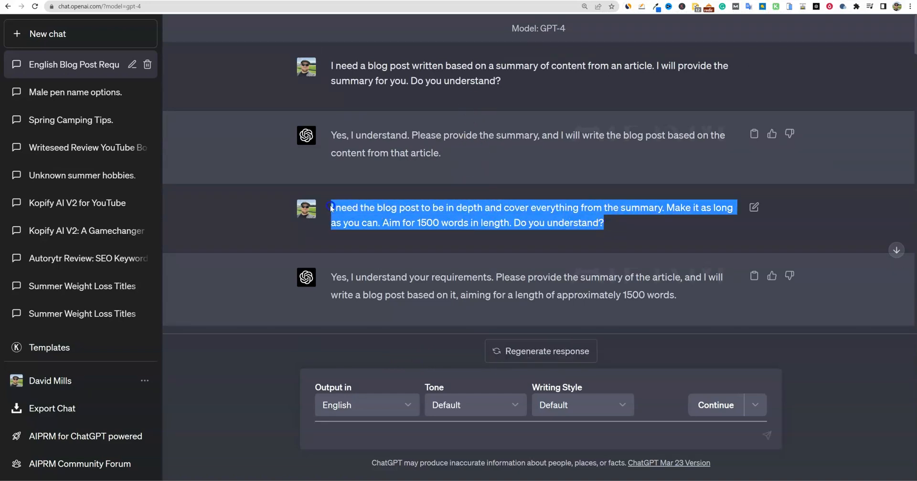
click(540, 350)
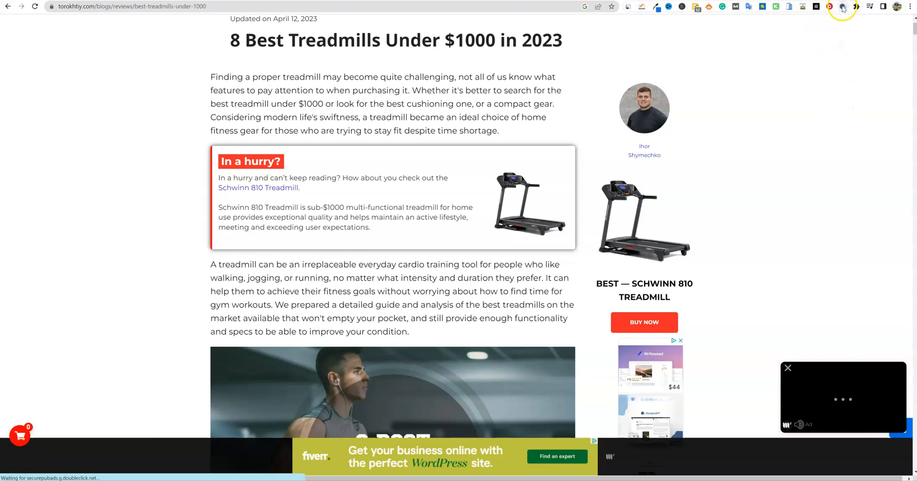
Step: Reopen the treadmill article's Key Sentences list, scroll to its end, and copy it
click(842, 6)
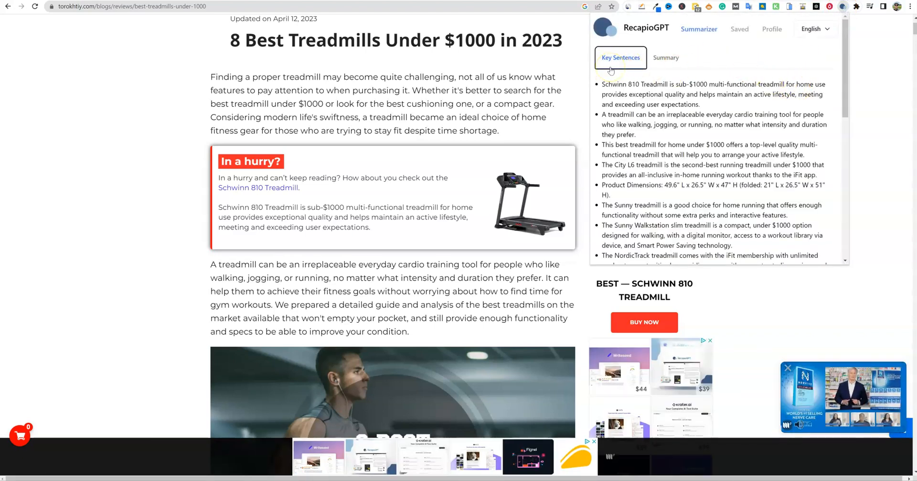
scroll(down, 3)
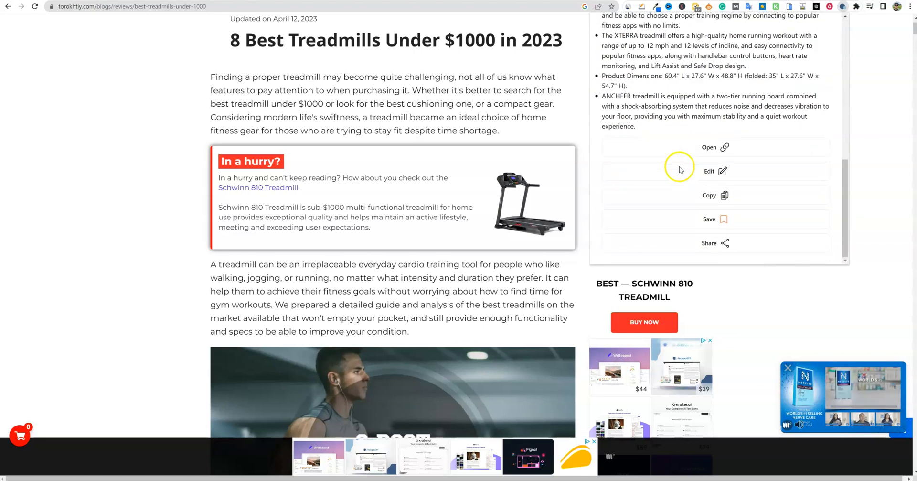
click(716, 195)
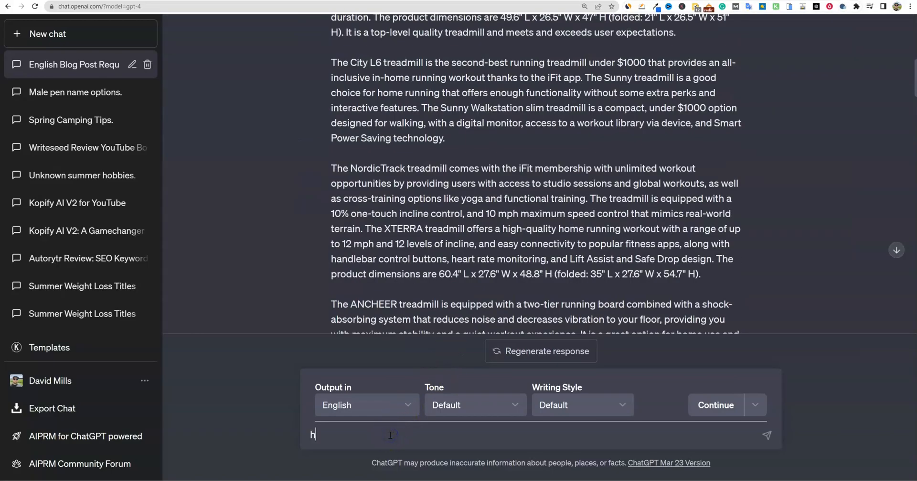
Step: Send ChatGPT the pasted key sentences with a 'here is the summary' lead-in
text(ere)
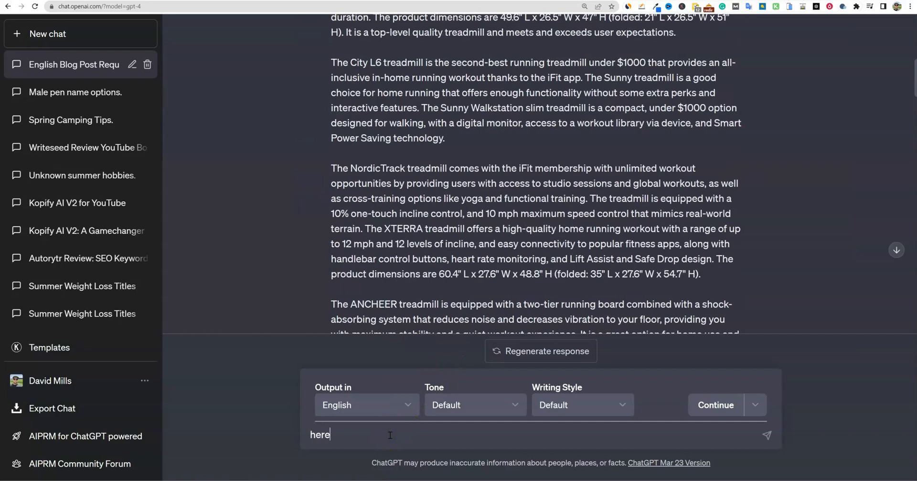
text(is the summary)
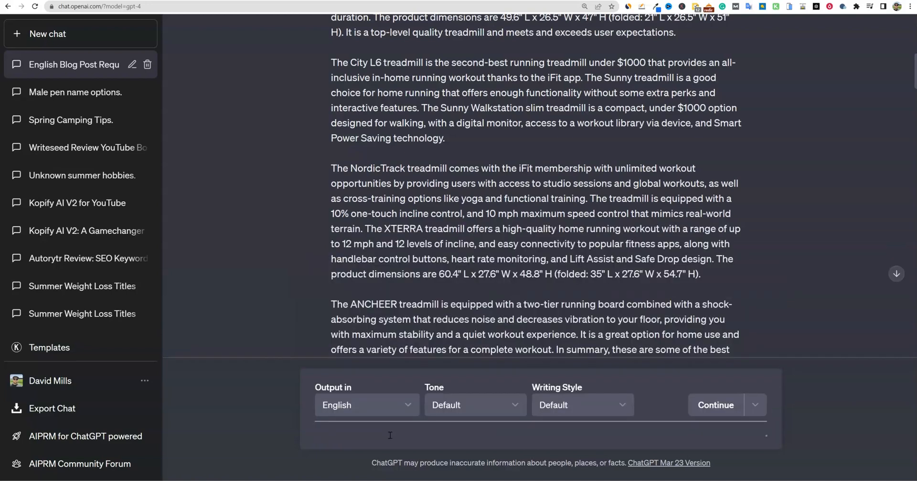
click(715, 405)
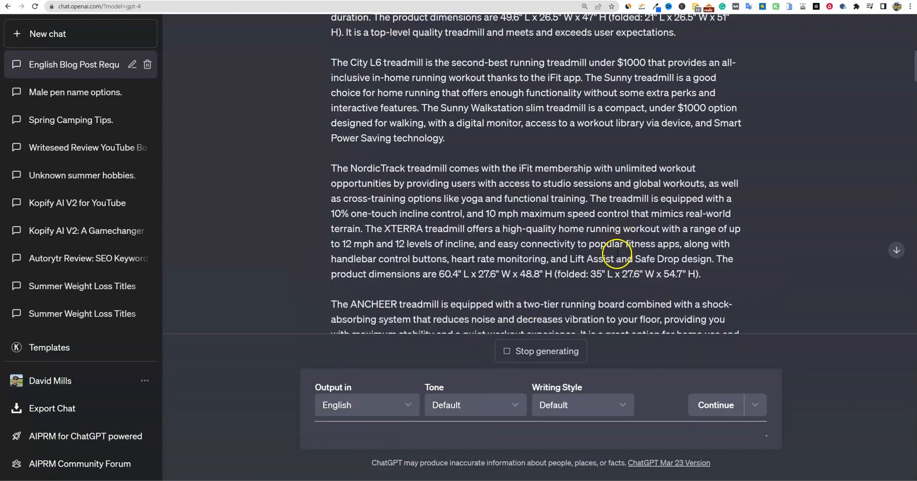
scroll(up, 3)
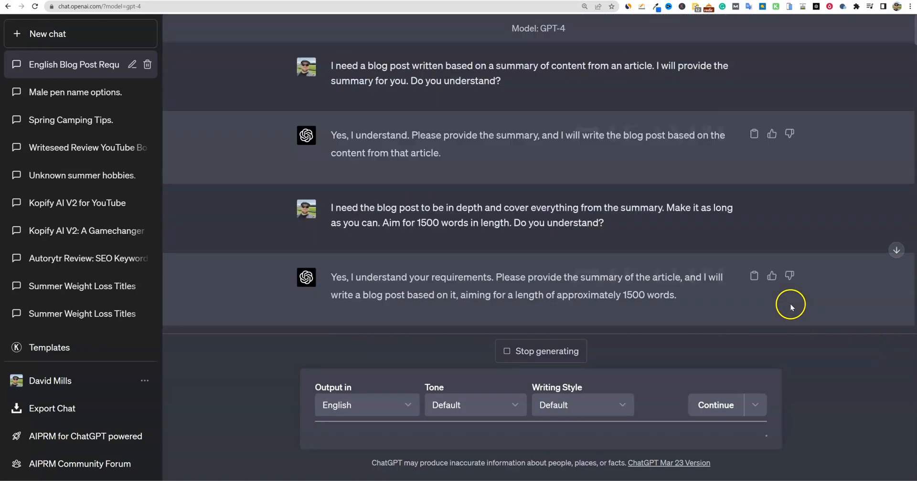
mouse_move(544, 253)
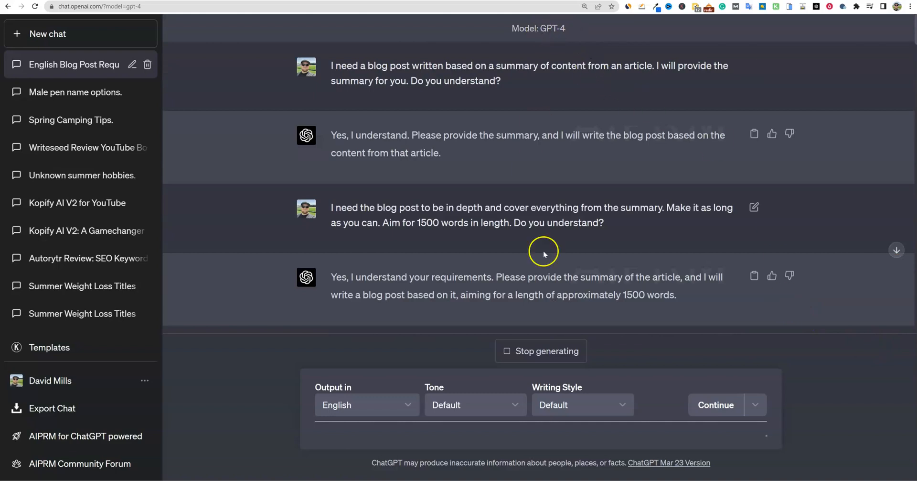
scroll(down, 3)
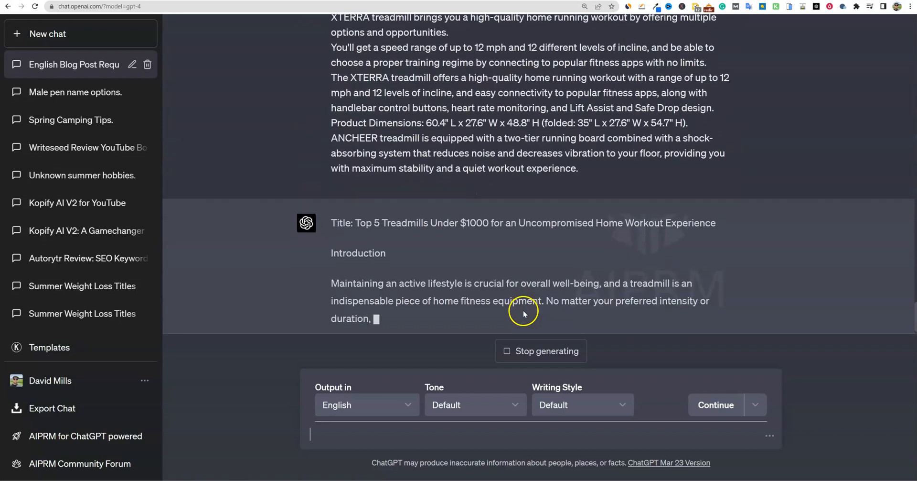
scroll(up, 3)
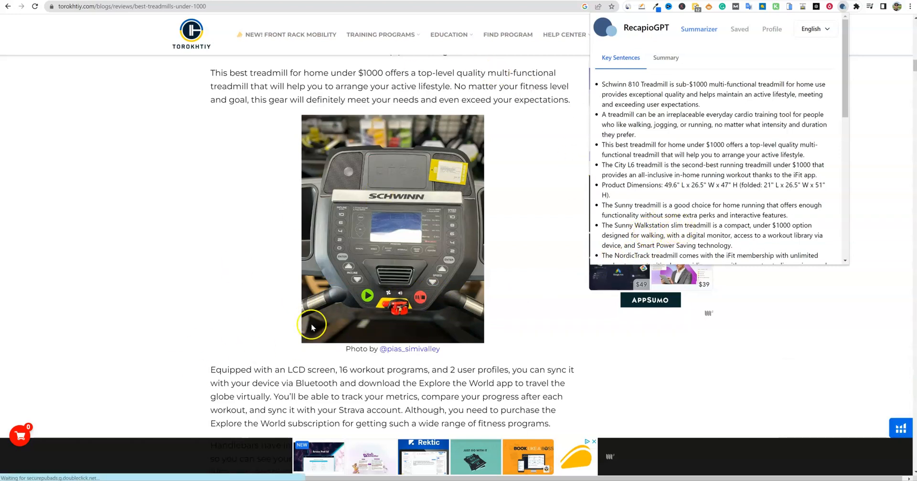
mouse_move(602, 185)
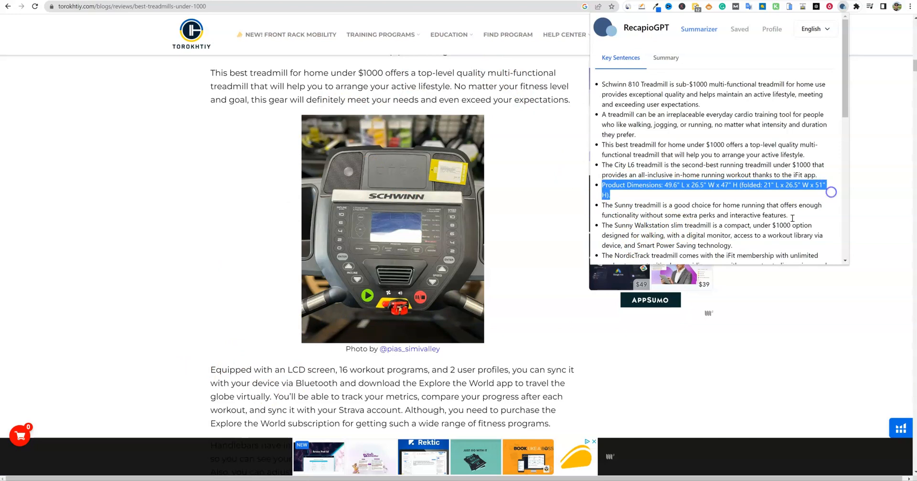
mouse_move(578, 322)
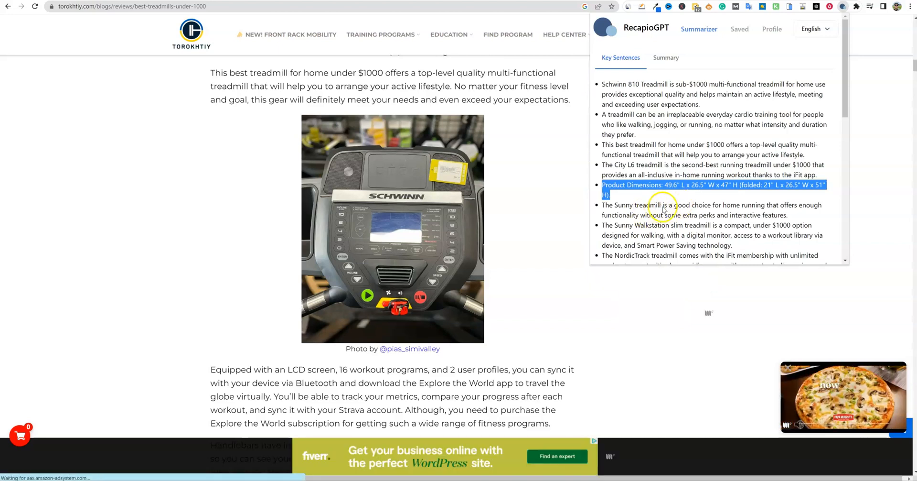
click(666, 57)
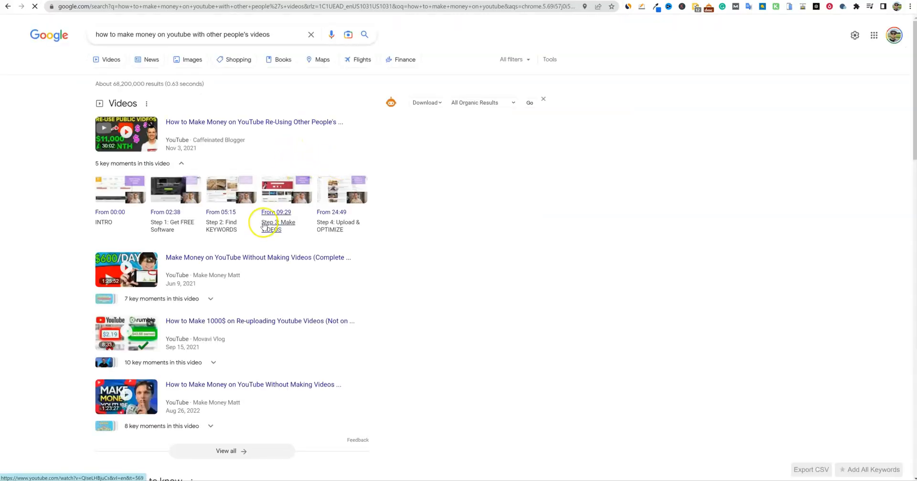
Step: Open the Millennial Money article on making money on YouTube without videos and launch RecapioGPT
scroll(down, 3)
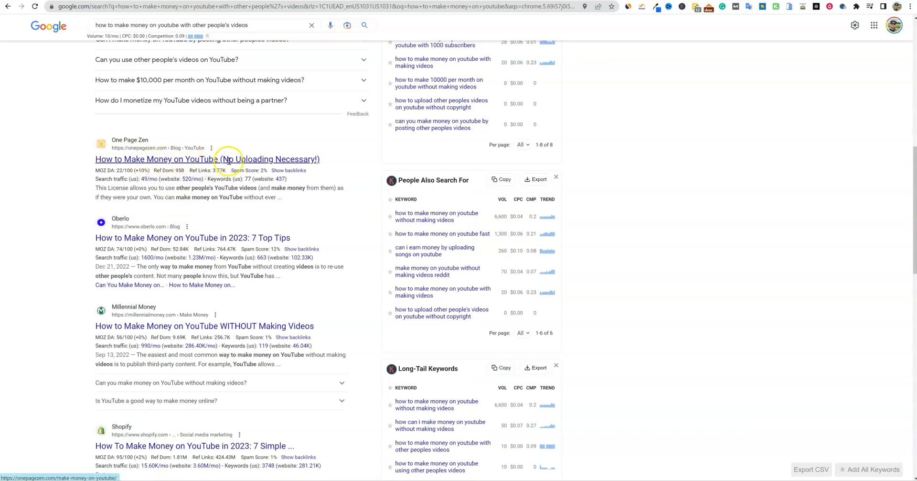
click(204, 326)
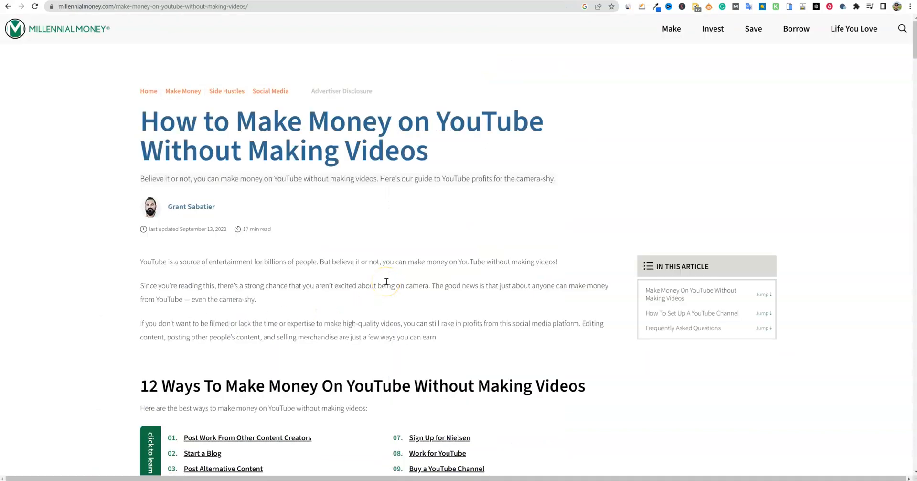
mouse_move(810, 37)
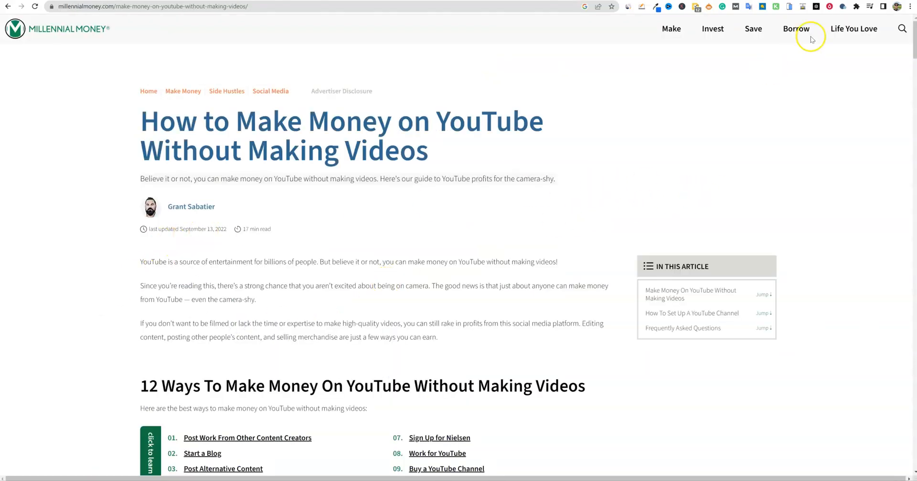
click(842, 6)
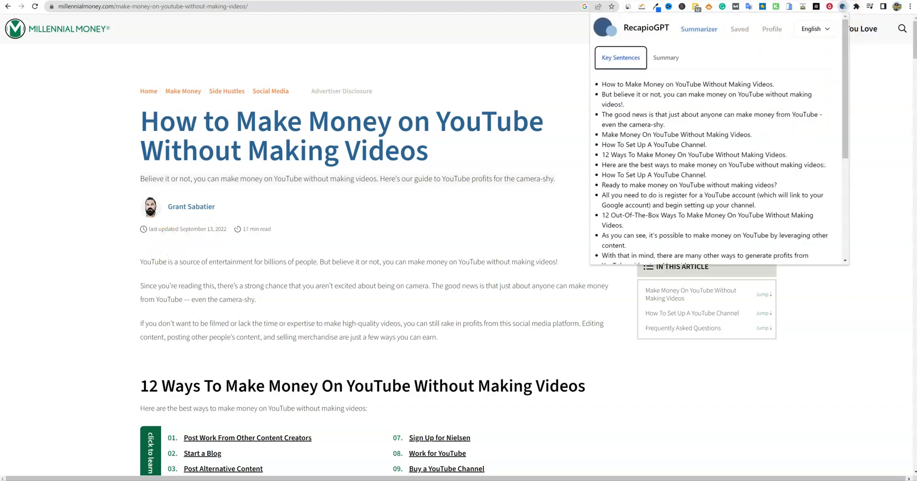
mouse_move(713, 70)
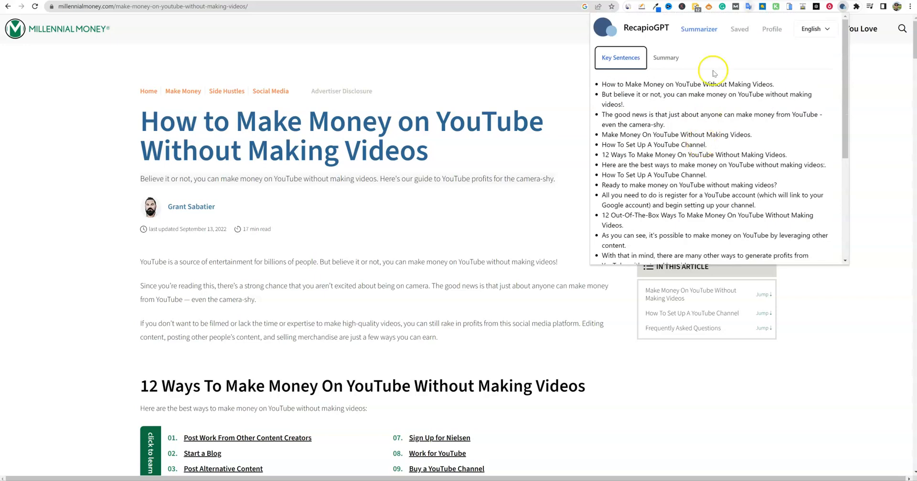
Step: Switch RecapioGPT from Key Sentences to the Summary tab for the YouTube article
click(665, 58)
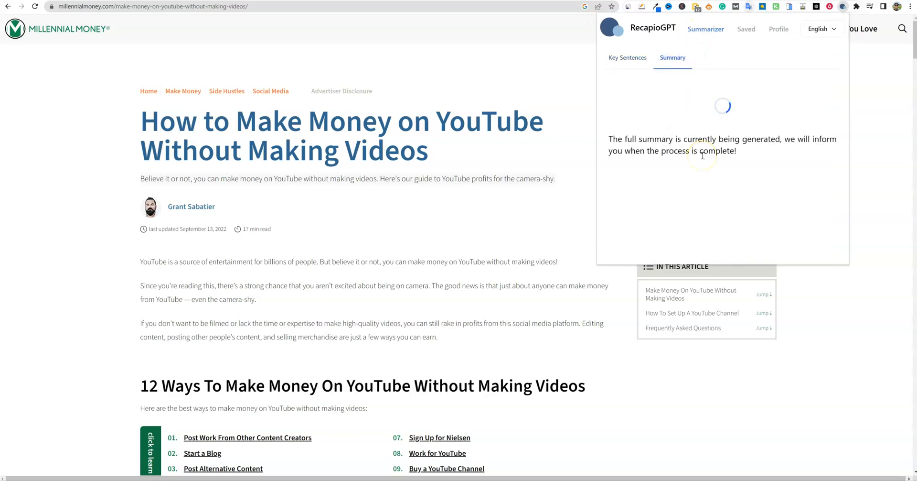
mouse_move(709, 143)
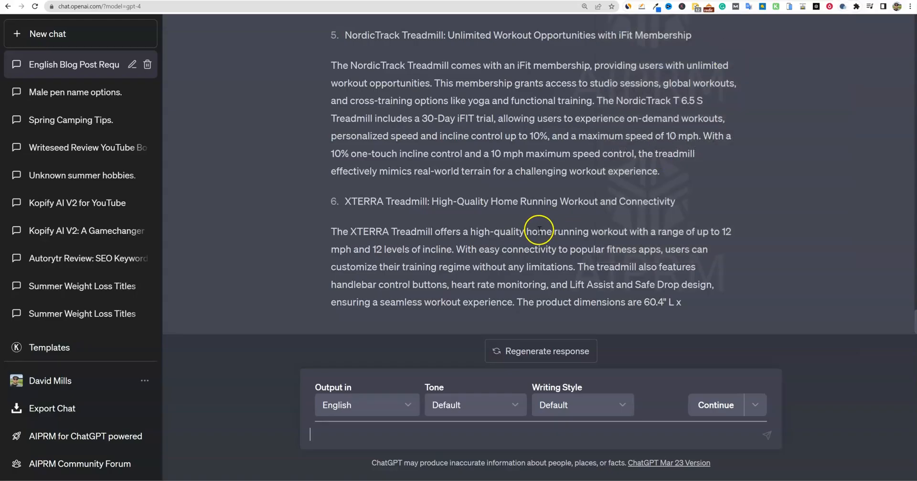
Step: Count the words in ChatGPT's treadmill blog post (528 words) and dismiss the result
scroll(up, 3)
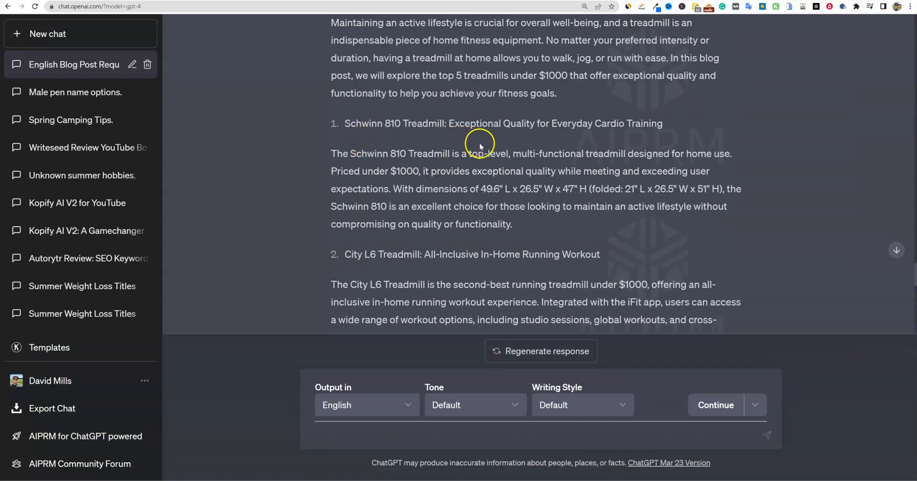
scroll(up, 3)
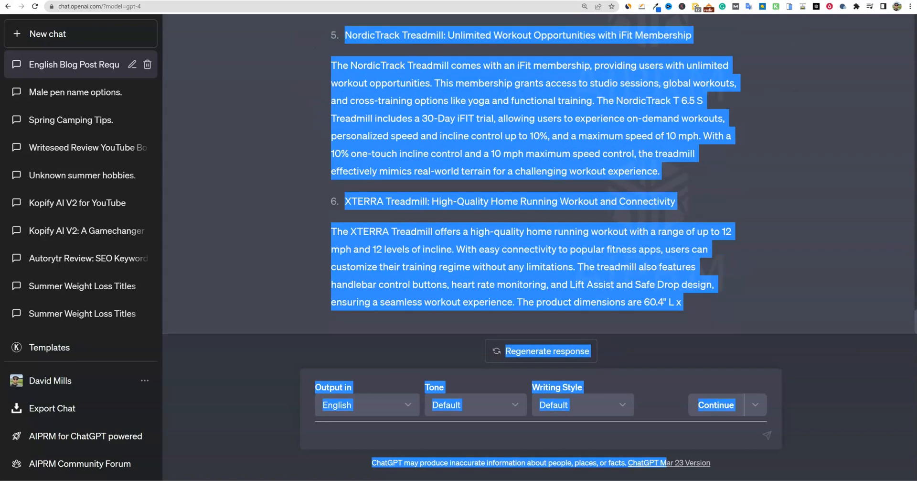
right_click(576, 276)
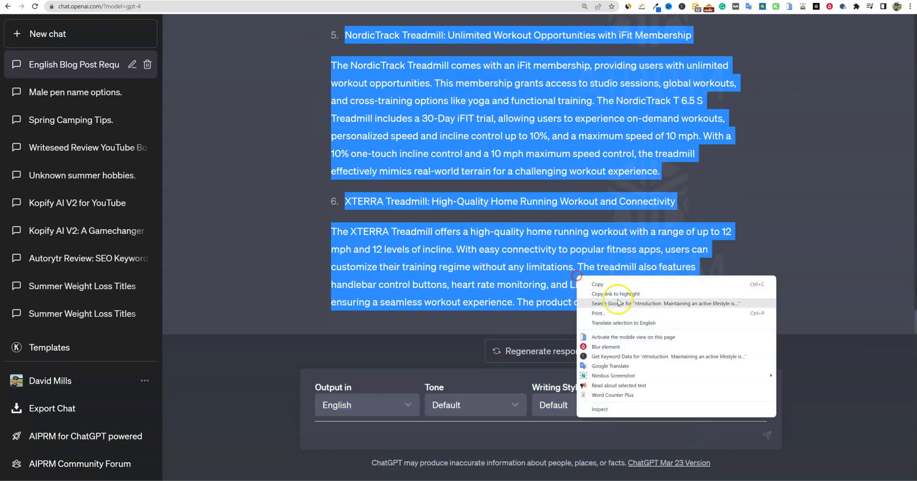
click(613, 394)
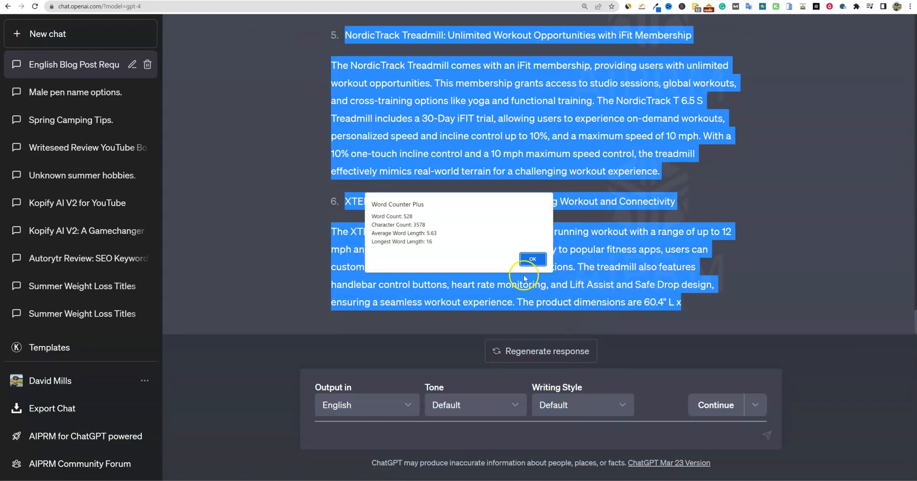
mouse_move(532, 259)
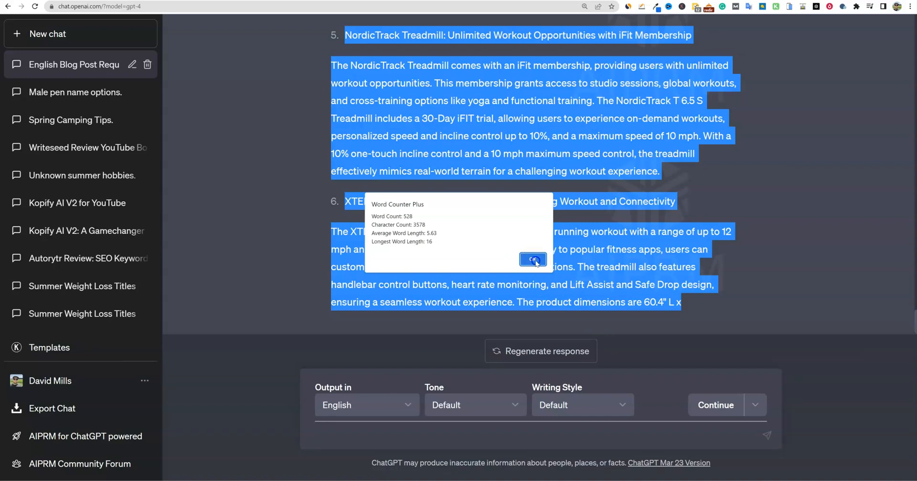
click(532, 259)
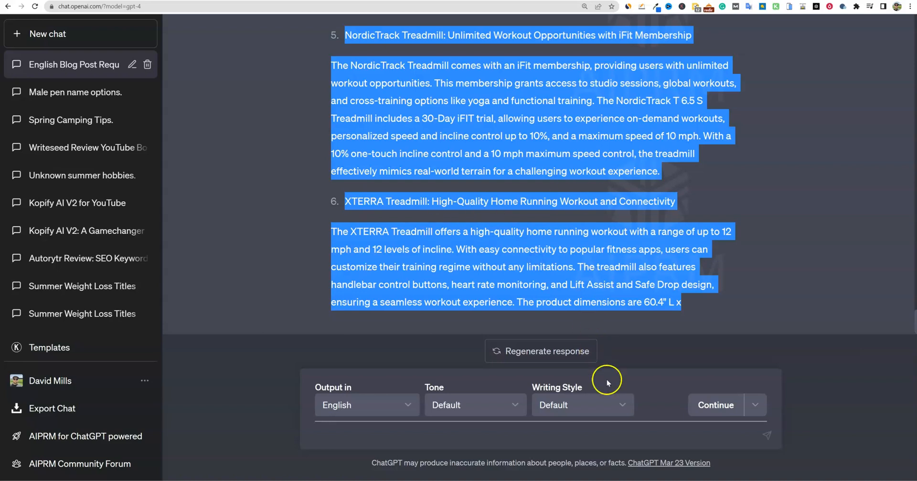
Step: Continue the cut-off post so ChatGPT adds the ANCHEER Treadmill and a conclusion
click(715, 404)
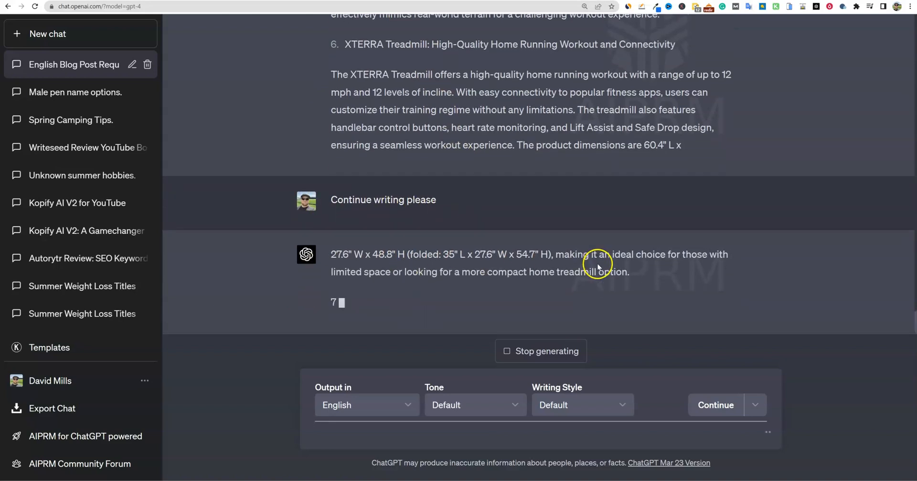
scroll(up, 3)
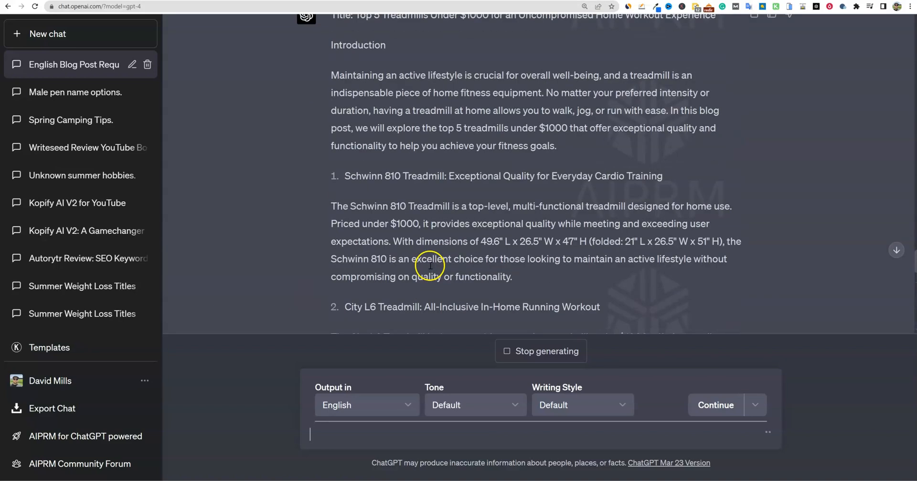
scroll(up, 3)
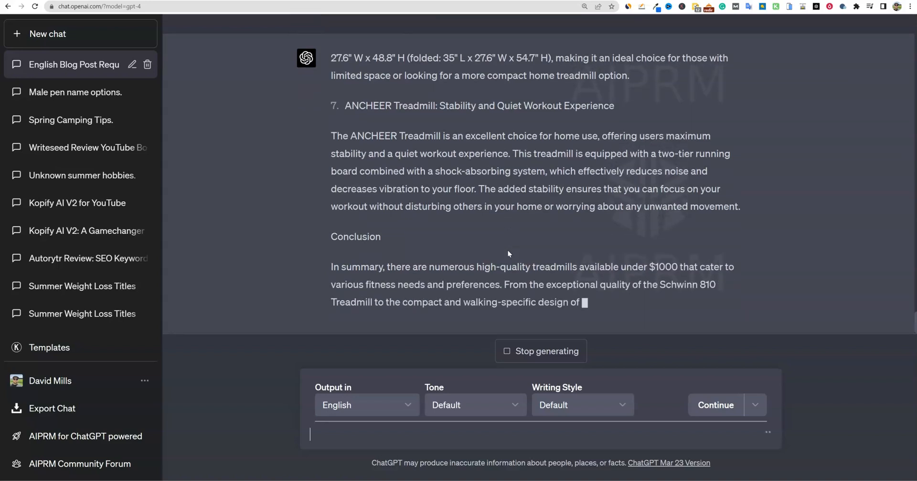
mouse_move(714, 67)
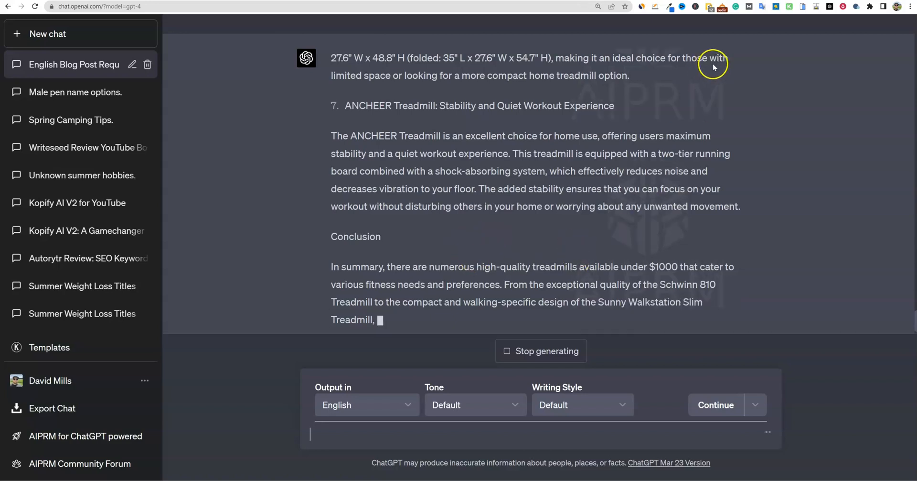
scroll(up, 3)
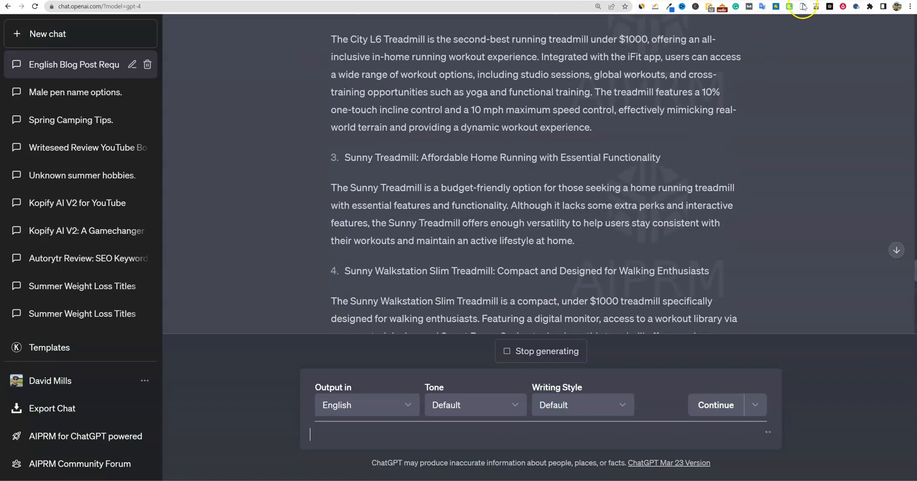
mouse_move(642, 170)
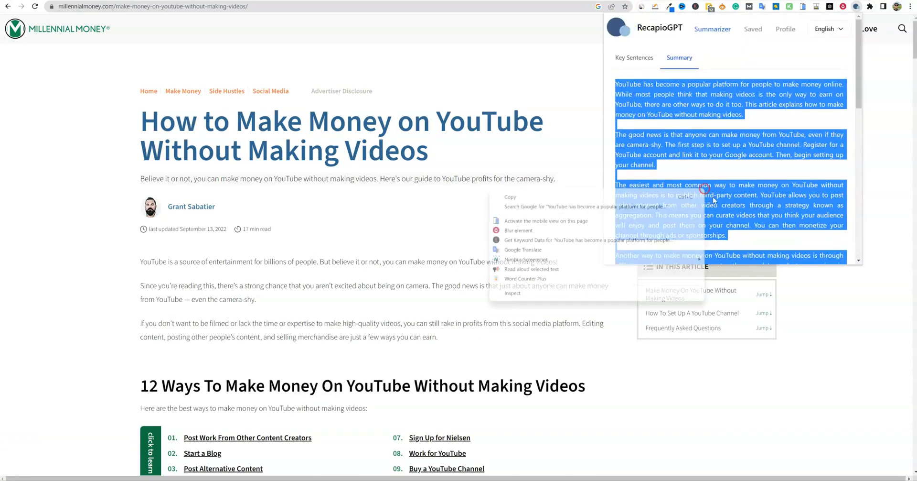
Step: Copy the selected RecapioGPT summary of the YouTube money article
click(526, 278)
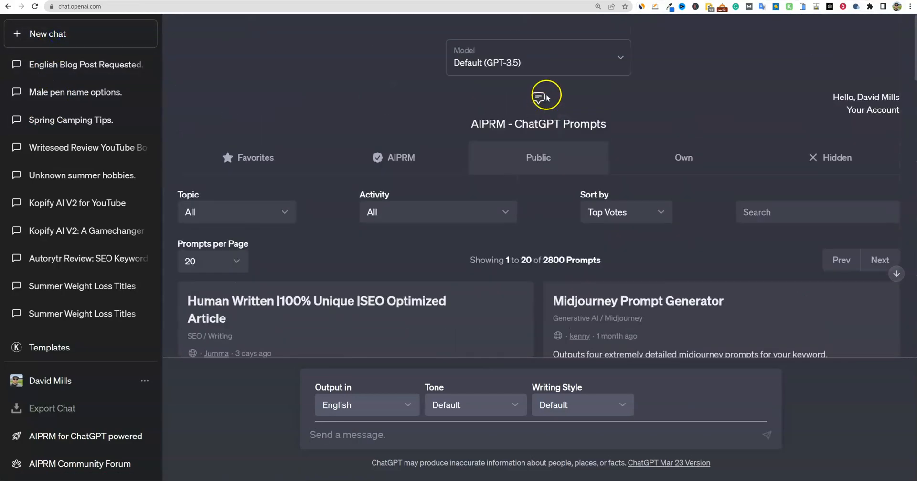
Step: Select the Default (GPT-3.5) model and type 'write me a blog post based on the following information provided'
click(537, 57)
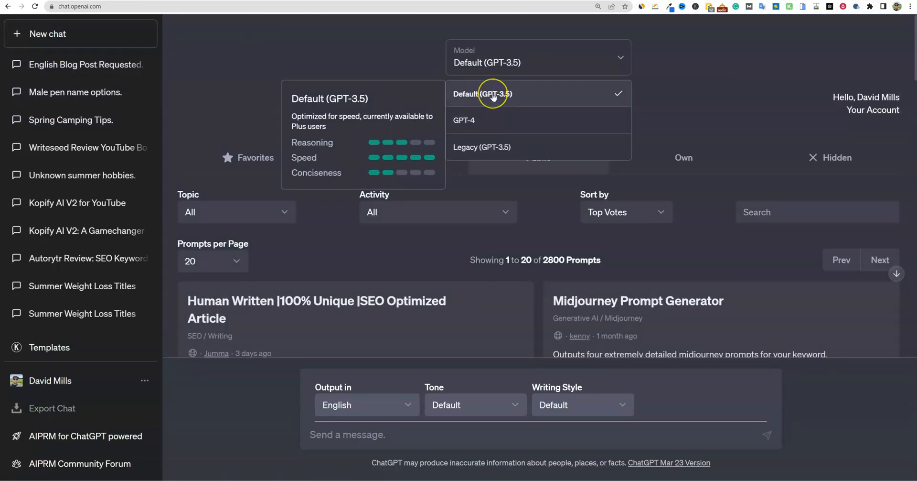
click(482, 94)
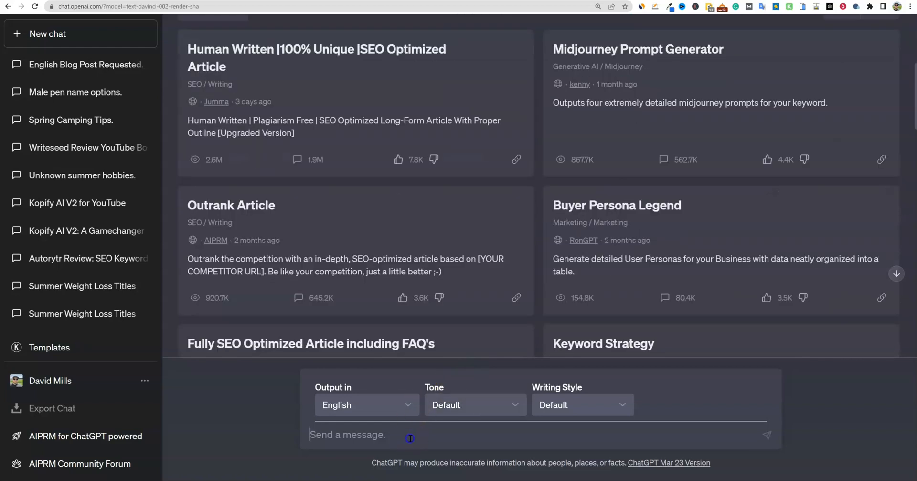
text(write me)
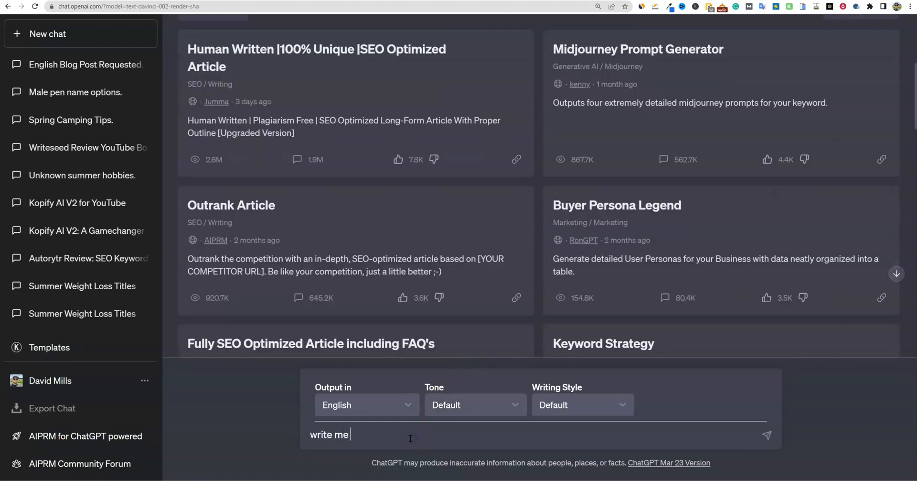
text(a blog post)
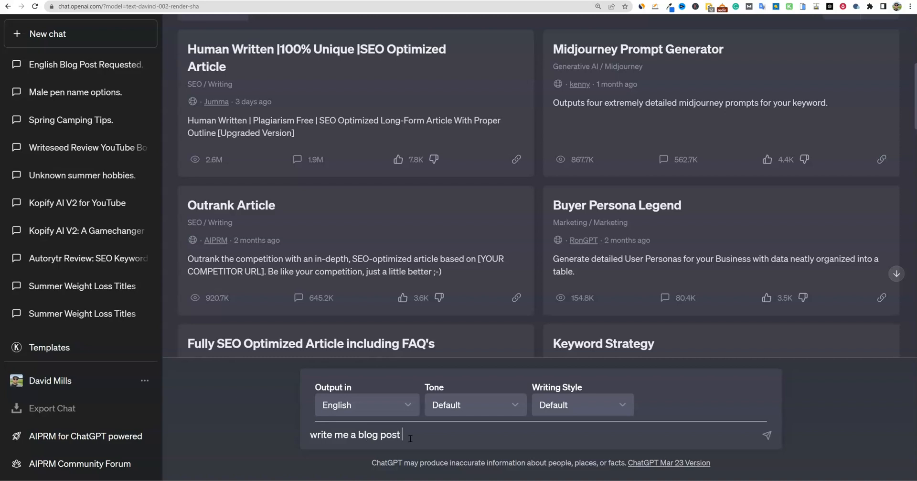
text(based on th)
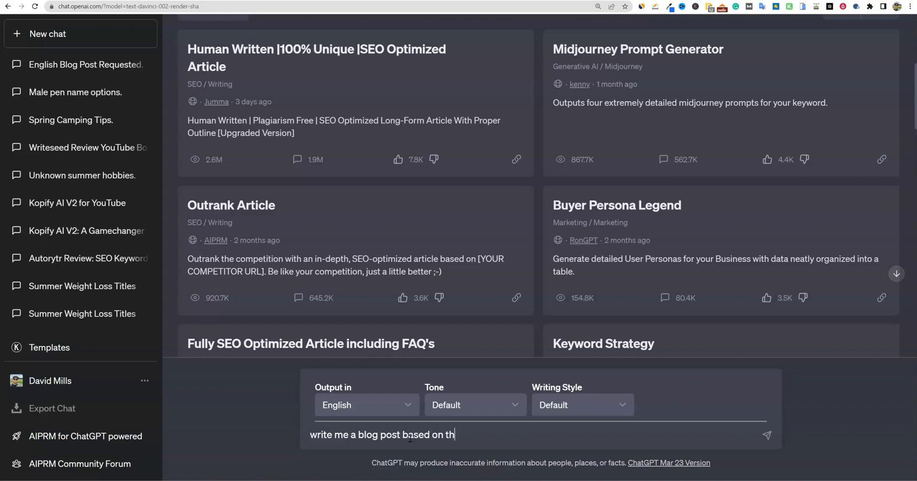
text(e following)
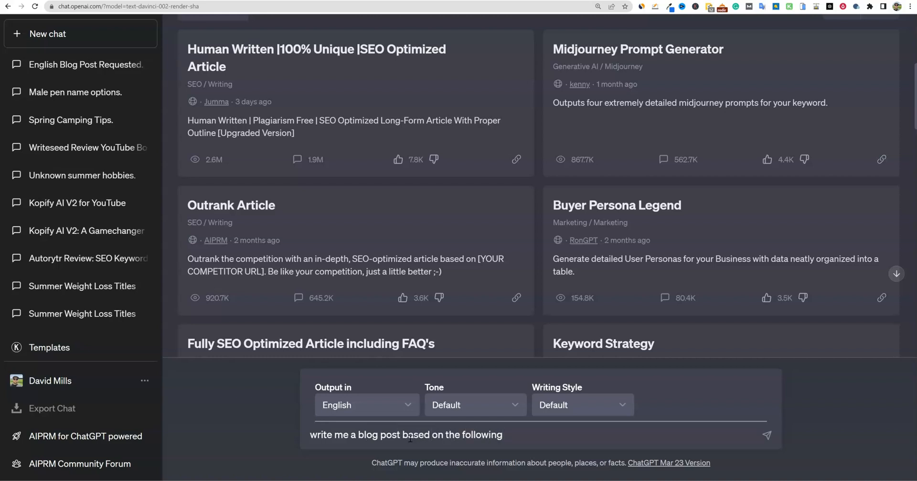
text(information pr)
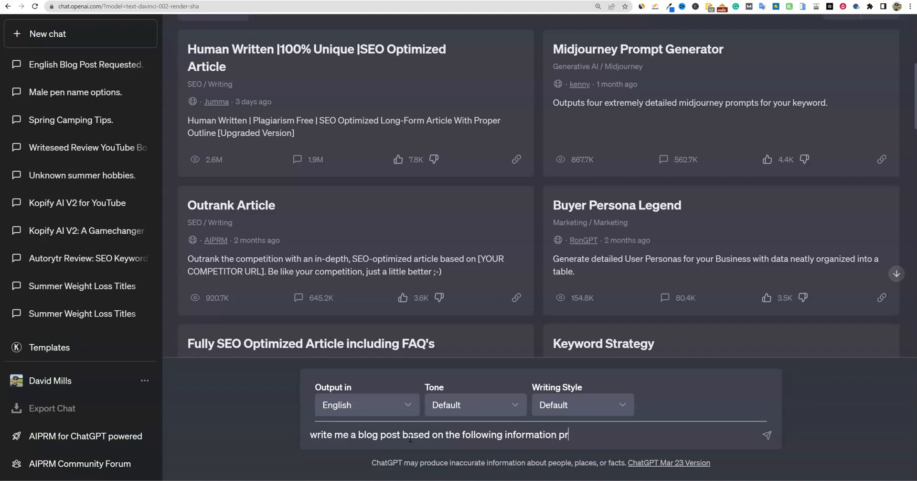
text(ovided)
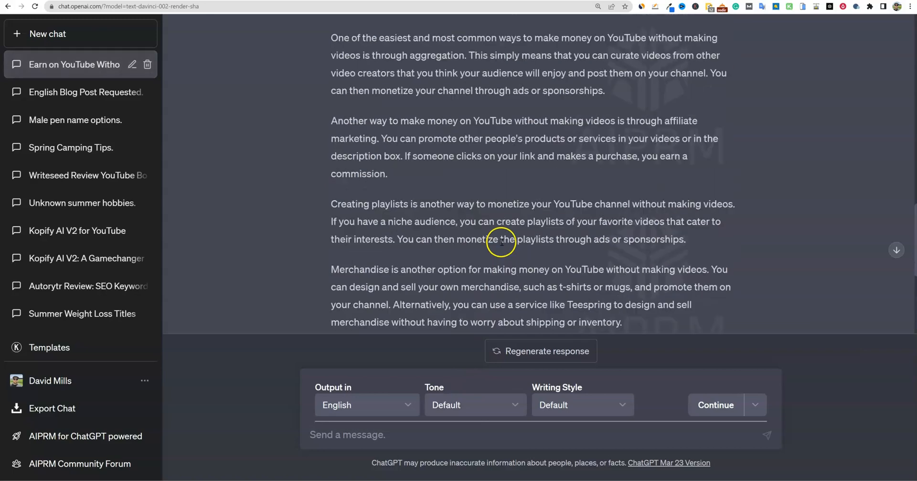
Step: Review the YouTube money blog post, counted at 428 words, and close the count
scroll(down, 3)
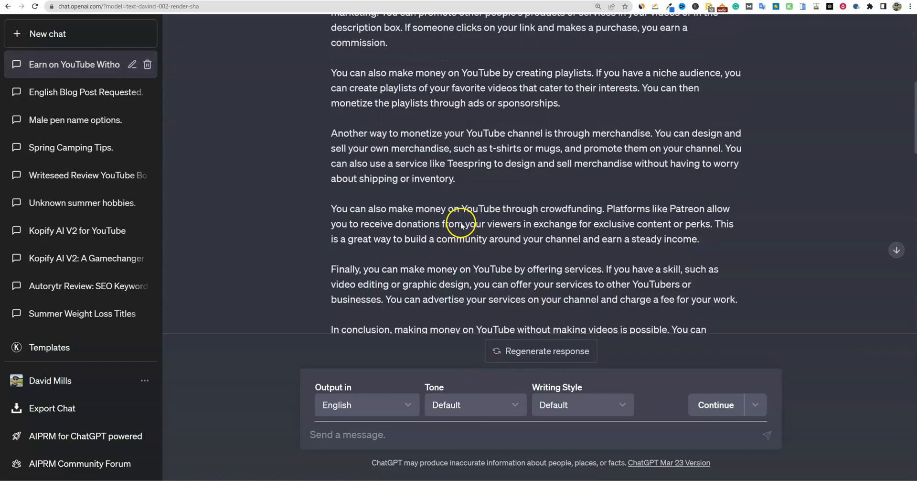
scroll(down, 3)
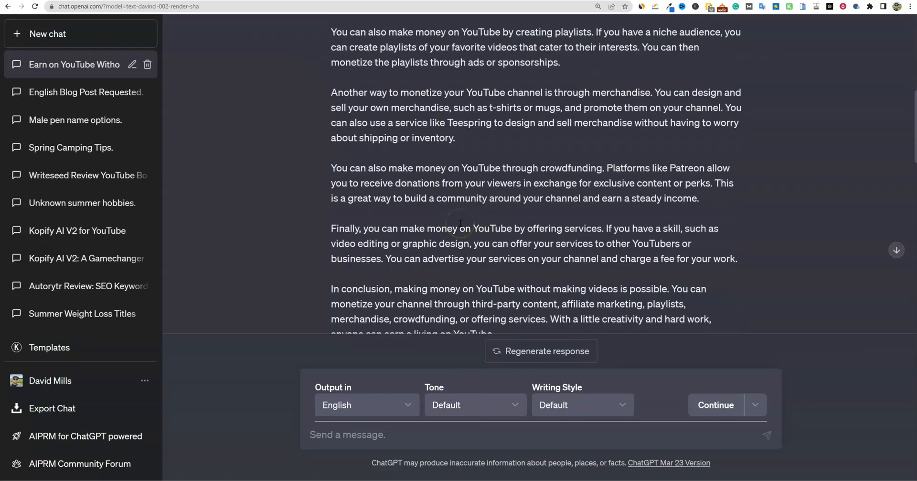
scroll(up, 3)
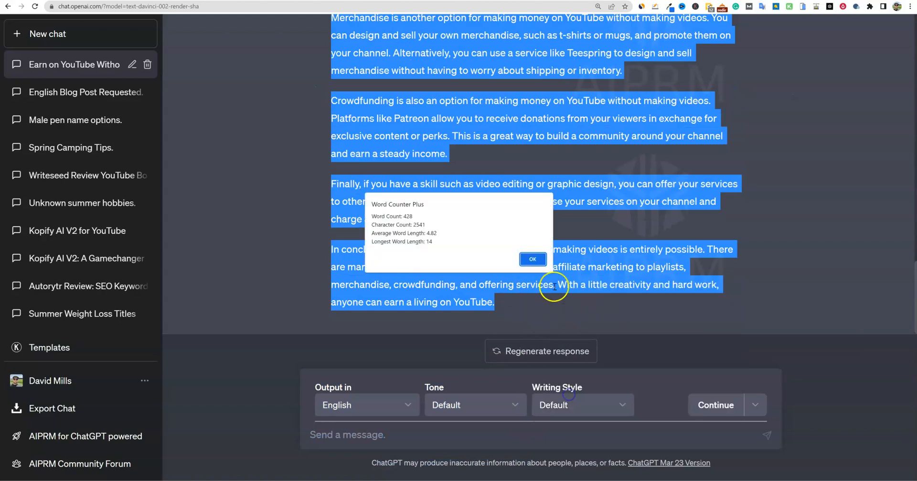
click(533, 259)
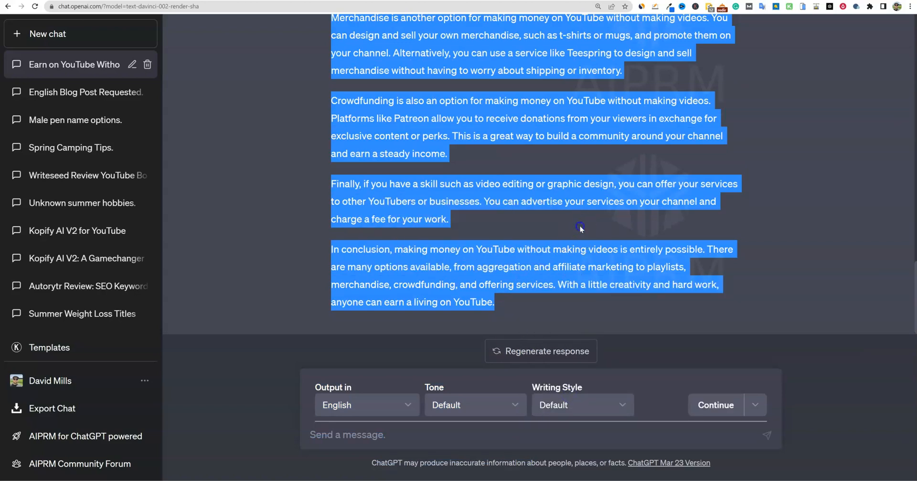
scroll(up, 3)
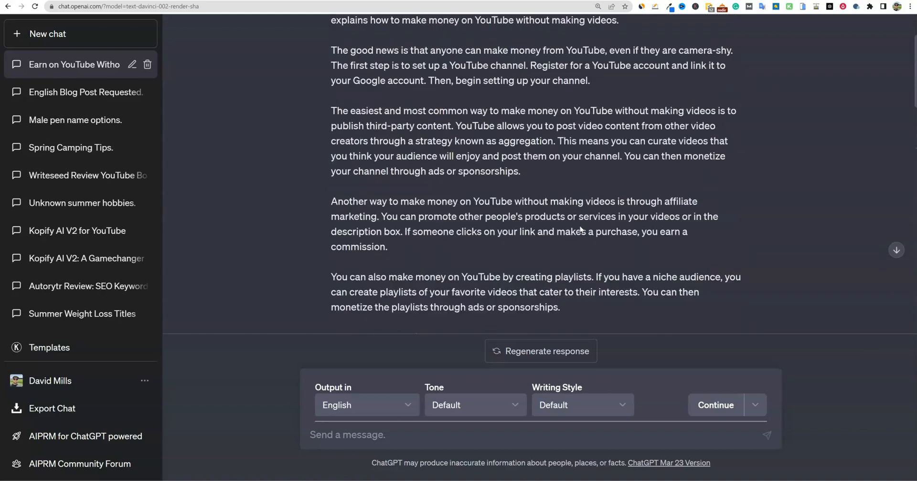
scroll(up, 3)
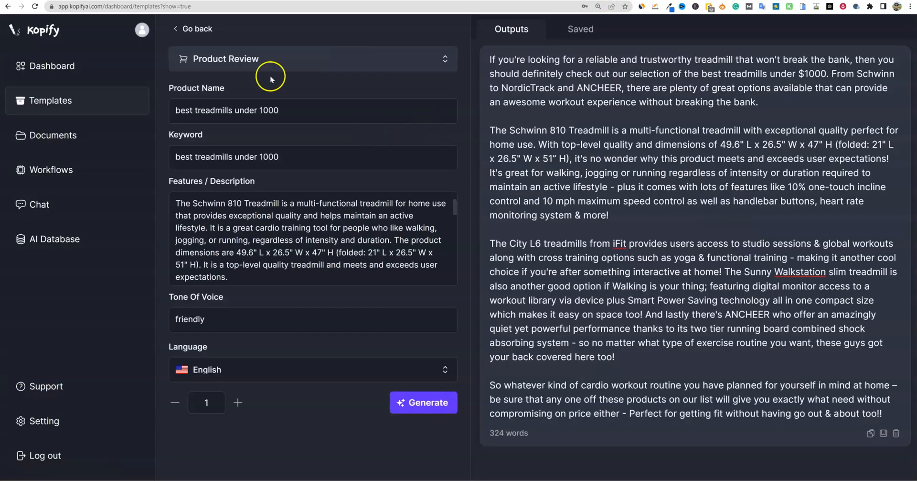
mouse_move(397, 266)
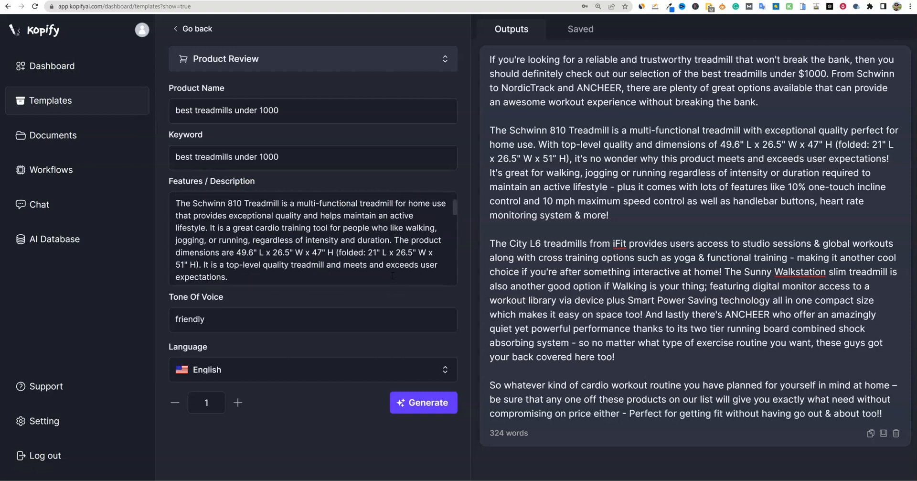
mouse_move(248, 82)
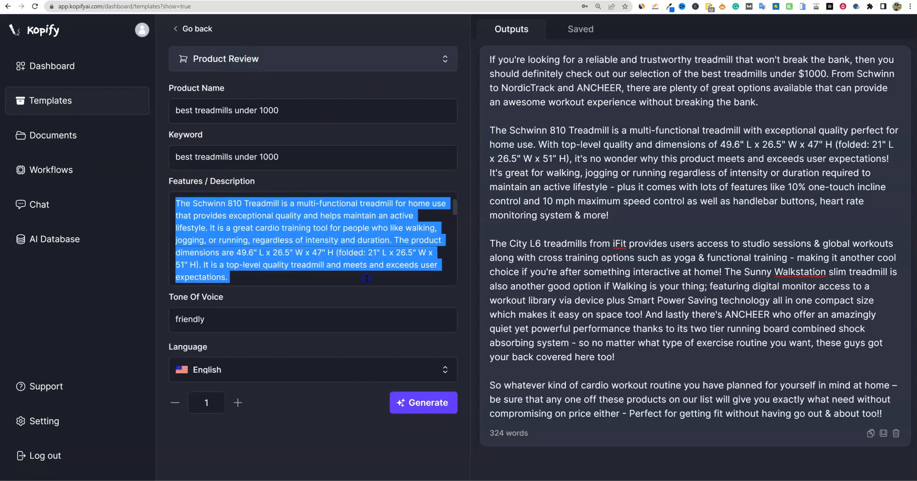
scroll(down, 3)
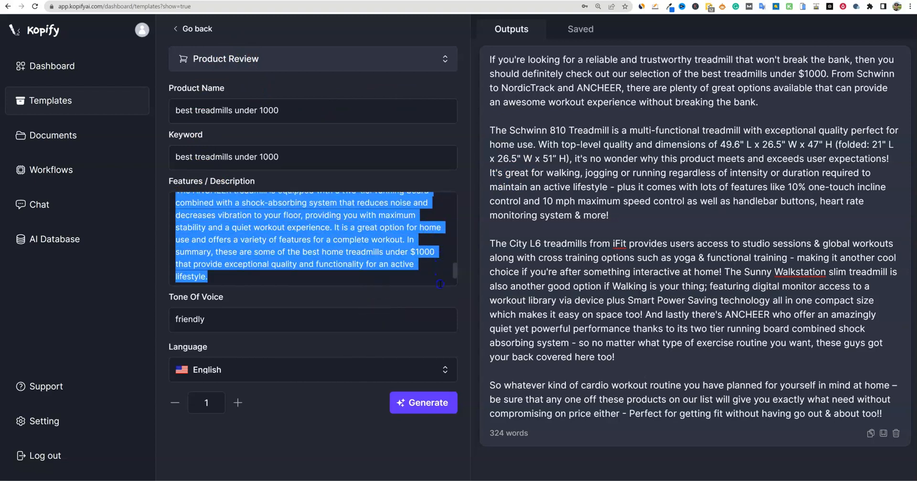
mouse_move(385, 272)
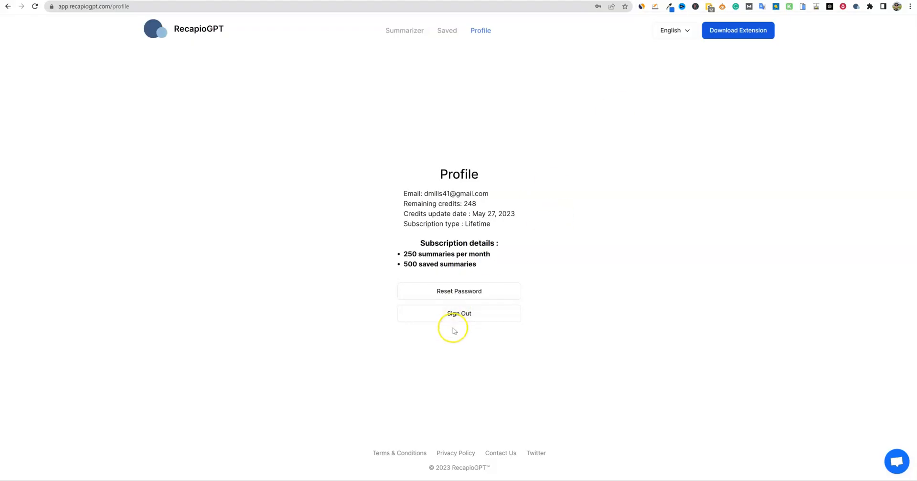
Step: Return from the Profile page to RecapioGPT's Summarizer page
click(458, 313)
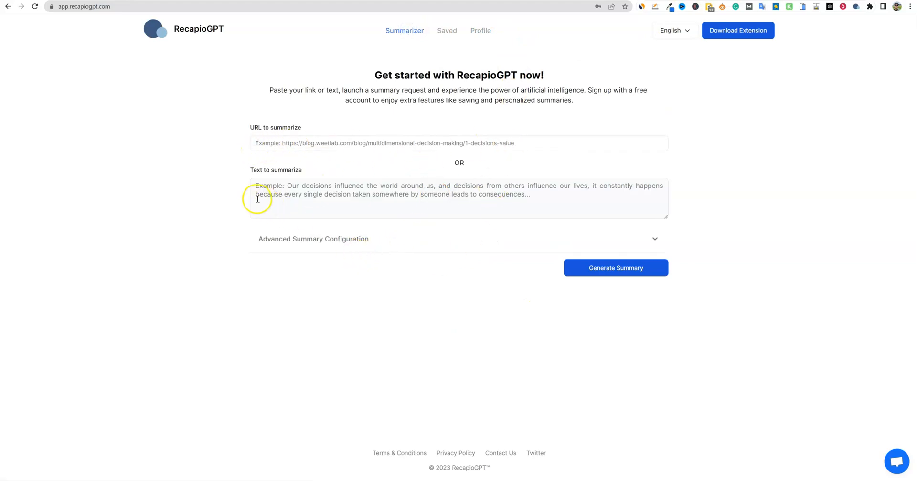
mouse_move(461, 204)
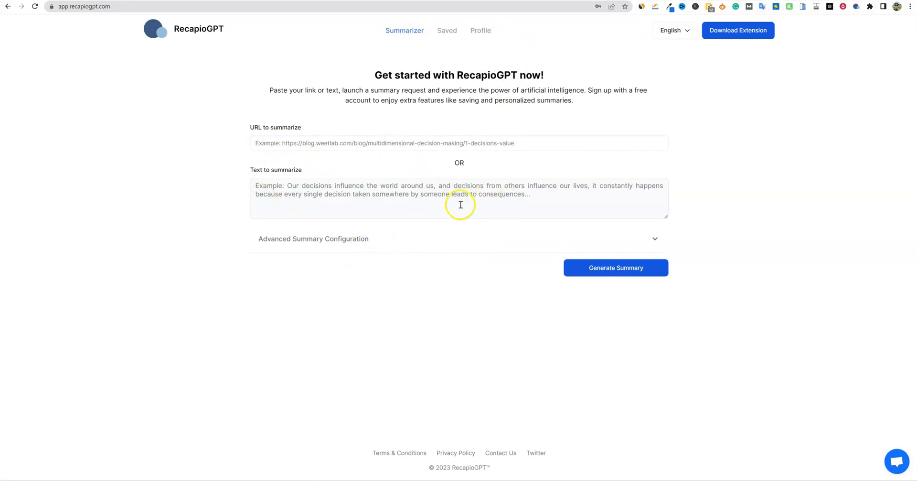
mouse_move(519, 200)
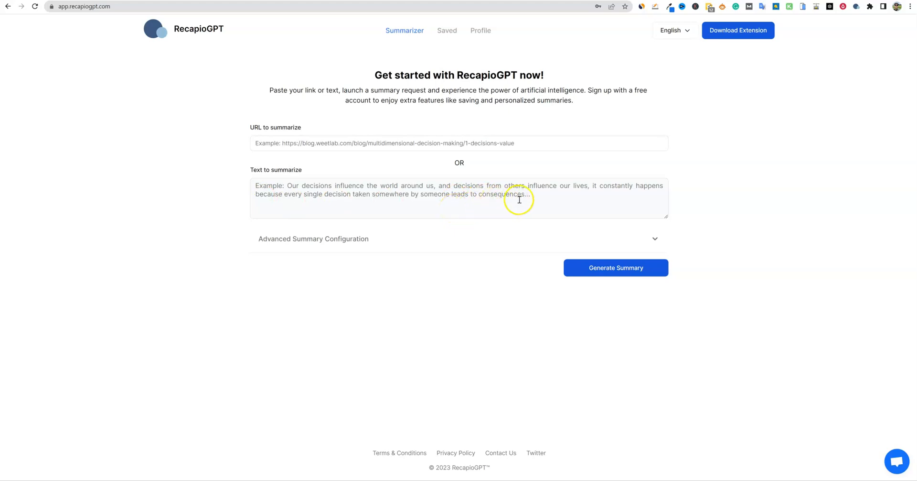
mouse_move(526, 236)
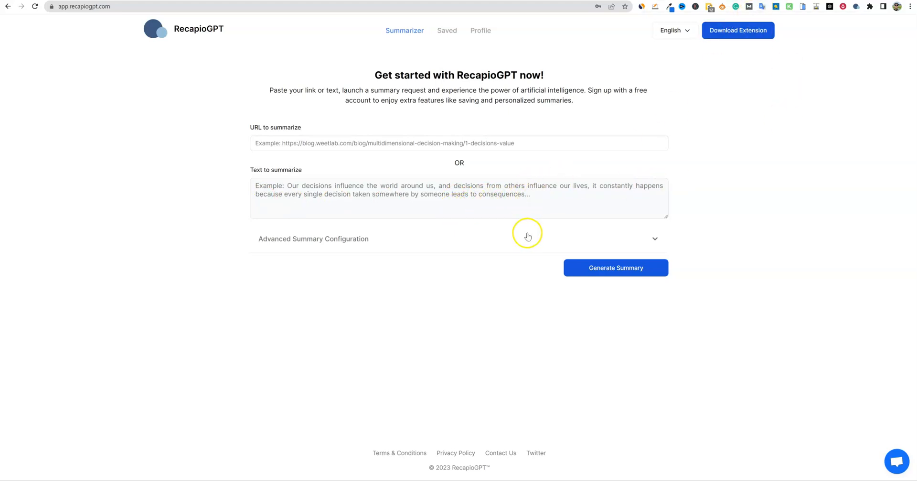
mouse_move(555, 227)
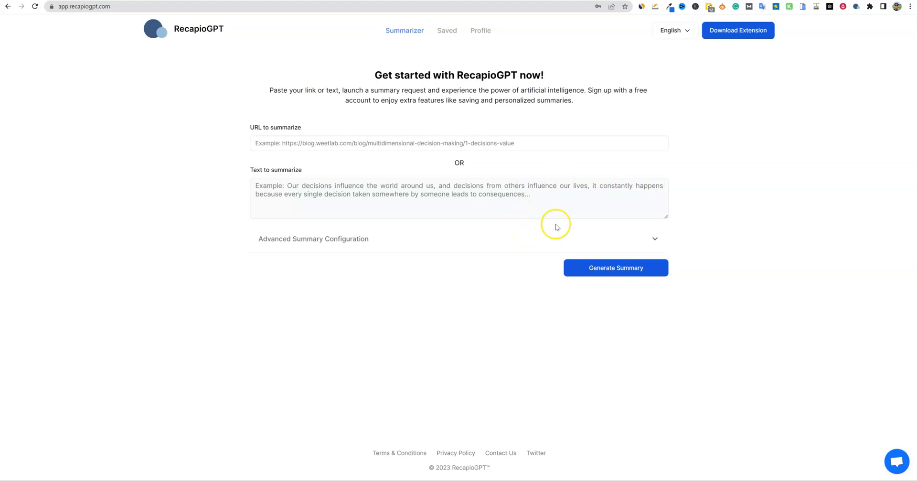
mouse_move(149, 66)
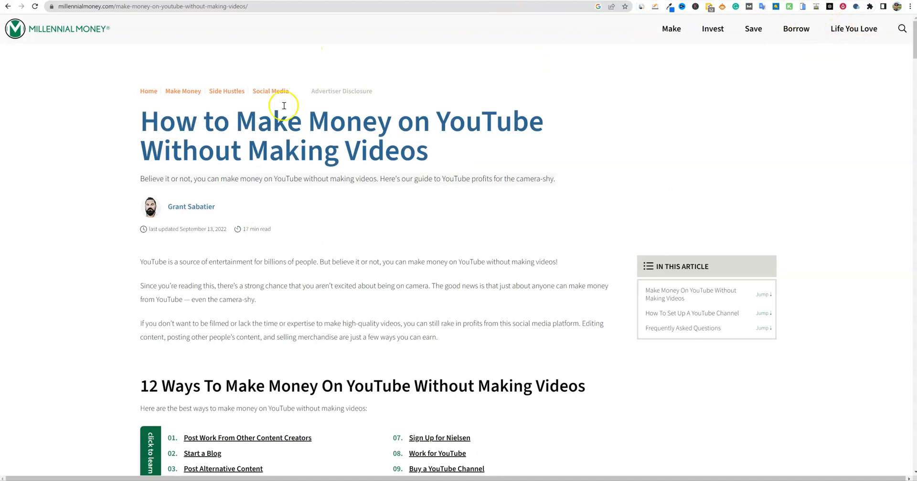
mouse_move(364, 227)
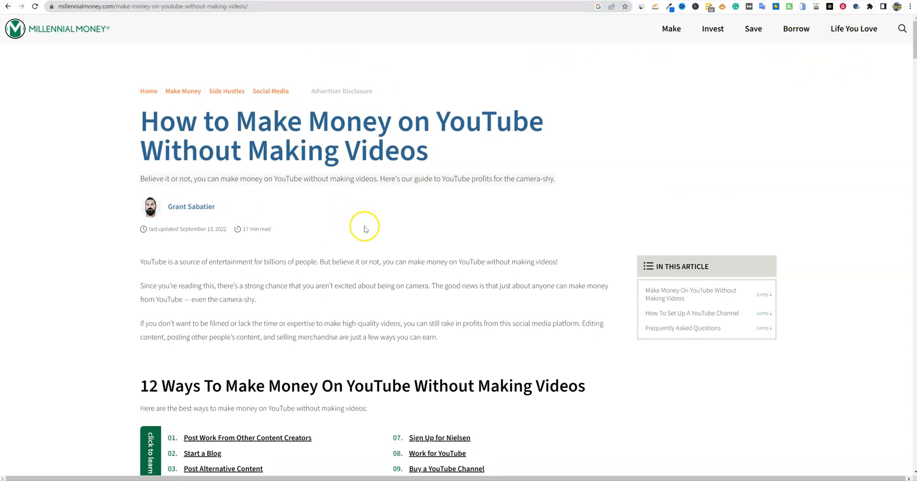
mouse_move(477, 112)
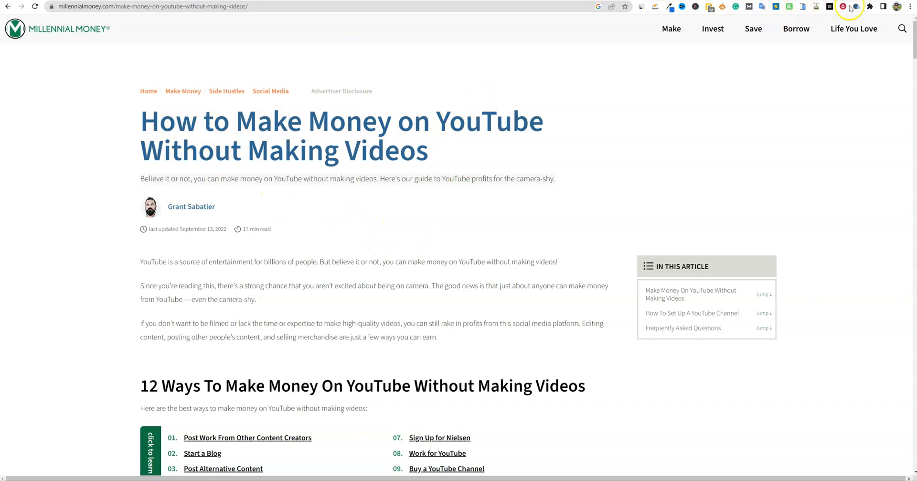
Step: Reopen RecapioGPT on the Millennial Money article and show its paragraph summary
click(843, 6)
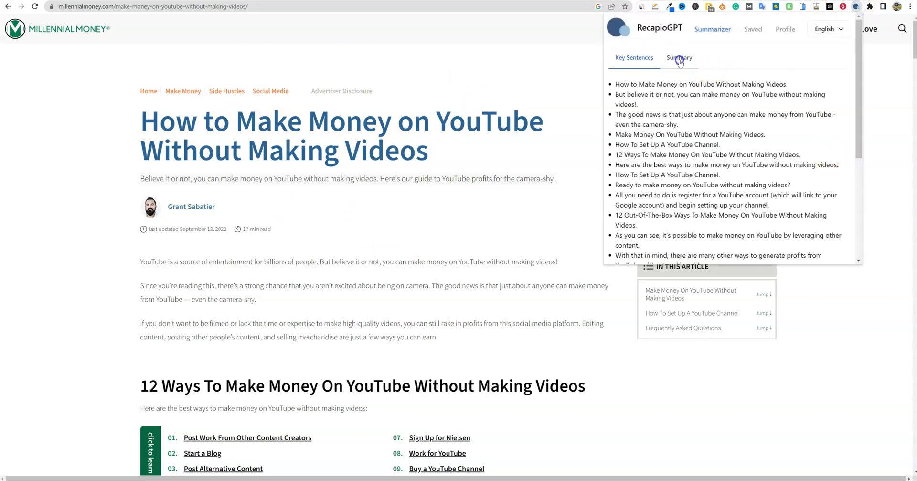
click(679, 57)
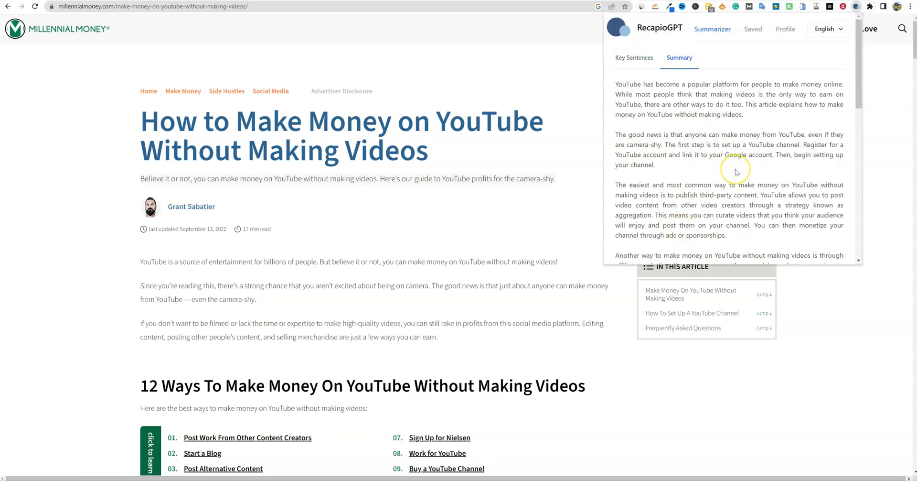
mouse_move(737, 170)
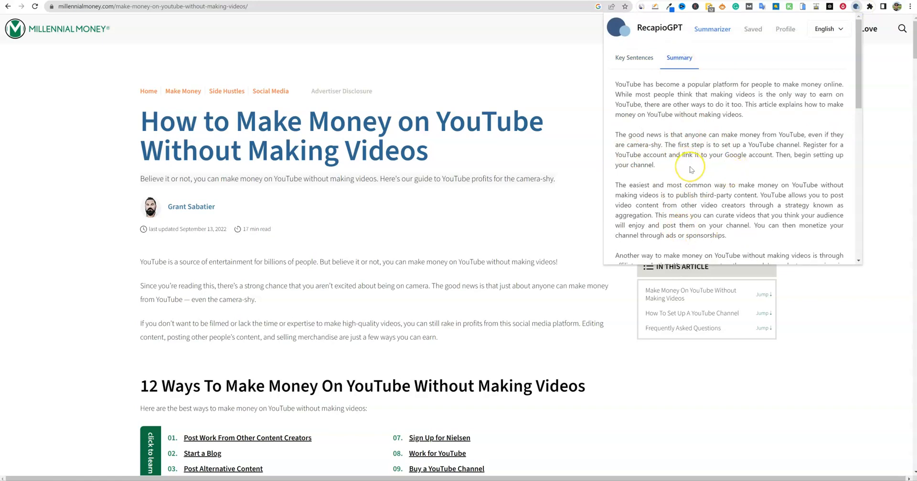
mouse_move(683, 167)
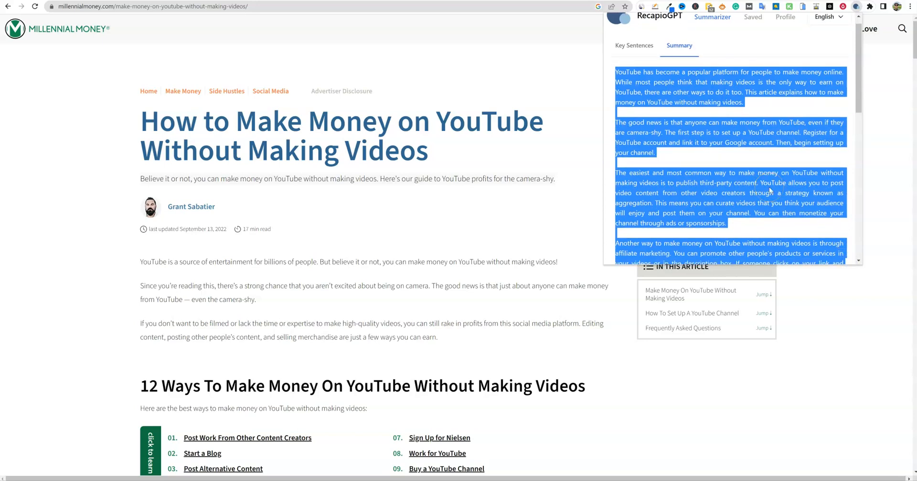
mouse_move(659, 87)
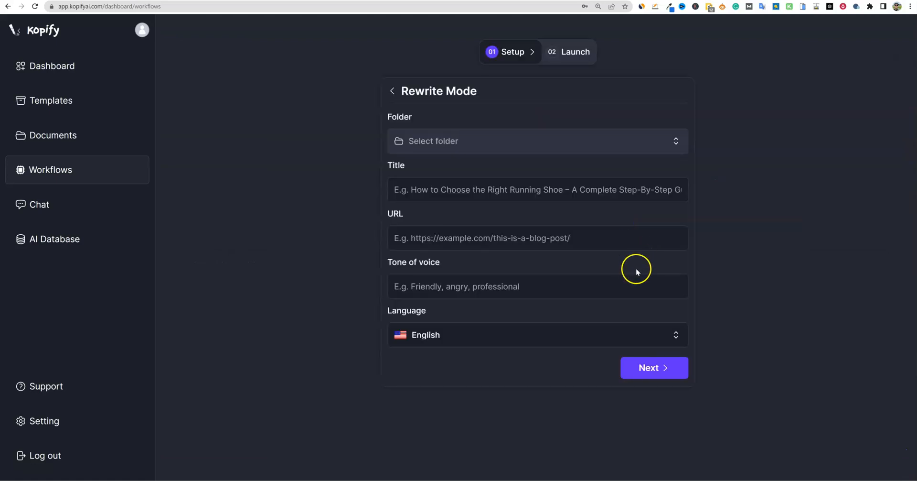
mouse_move(539, 169)
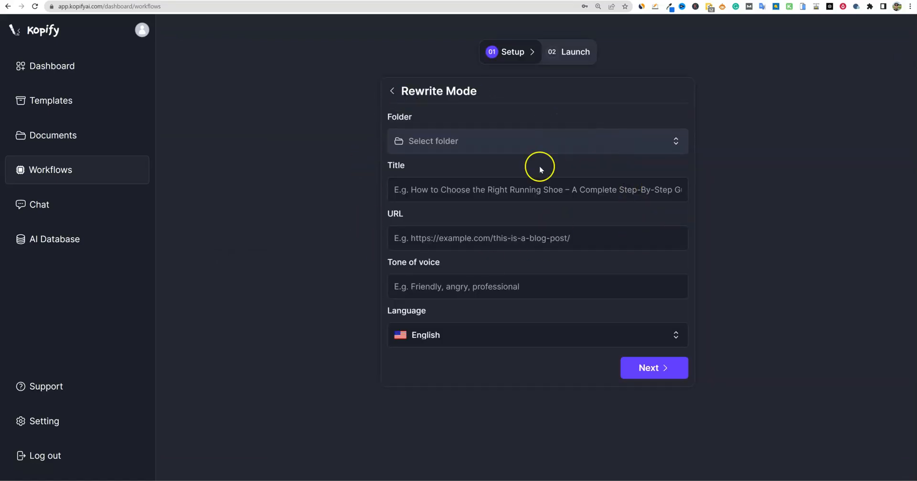
mouse_move(550, 308)
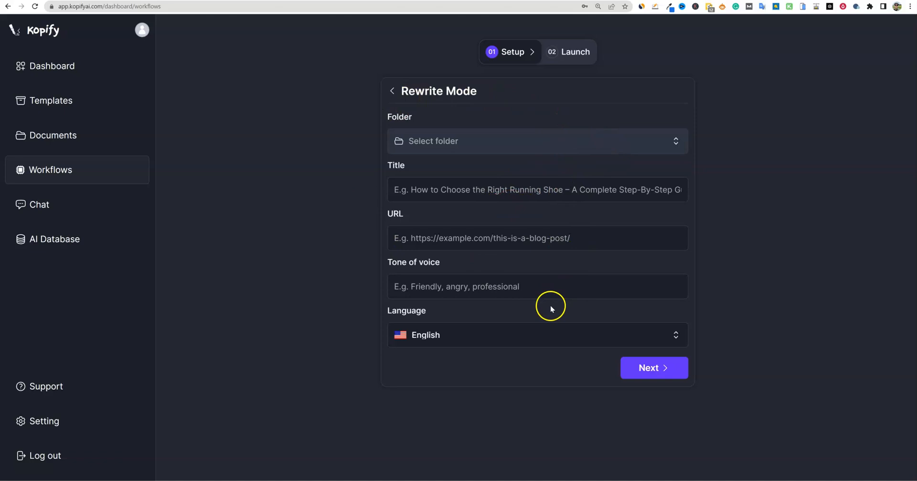
mouse_move(542, 319)
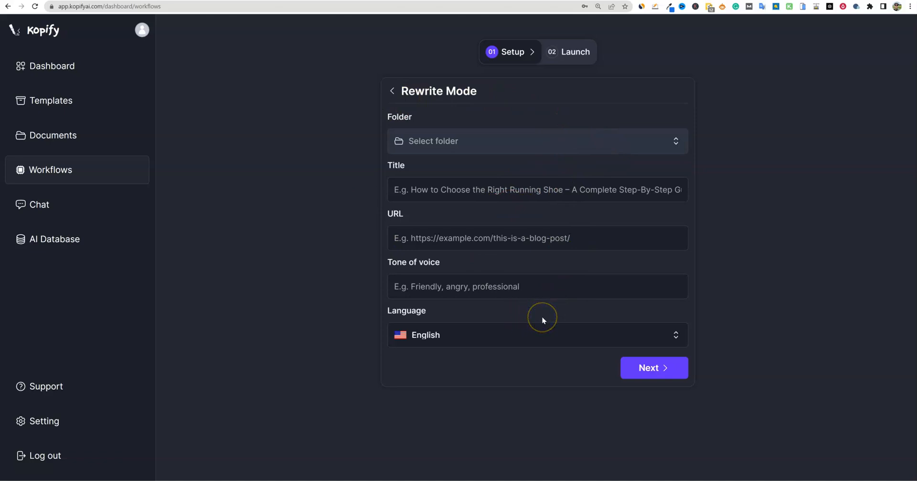
mouse_move(556, 316)
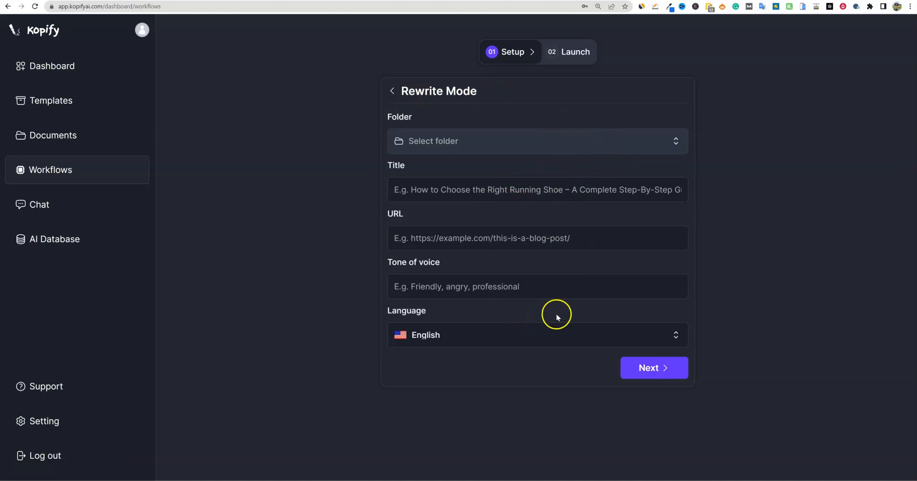
mouse_move(519, 237)
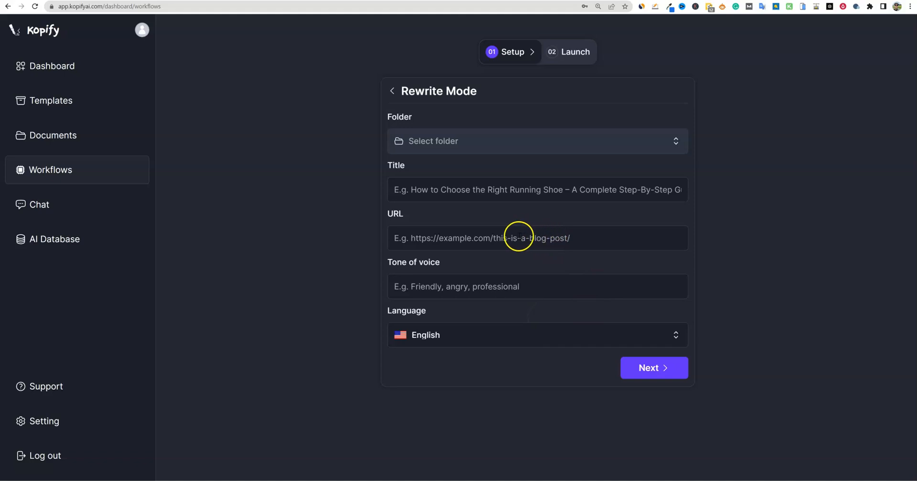
mouse_move(625, 268)
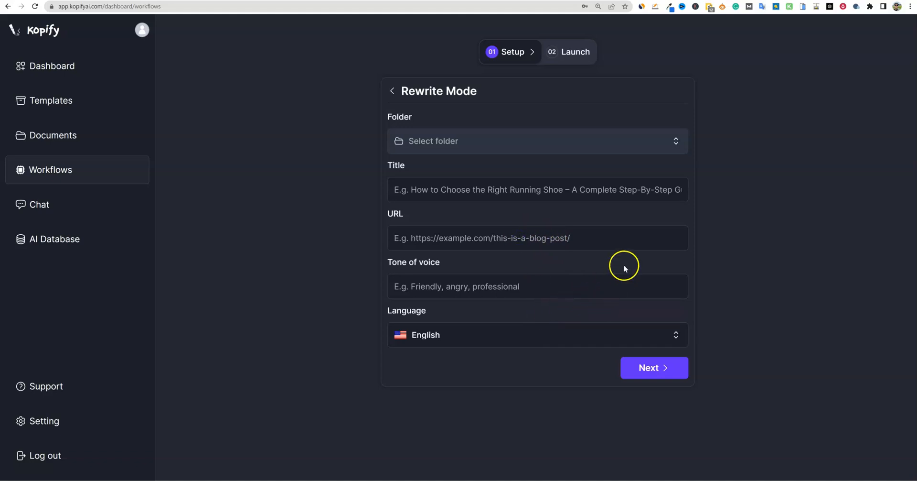
mouse_move(619, 273)
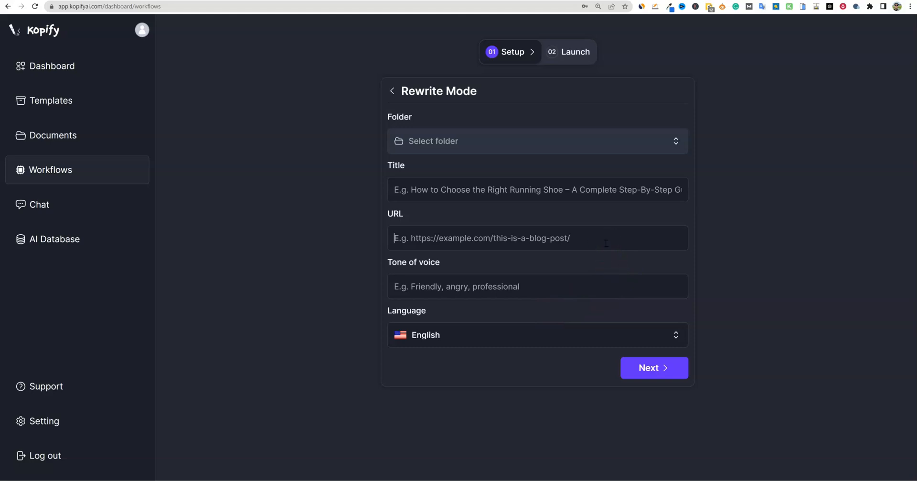
mouse_move(607, 314)
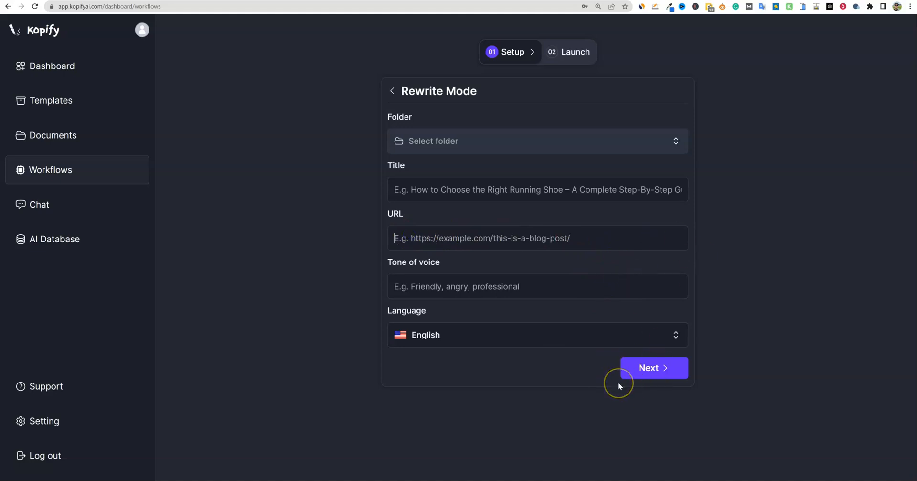
mouse_move(761, 211)
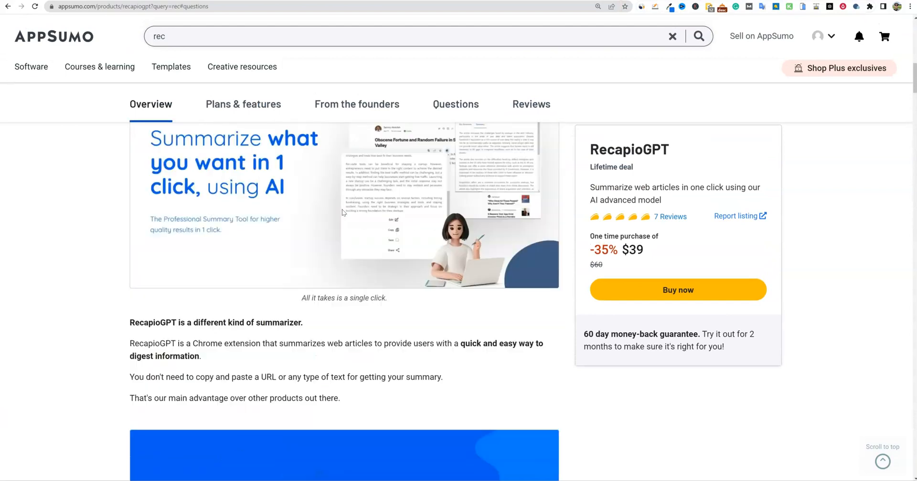
scroll(up, 3)
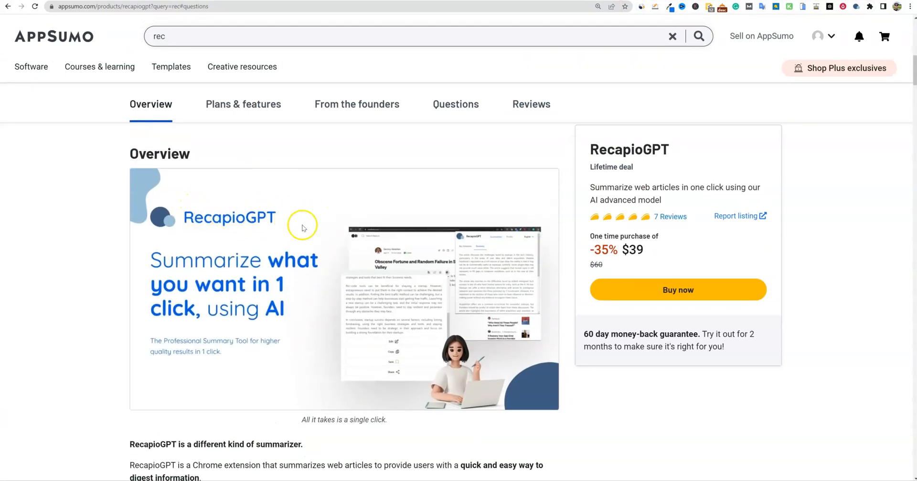
mouse_move(448, 289)
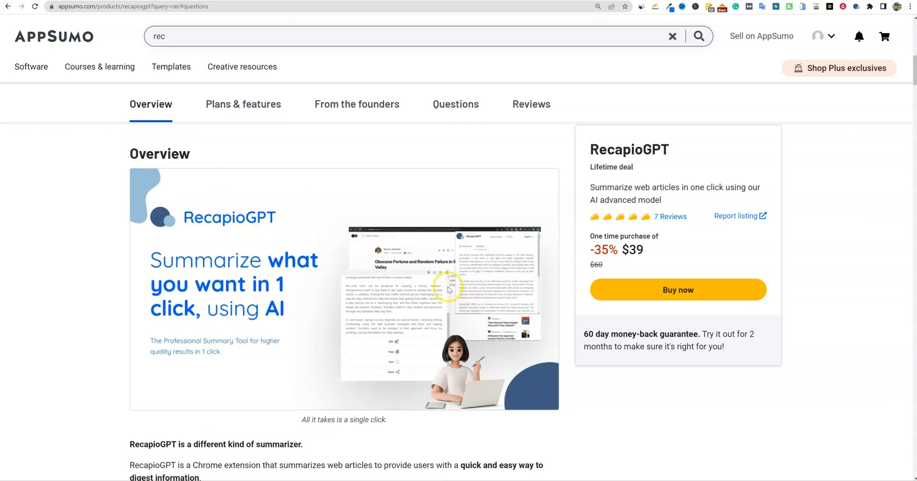
mouse_move(505, 333)
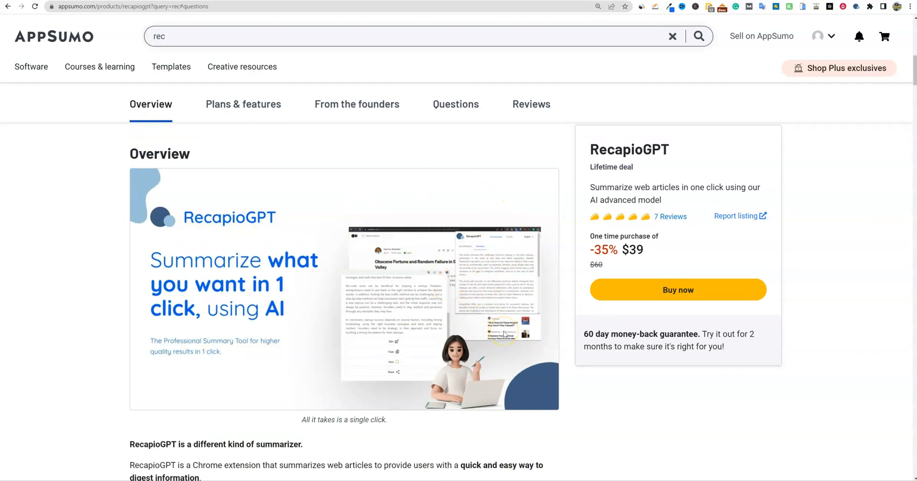
mouse_move(564, 316)
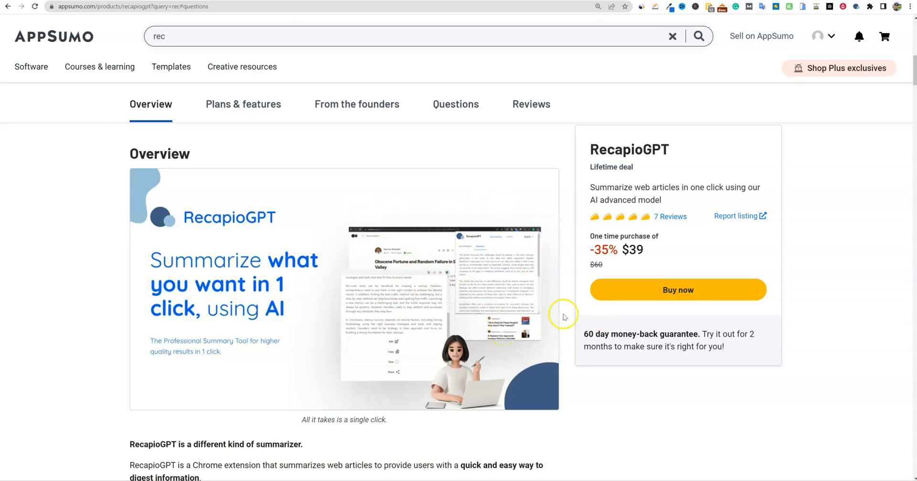
mouse_move(635, 390)
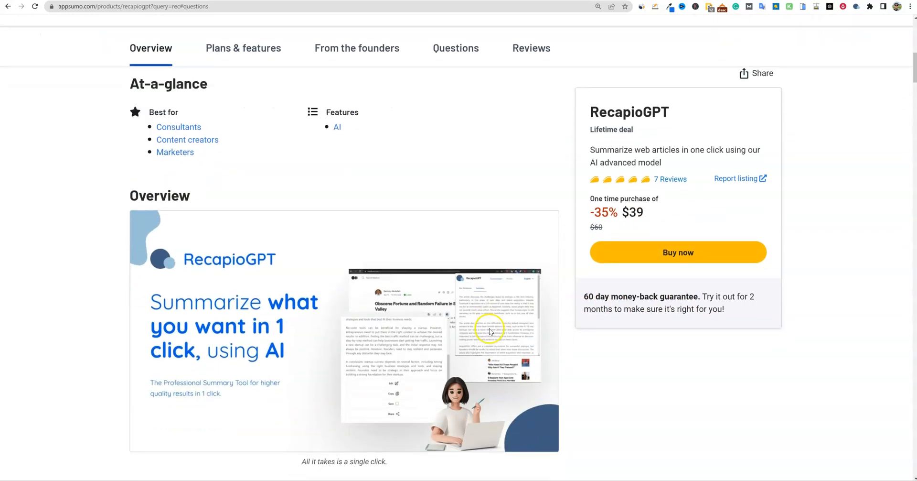
scroll(down, 3)
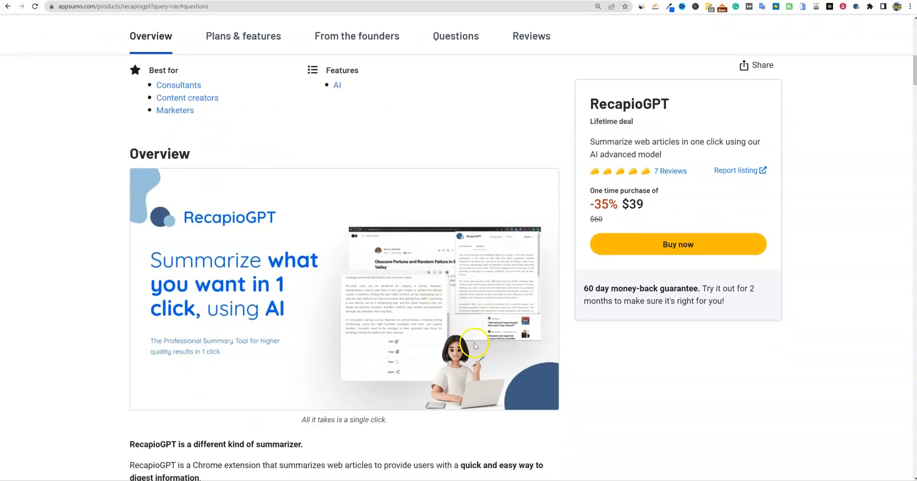
mouse_move(351, 191)
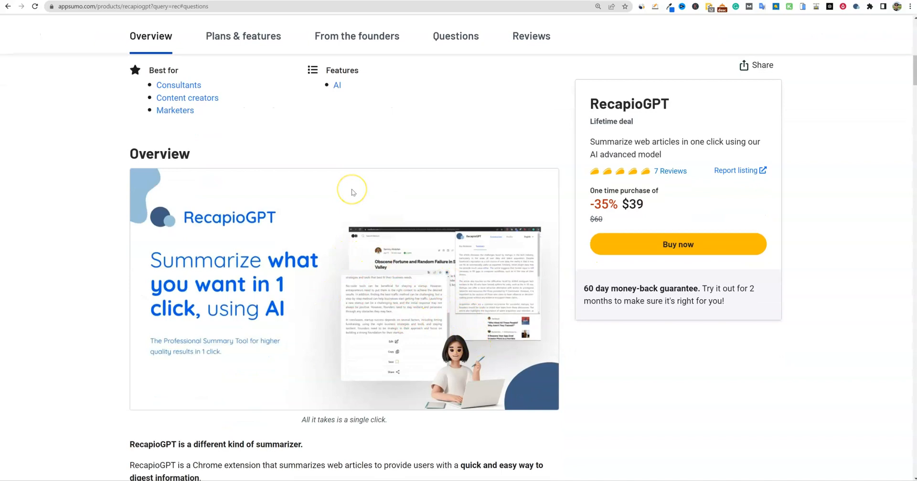
mouse_move(404, 191)
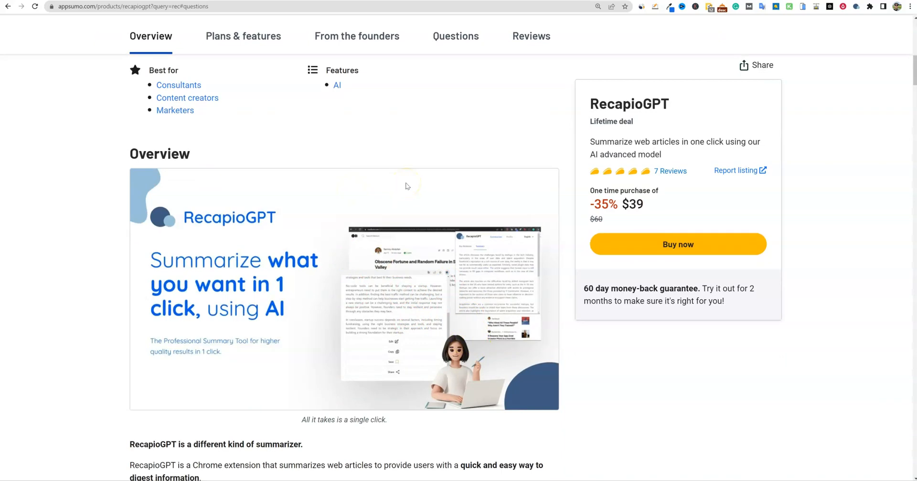
mouse_move(92, 304)
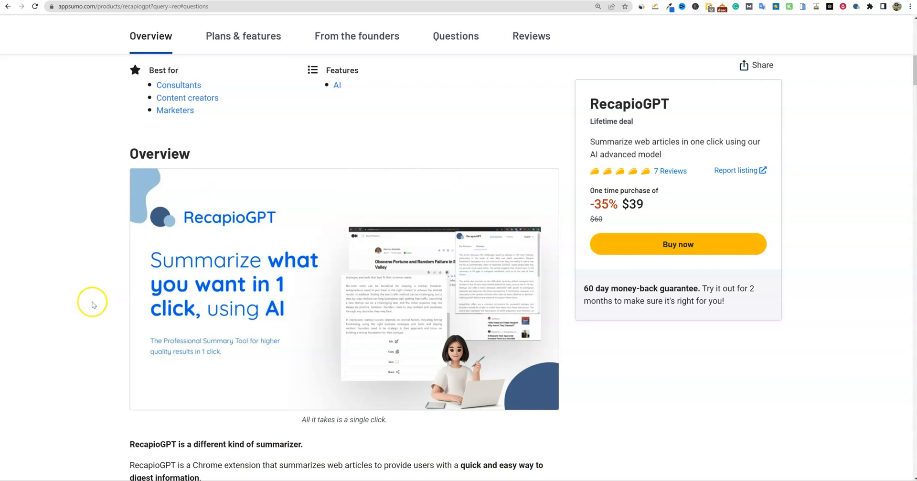